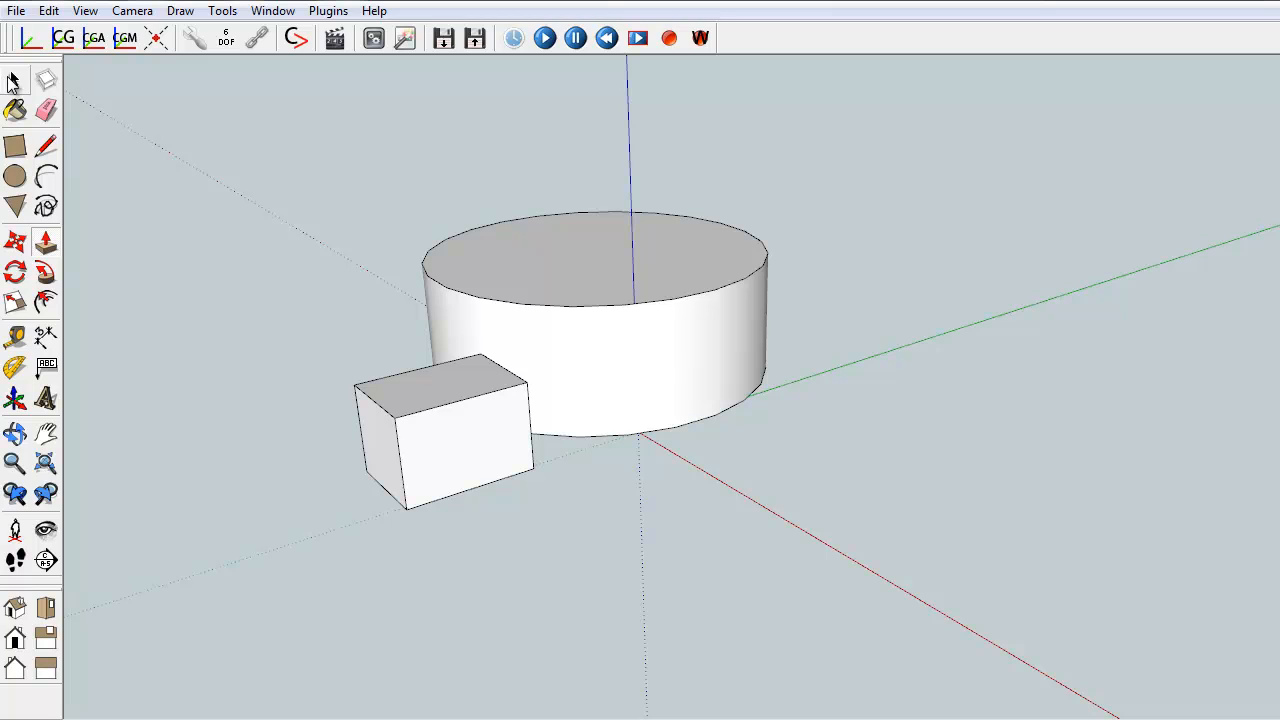
- Drag the box to the upper left, then rotate the cylinder's top face to twist it
right_click(440, 430)
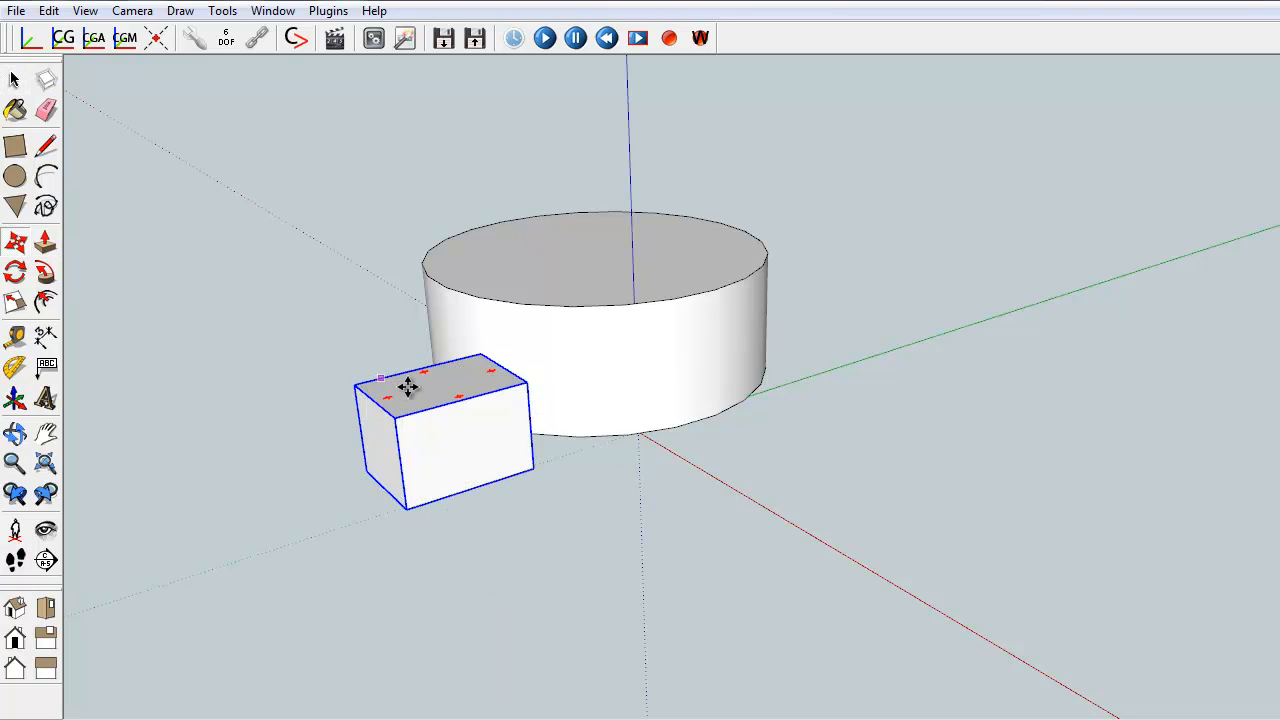
left_click_drag(440, 430, 238, 248)
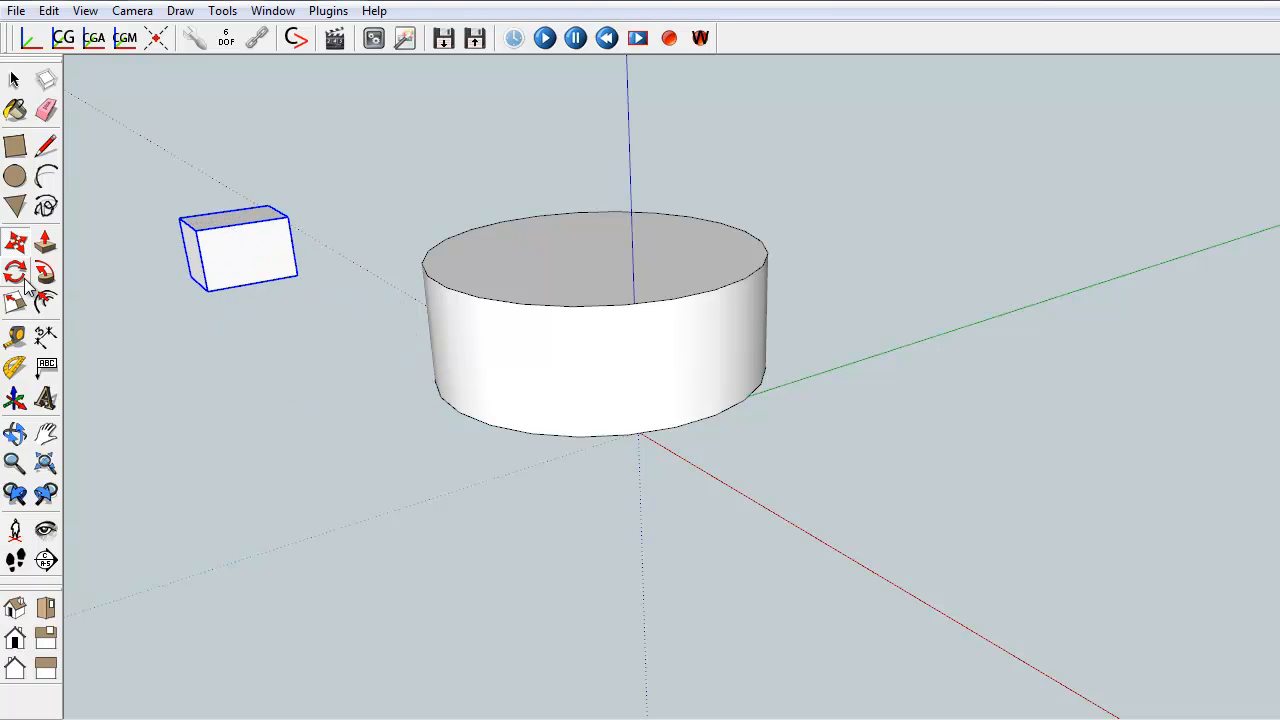
left_click(15, 273)
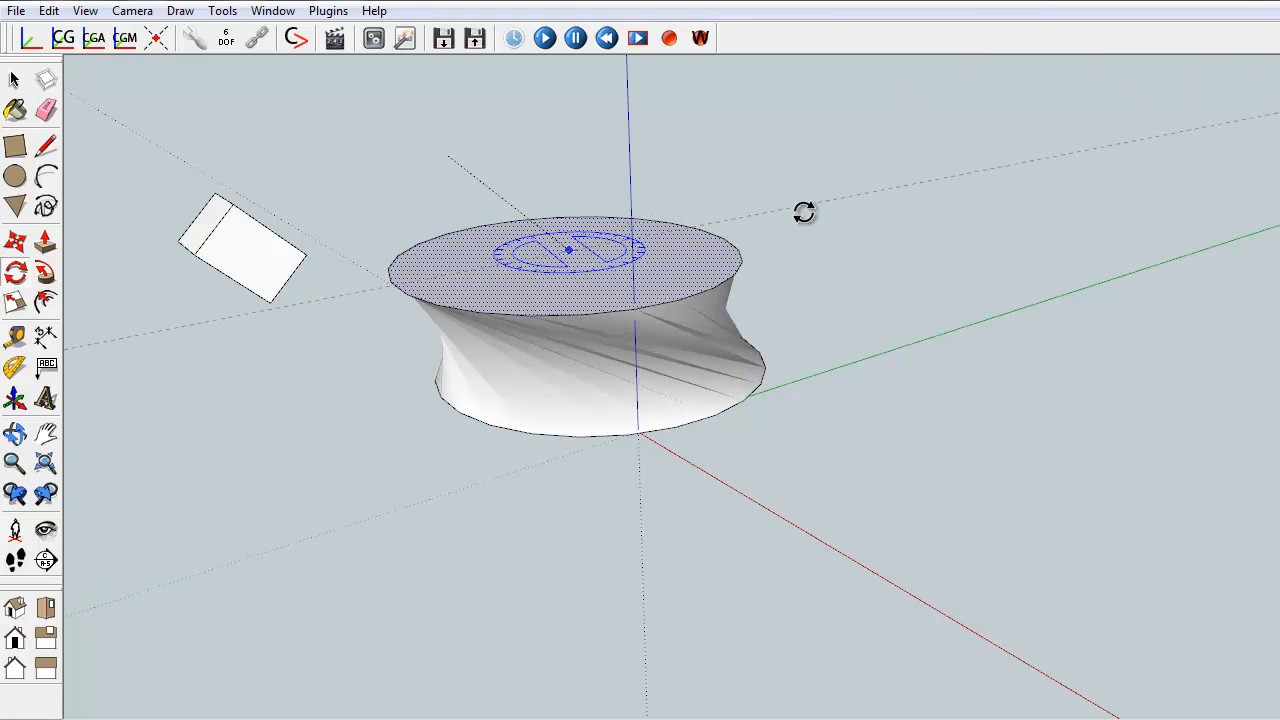
left_click(275, 413)
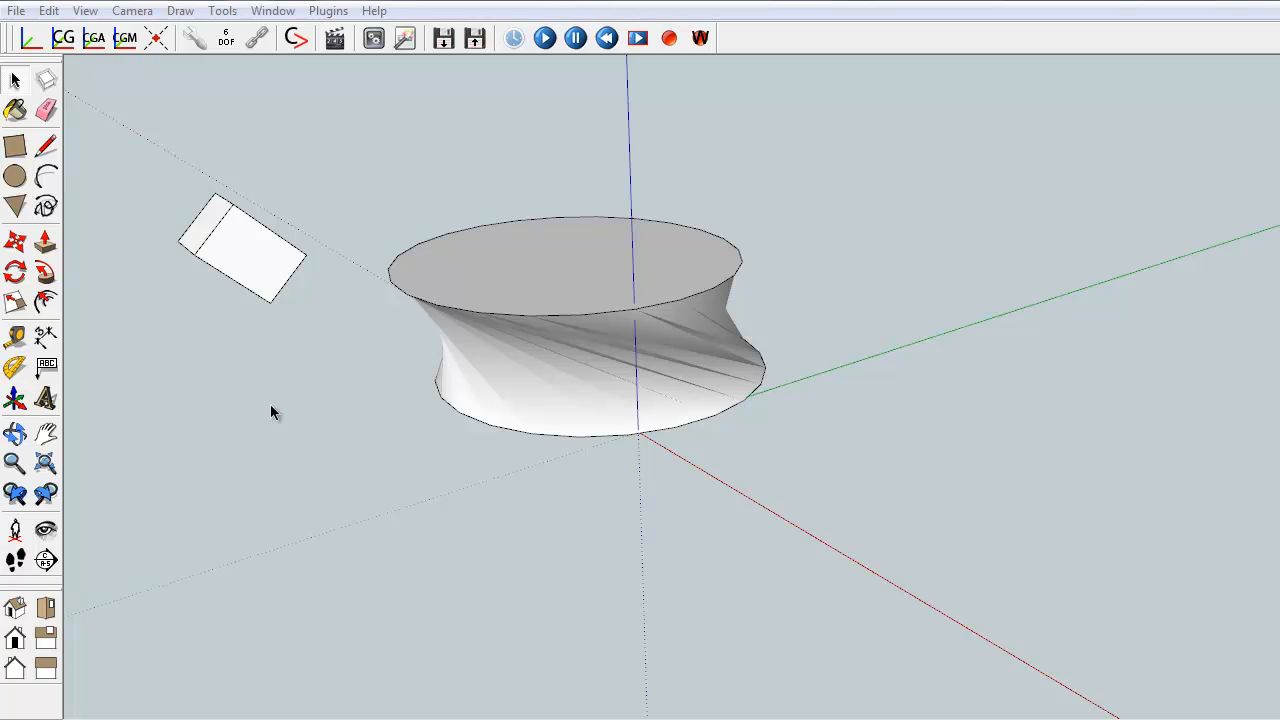
mouse_move(215, 270)
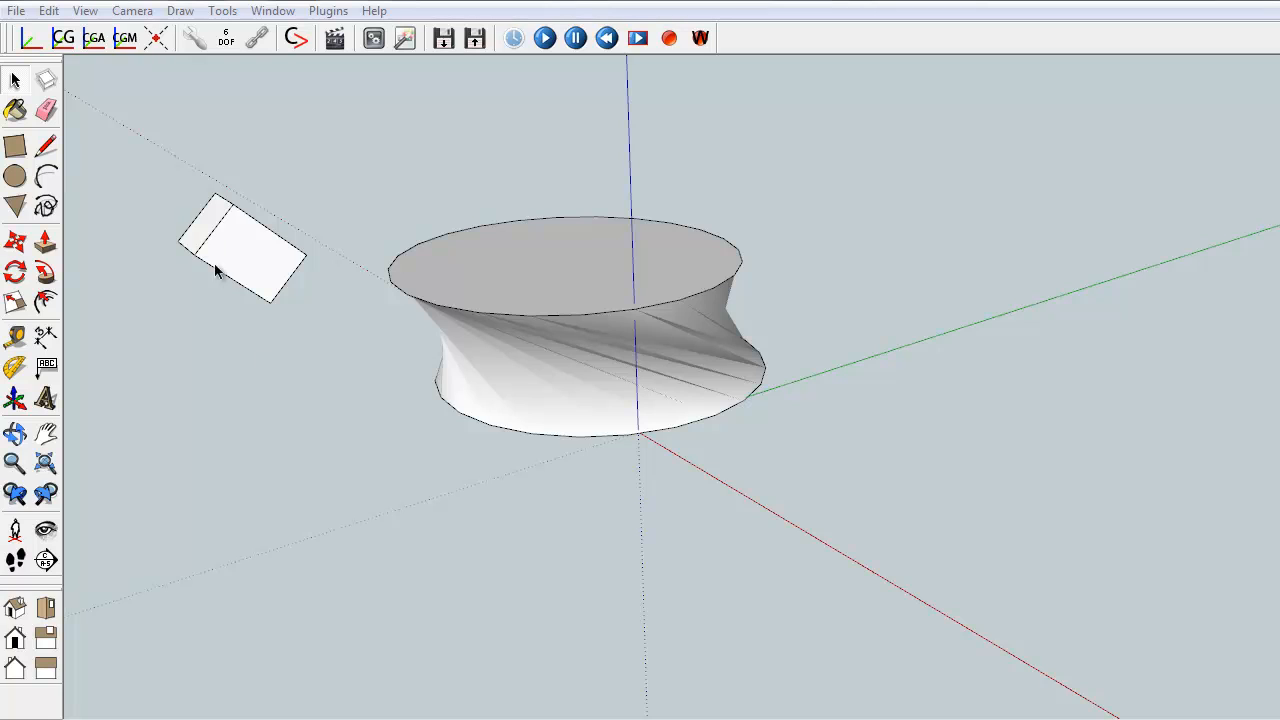
mouse_move(22, 28)
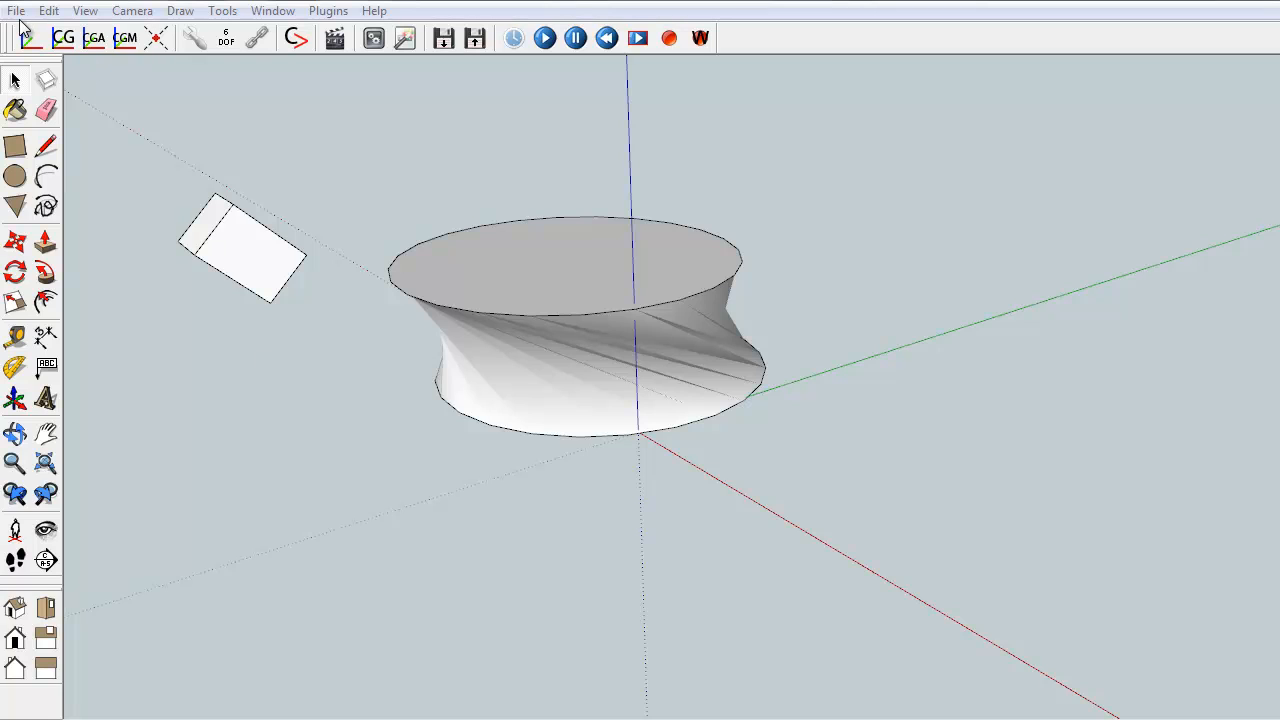
- Search 3D Warehouse for 'vehicle SAT' and download the Vehicle SAT model
left_click(15, 10)
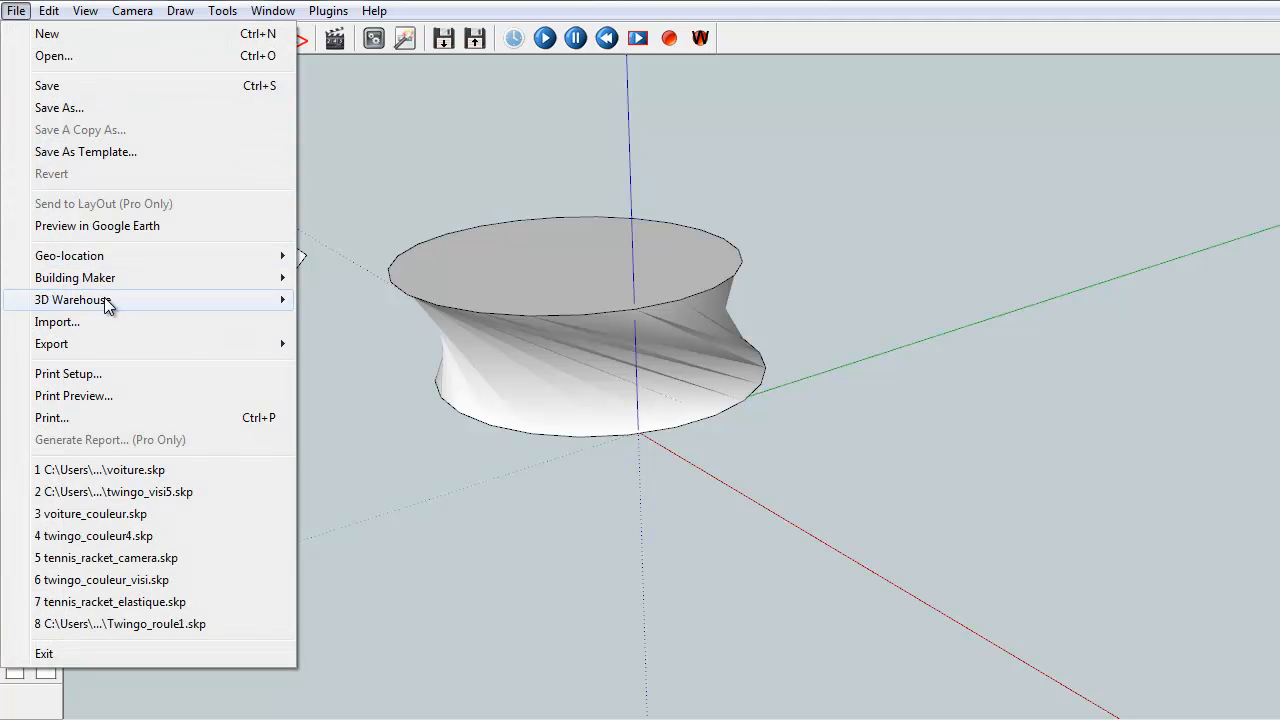
mouse_move(75, 299)
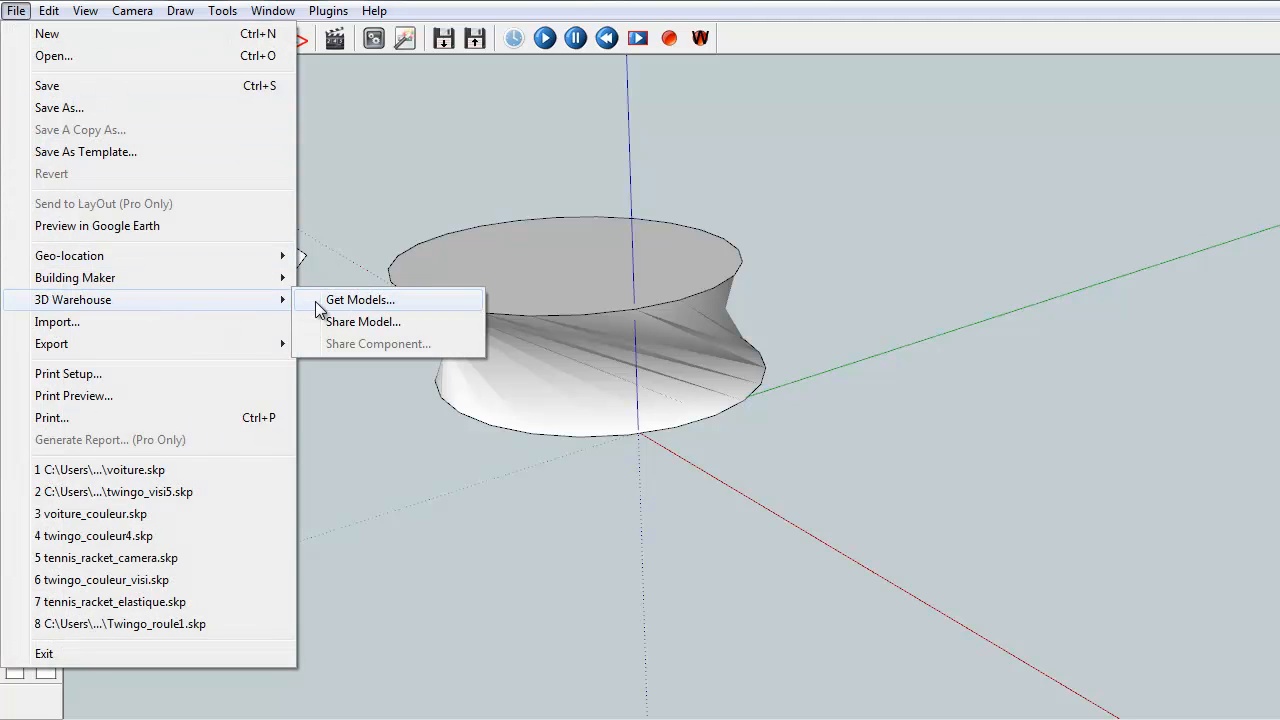
left_click(360, 299)
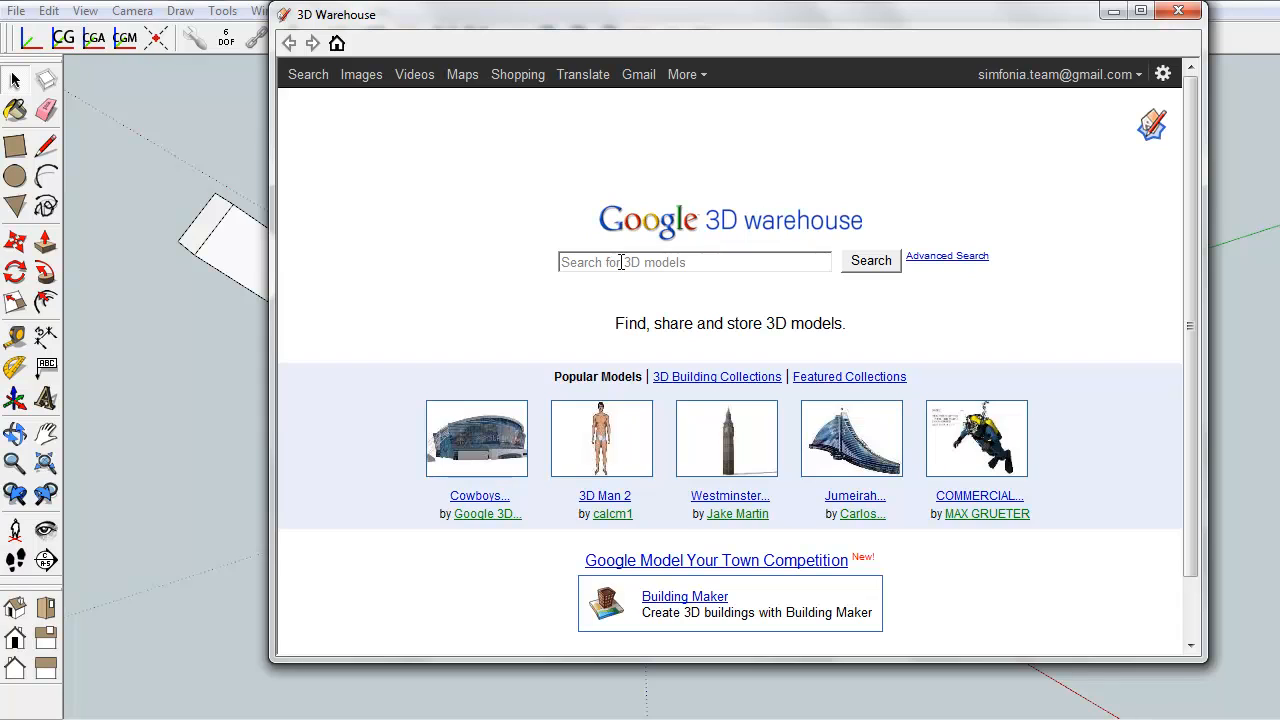
type("vehicle SA")
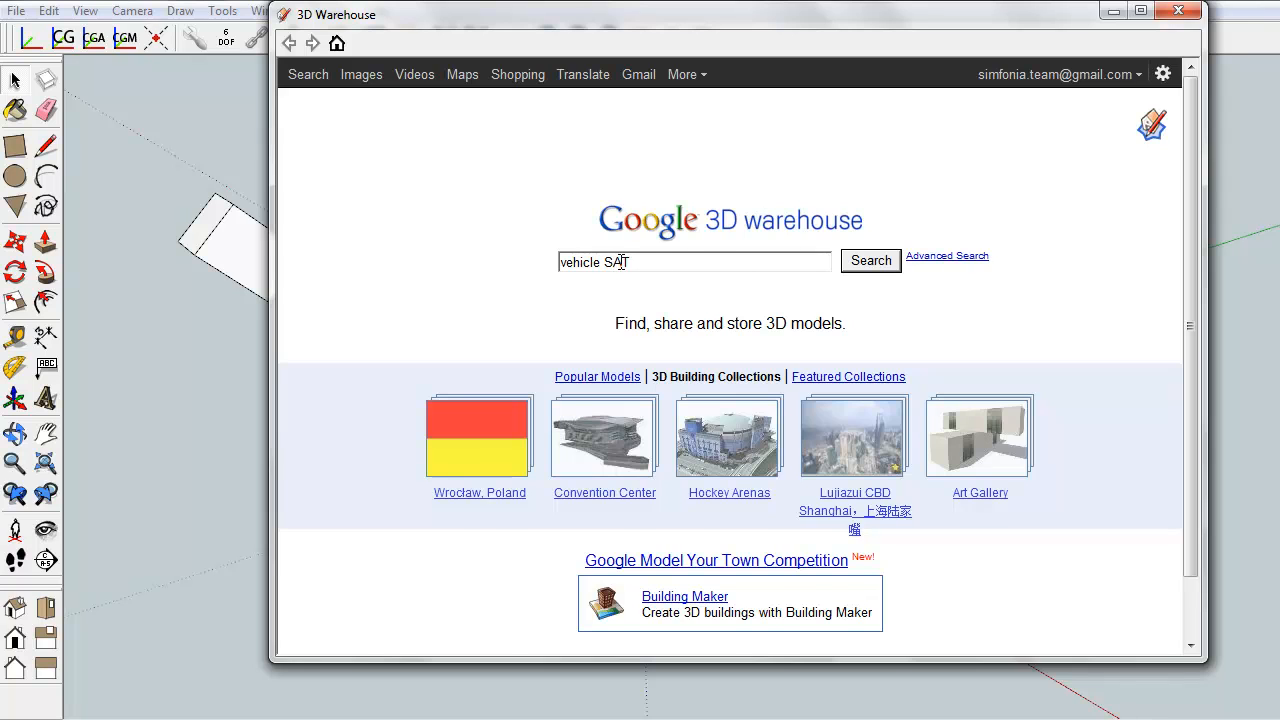
left_click(870, 260)
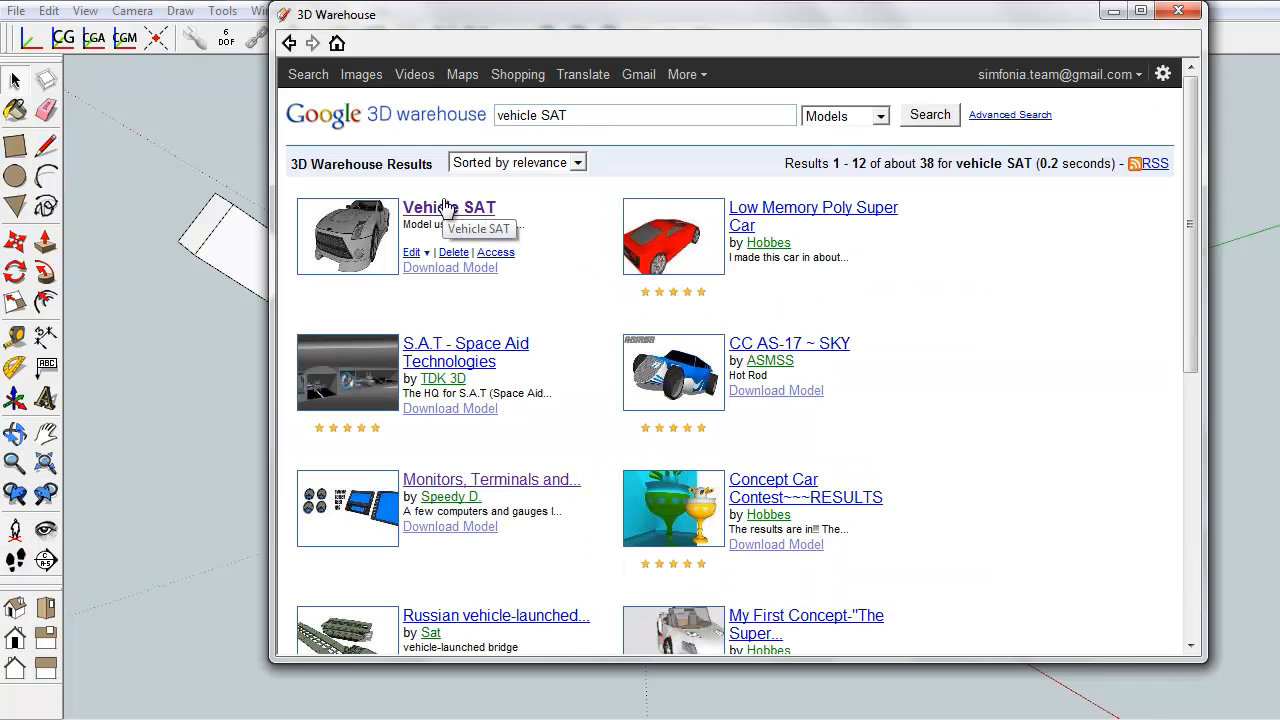
left_click(449, 207)
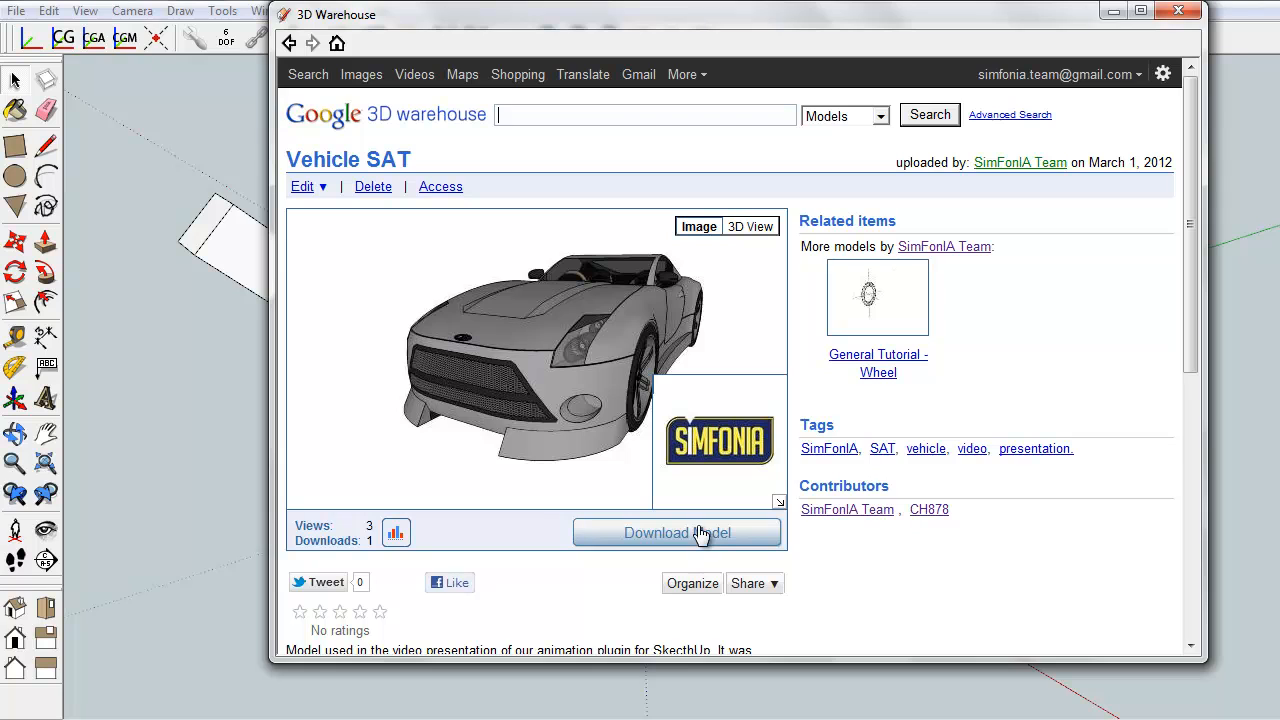
left_click(677, 532)
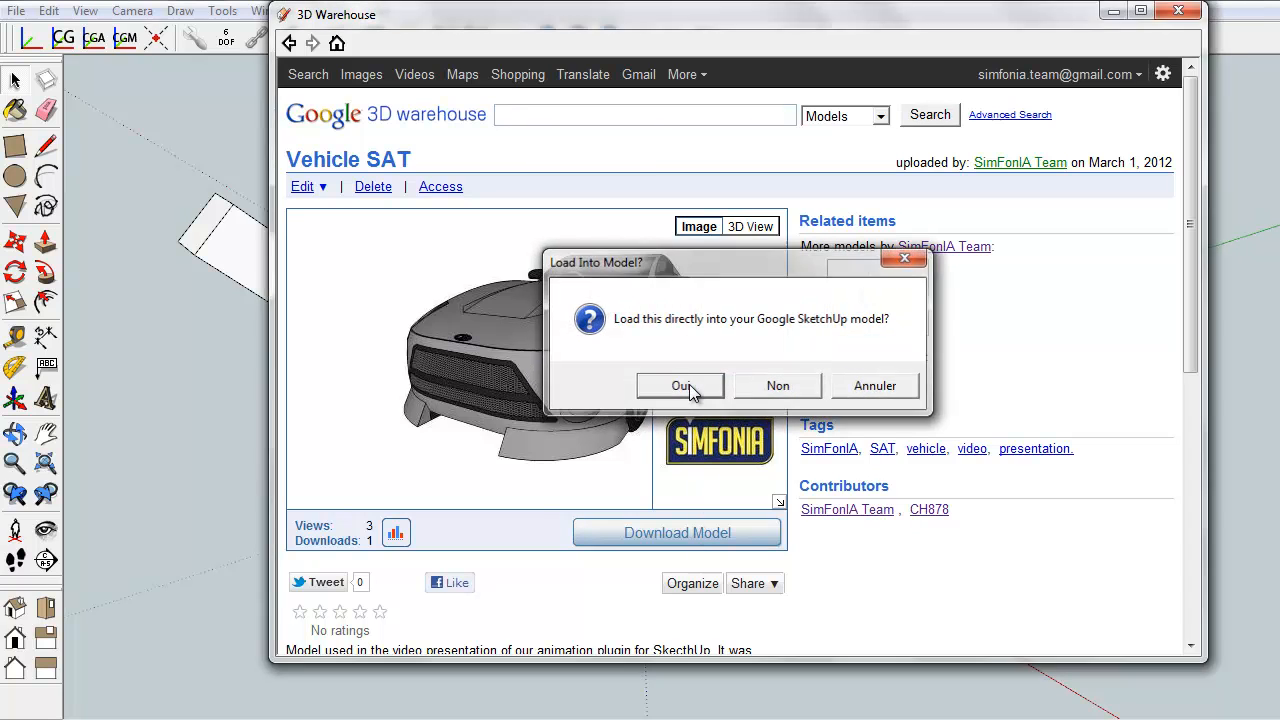
- Load the Vehicle SAT car, preview it in Hidden Line style, then return to shaded
left_click(681, 385)
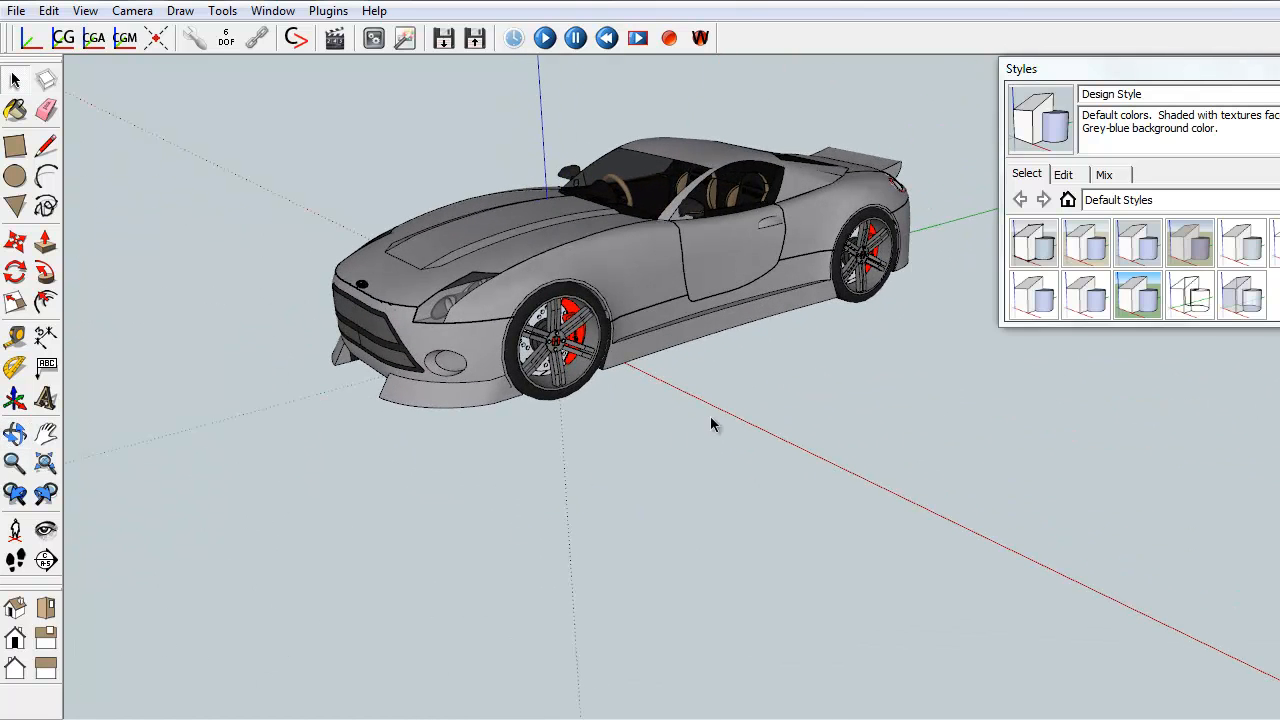
mouse_move(1192, 295)
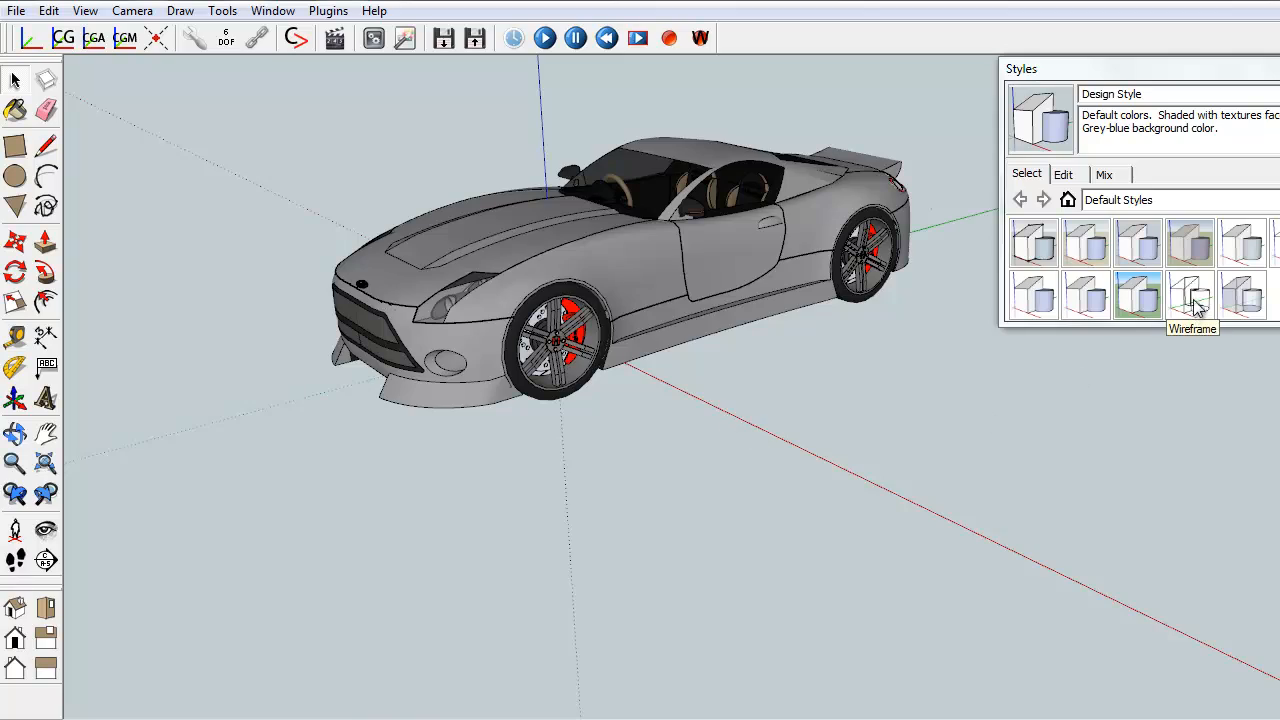
left_click(1190, 295)
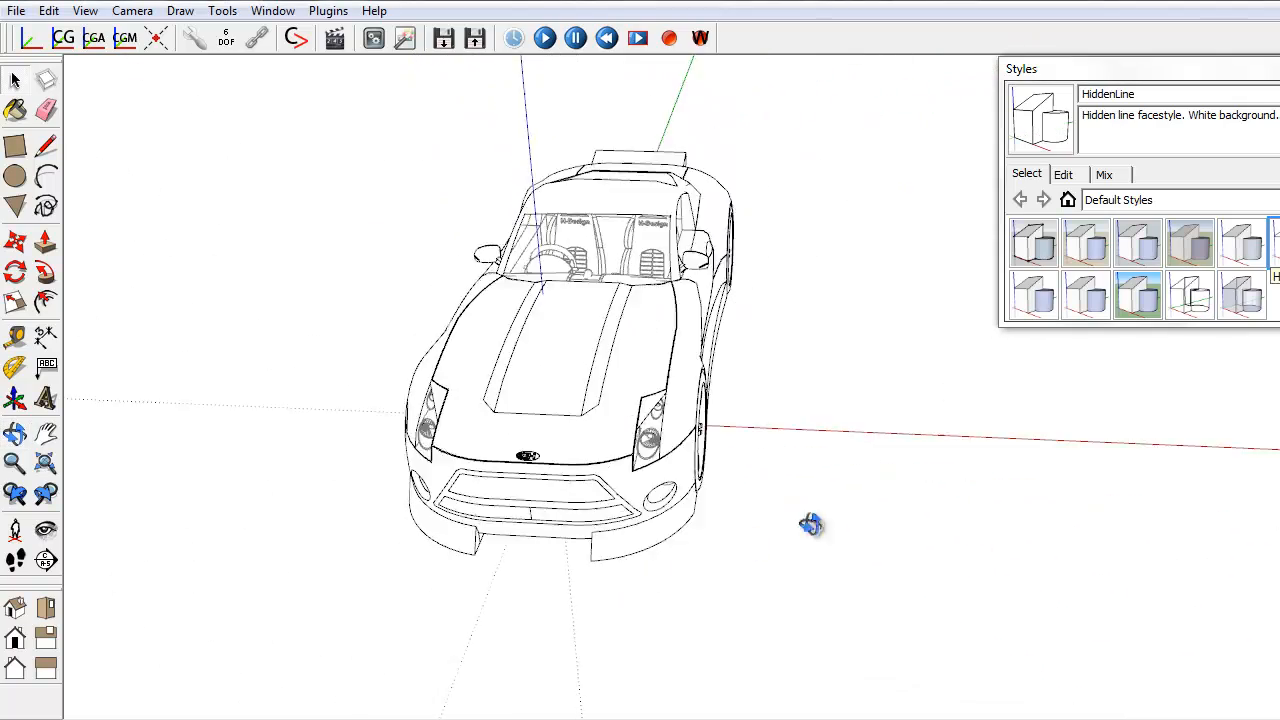
left_click(1138, 243)
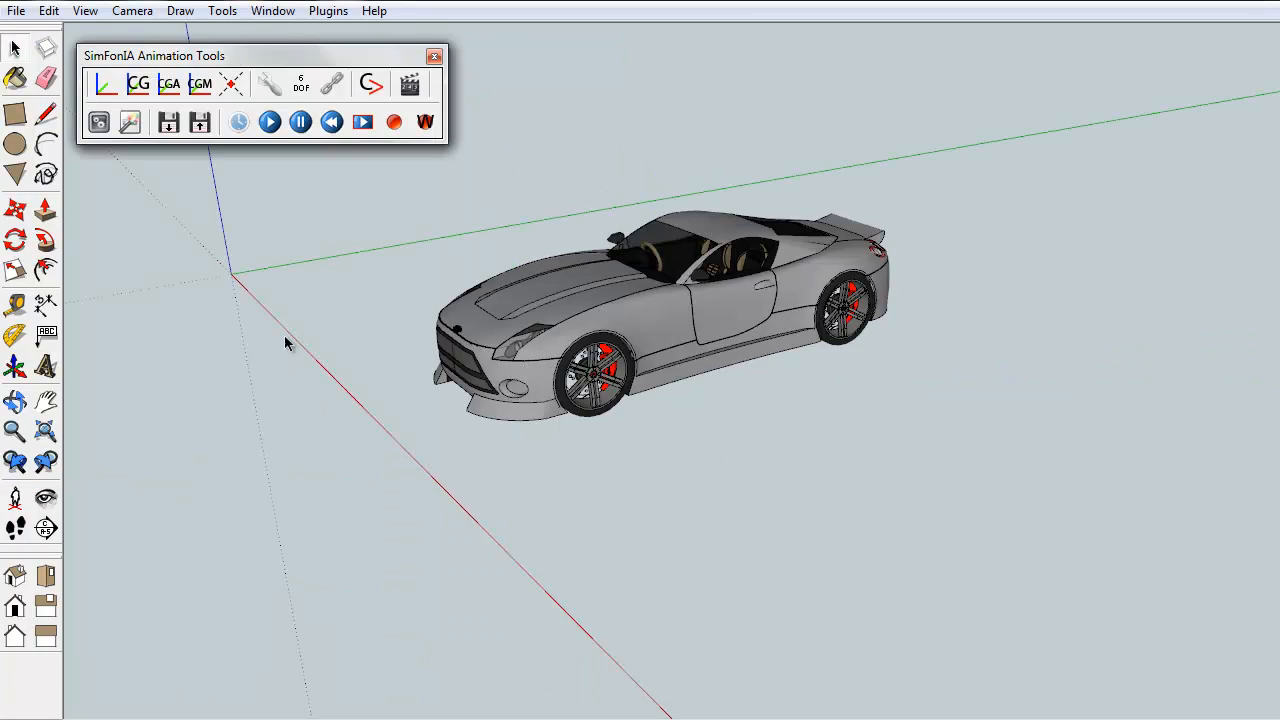
mouse_move(268, 84)
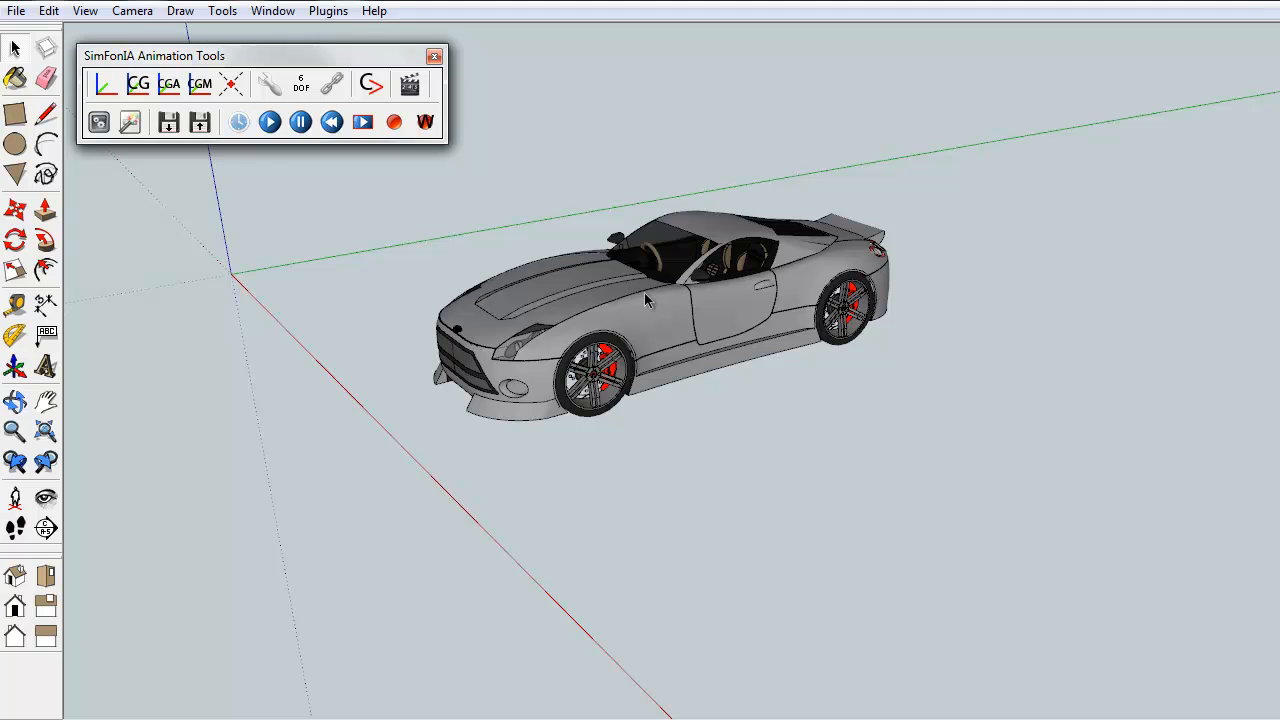
- Select the car and open the SimFonIA Transformation Processor list
left_click(645, 300)
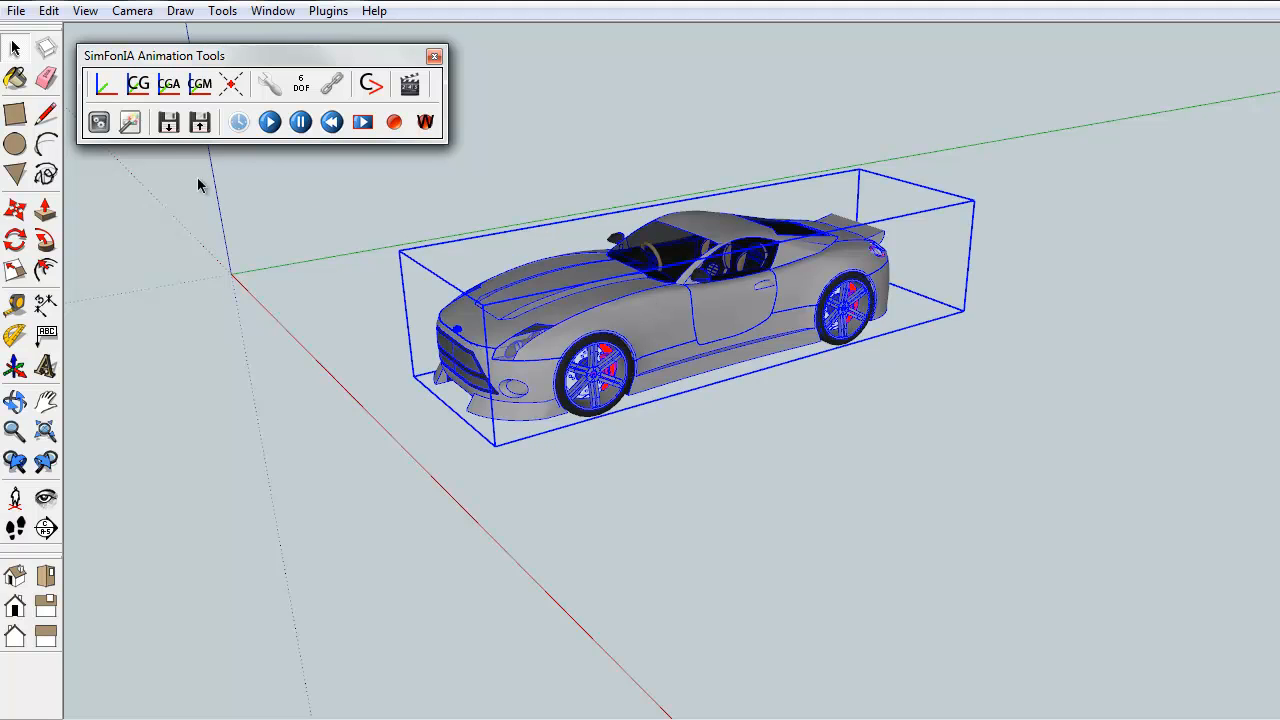
left_click(129, 121)
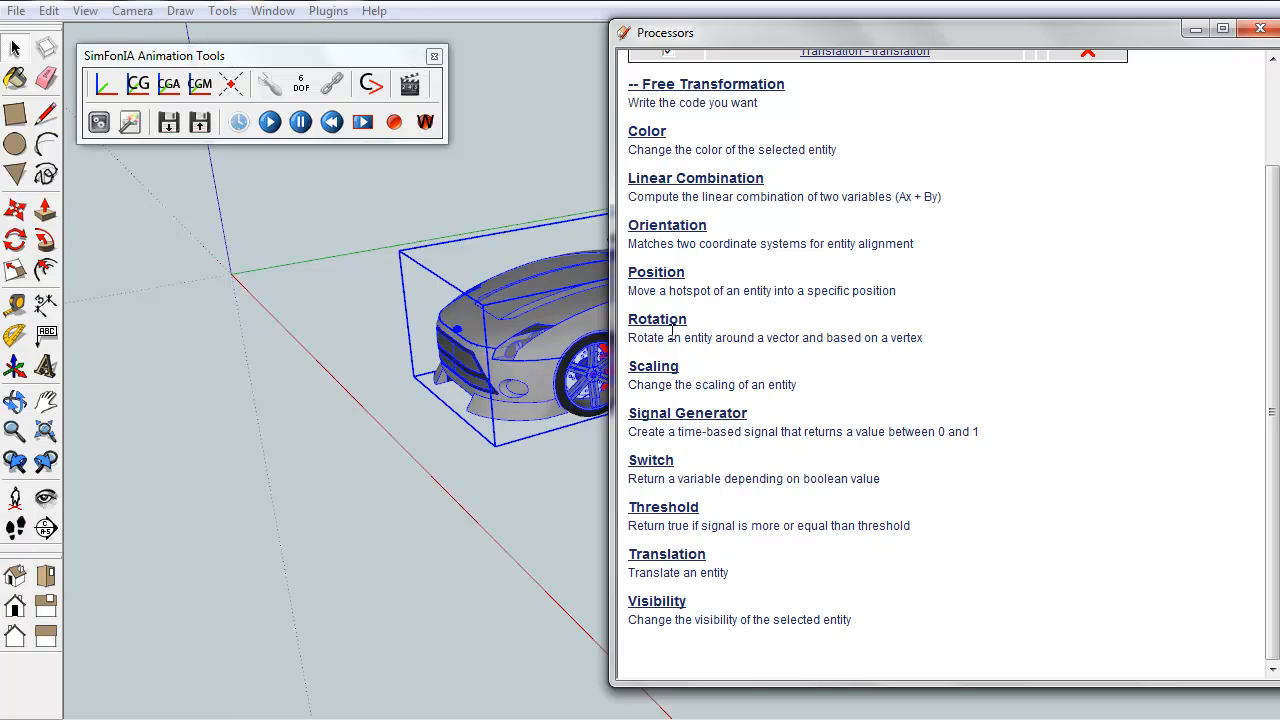
mouse_move(668, 375)
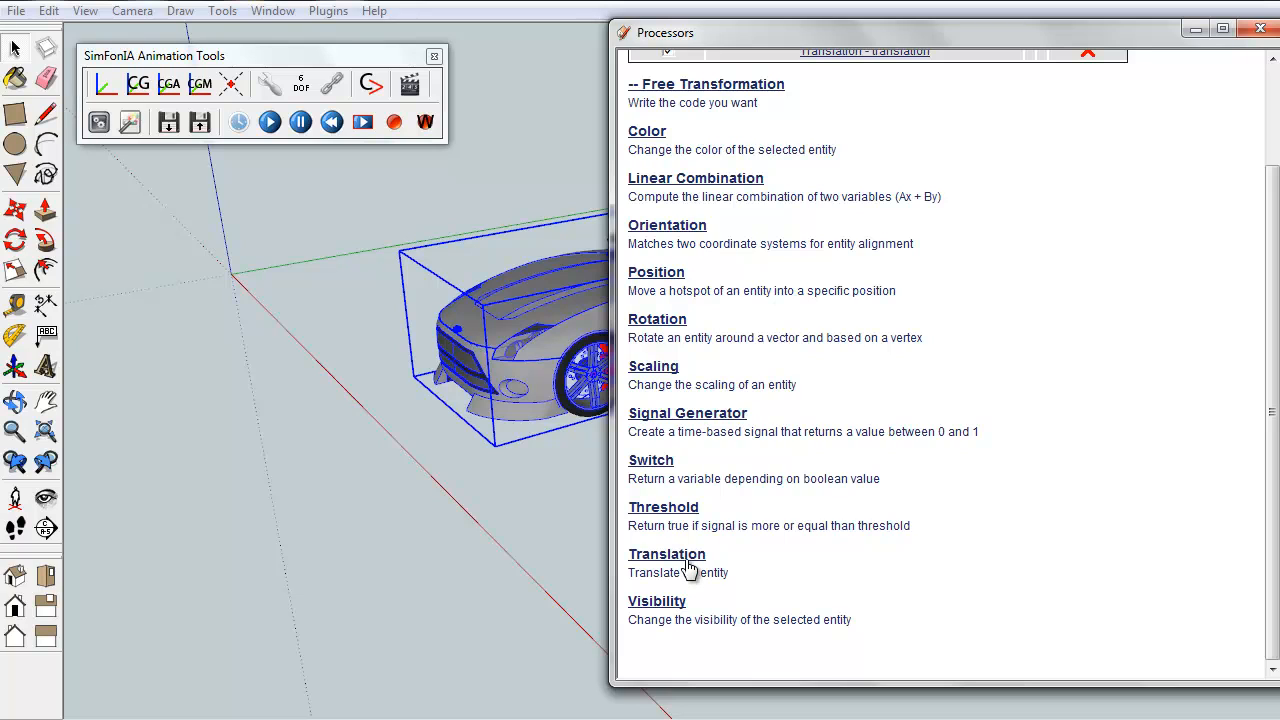
mouse_move(680, 610)
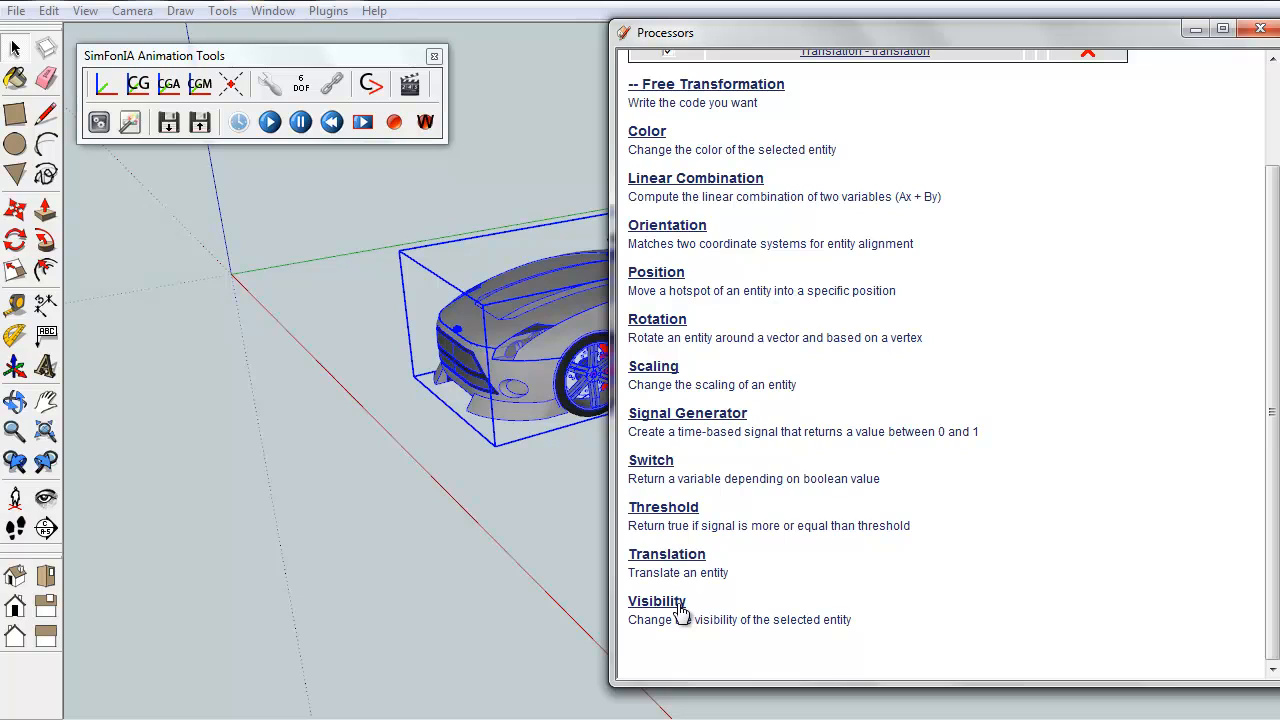
mouse_move(657, 140)
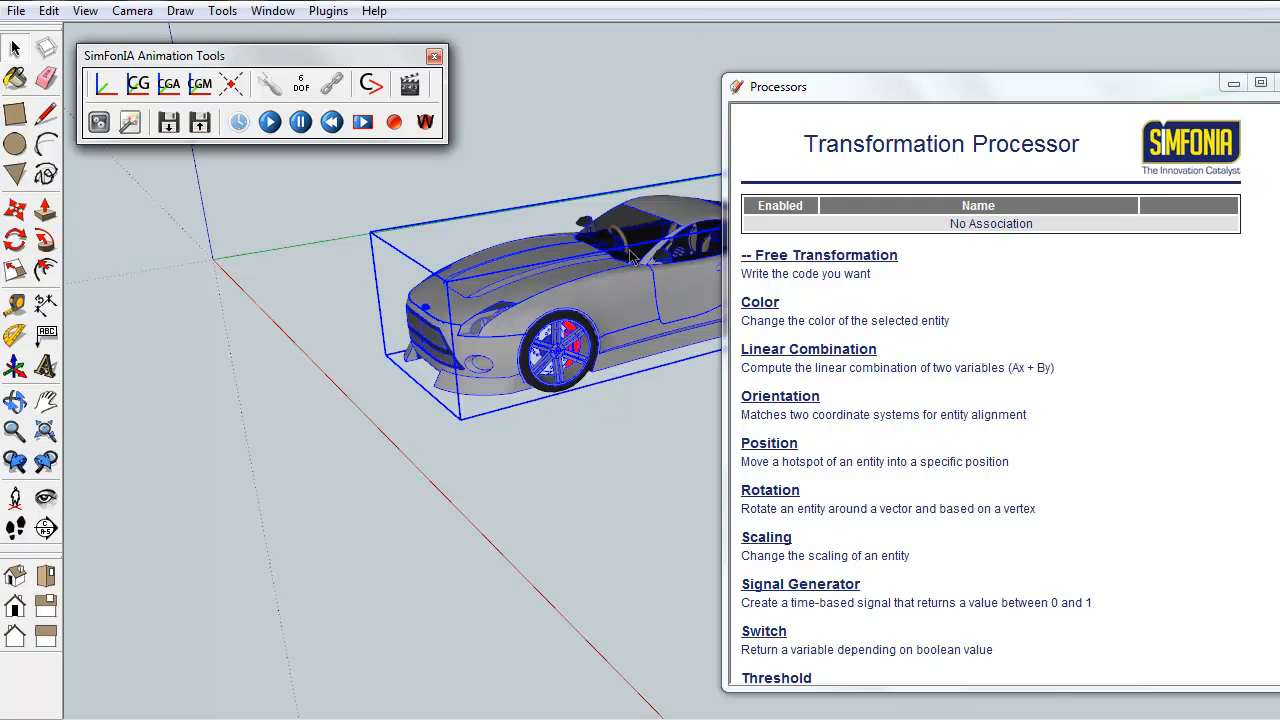
mouse_move(809, 318)
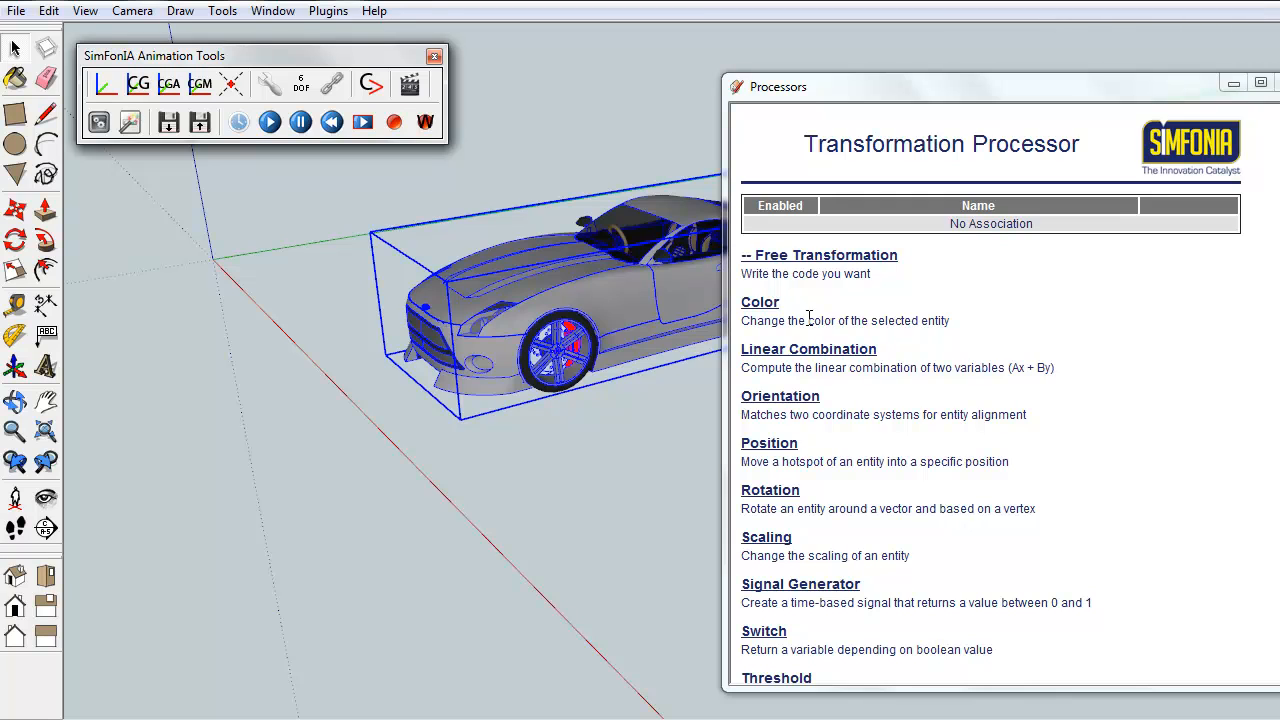
- Save a translation named 'translation' of Y = -1 m in object coordinates
scroll("down", 3)
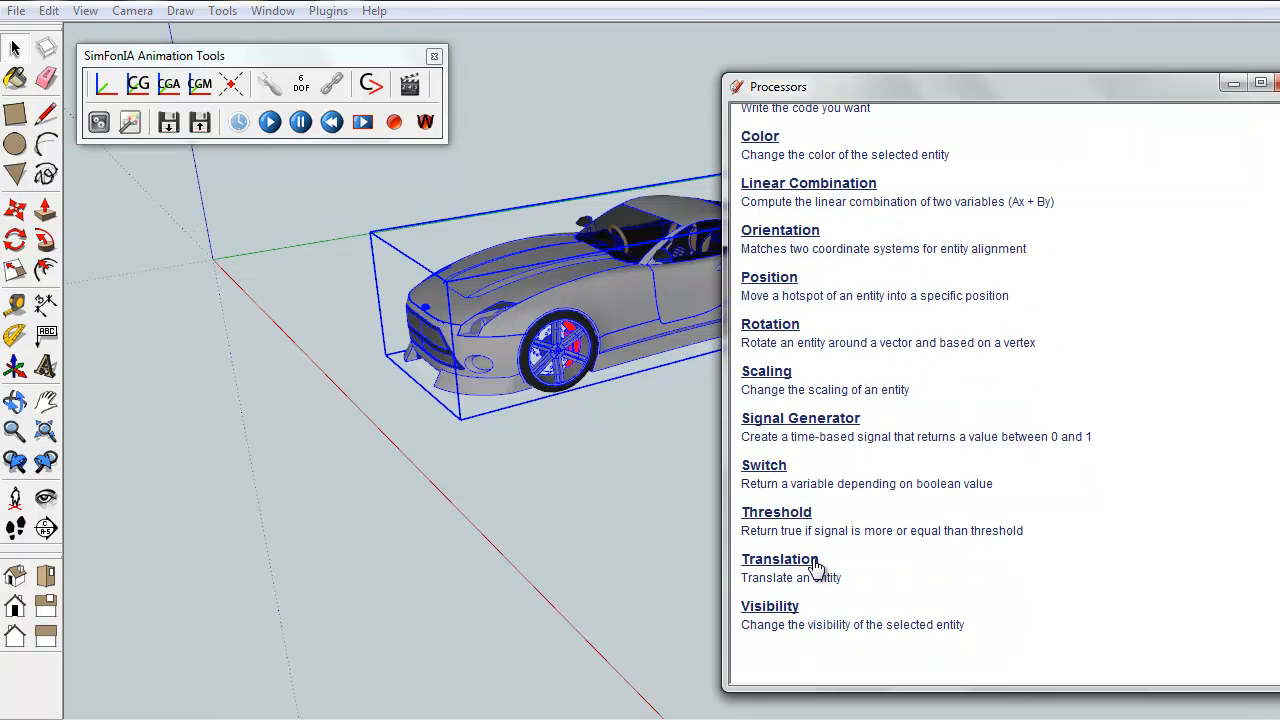
left_click(780, 559)
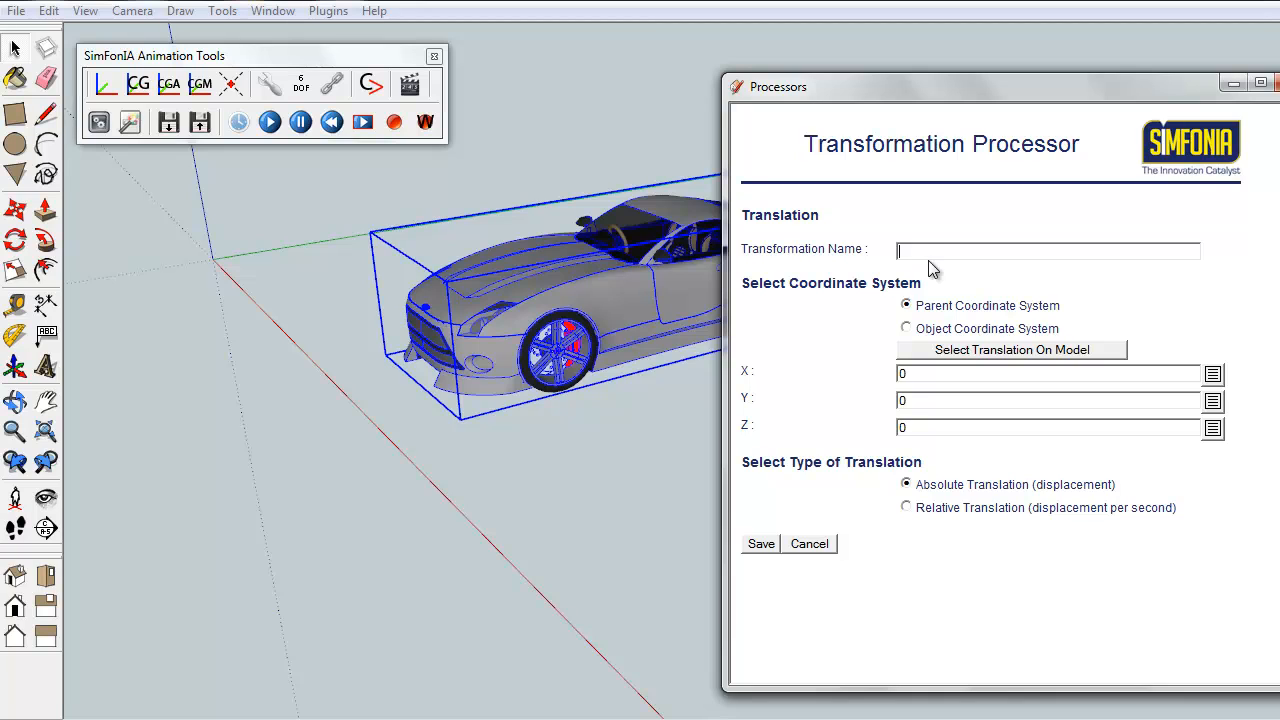
type("translation")
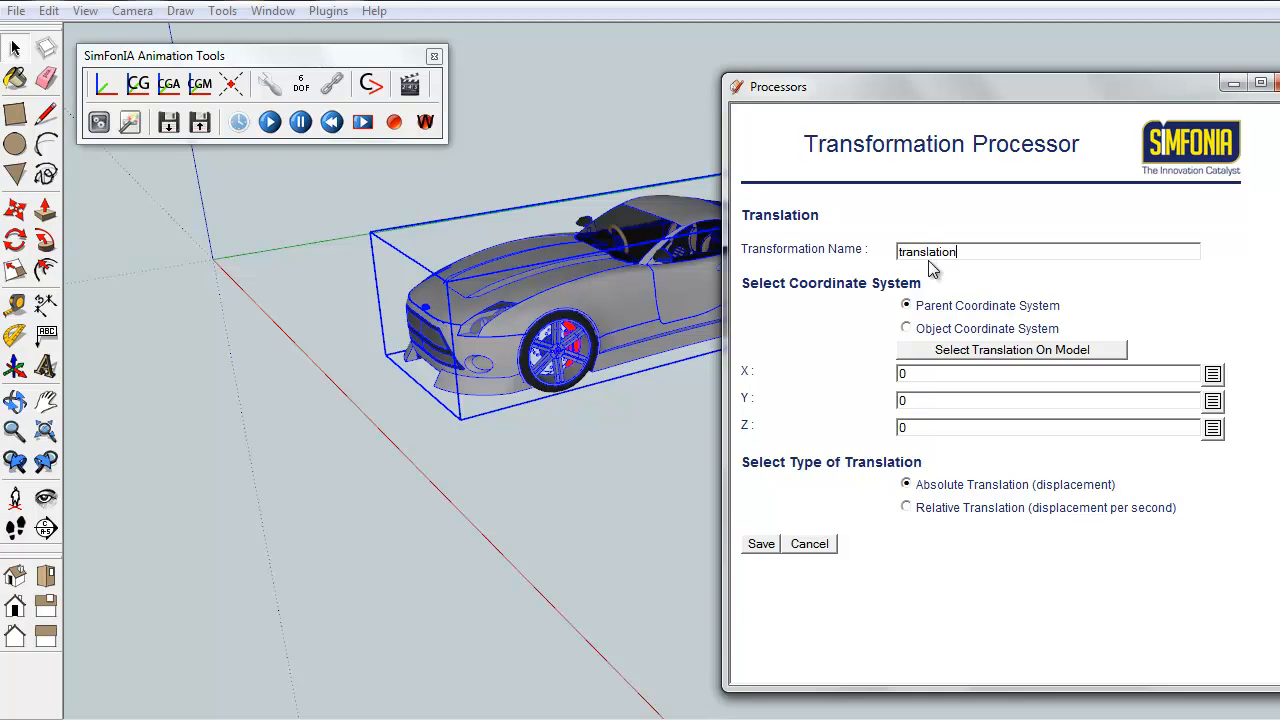
left_click(906, 328)
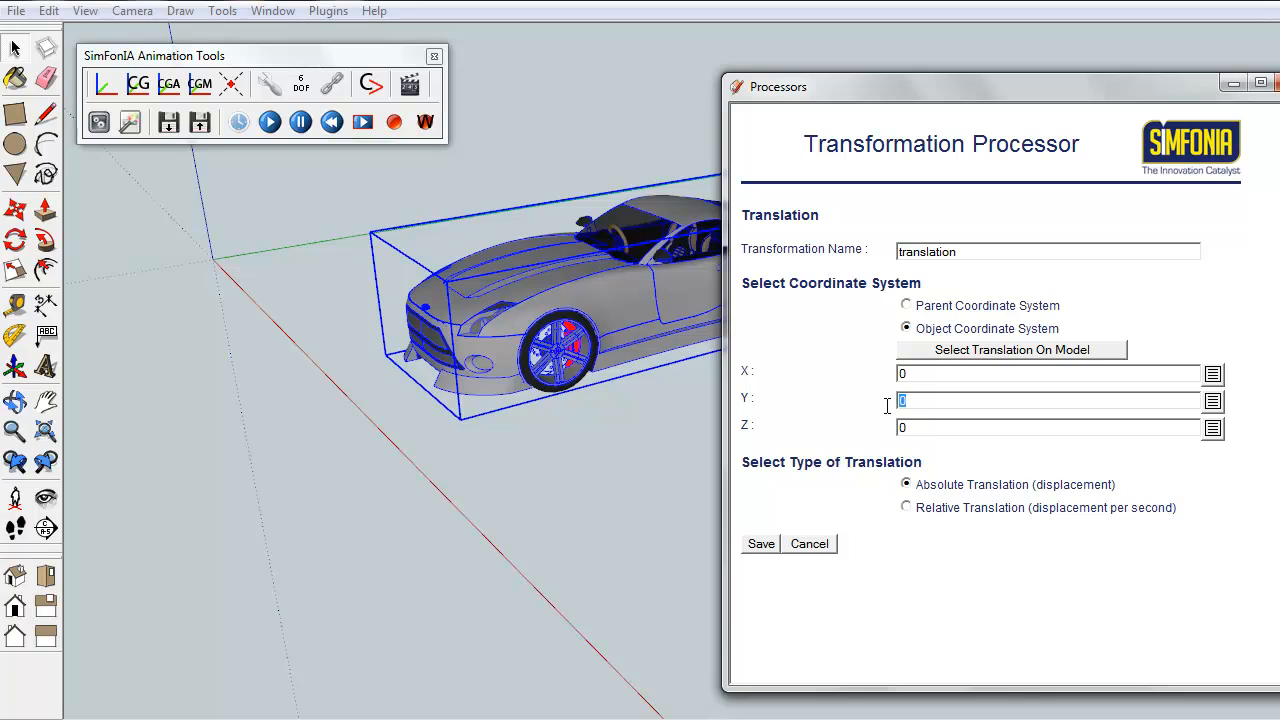
type("-1")
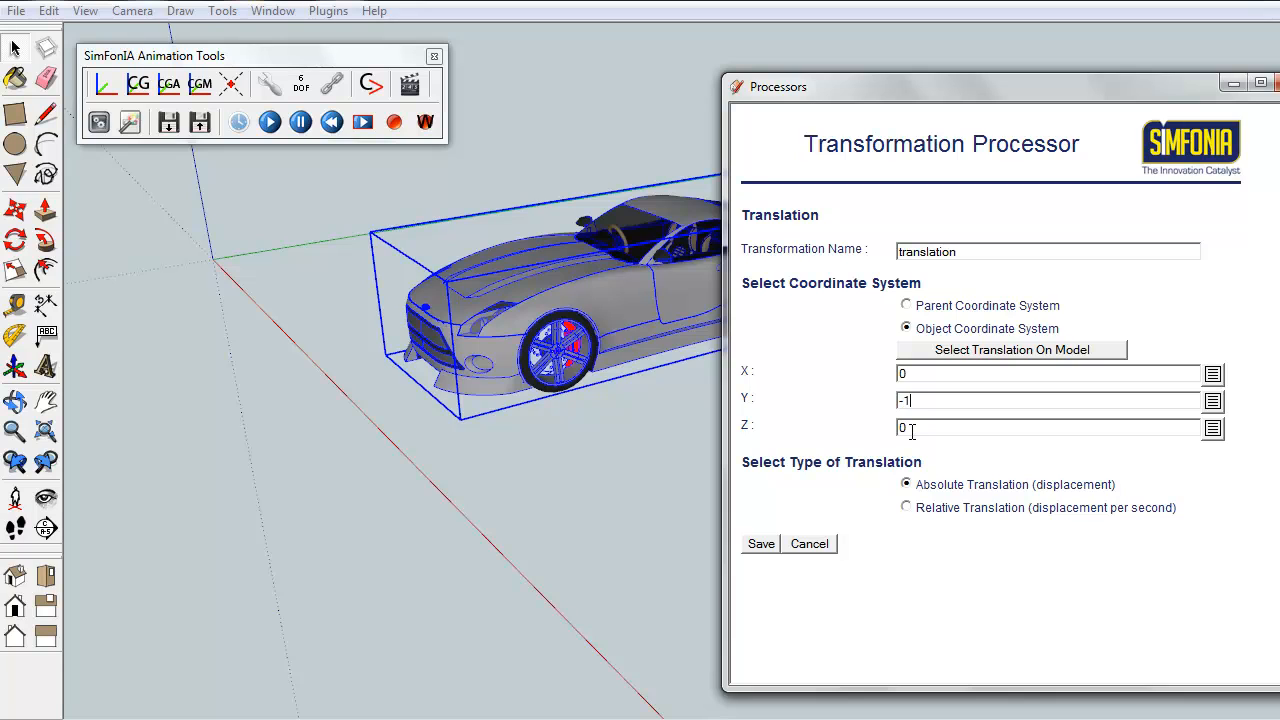
type(".m")
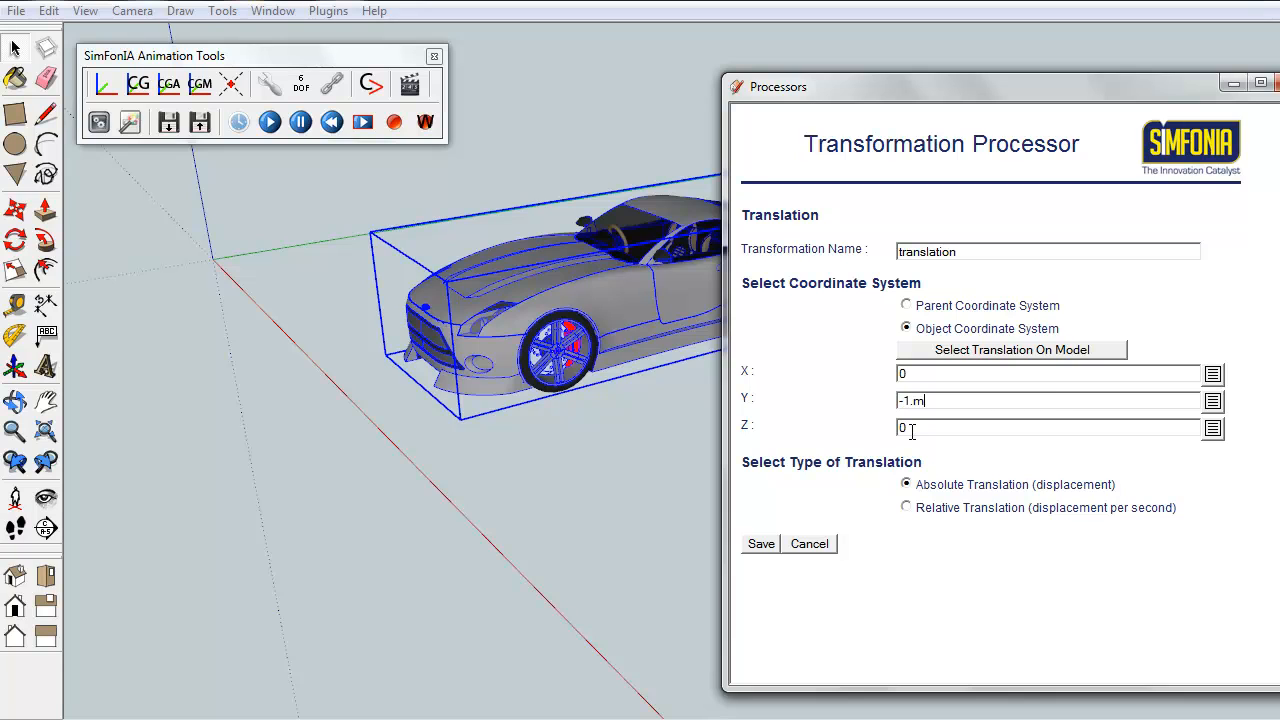
left_click(760, 543)
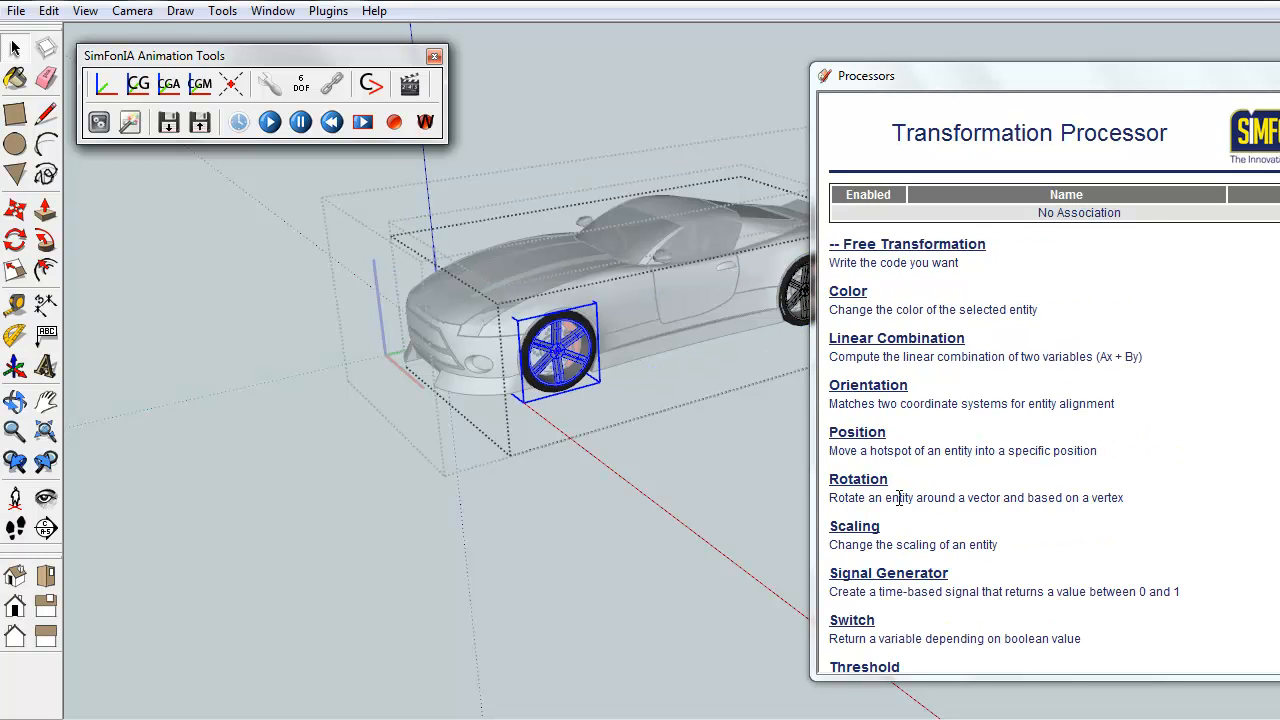
- Save a relative rotation 'roue1' about the wheel's own X axis (vector 1,0,0)
left_click(858, 479)
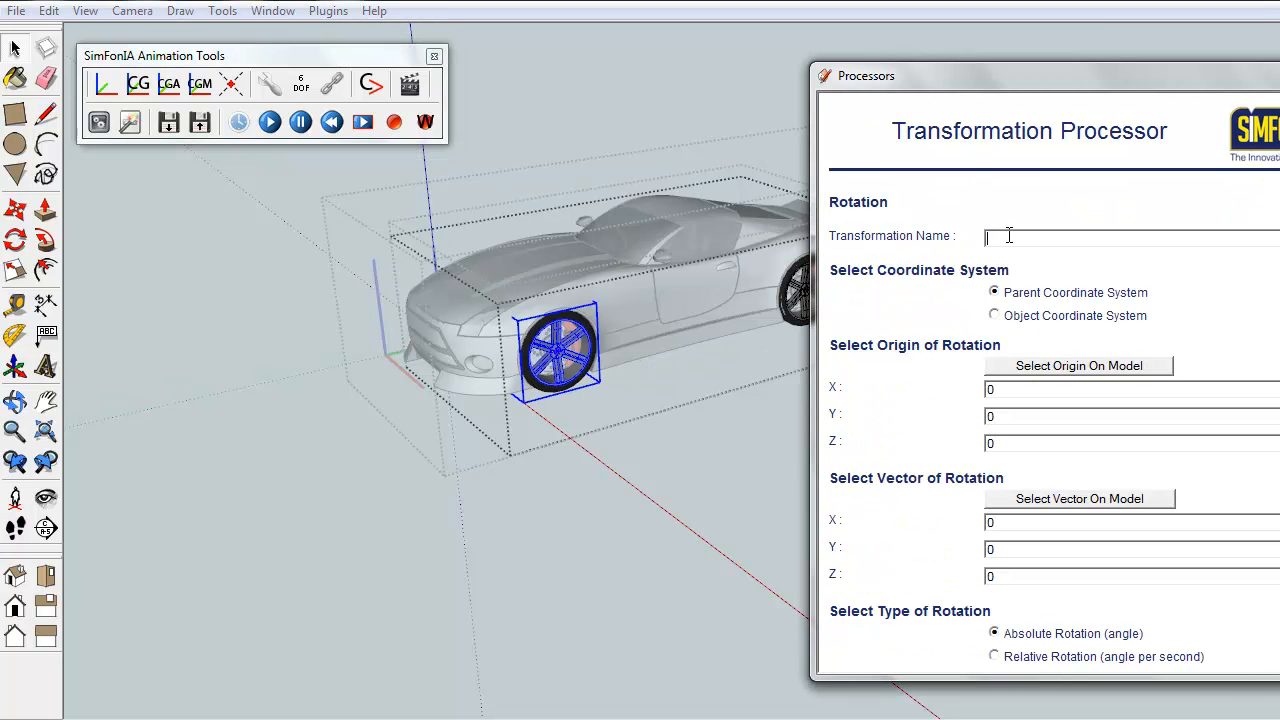
type("roue1")
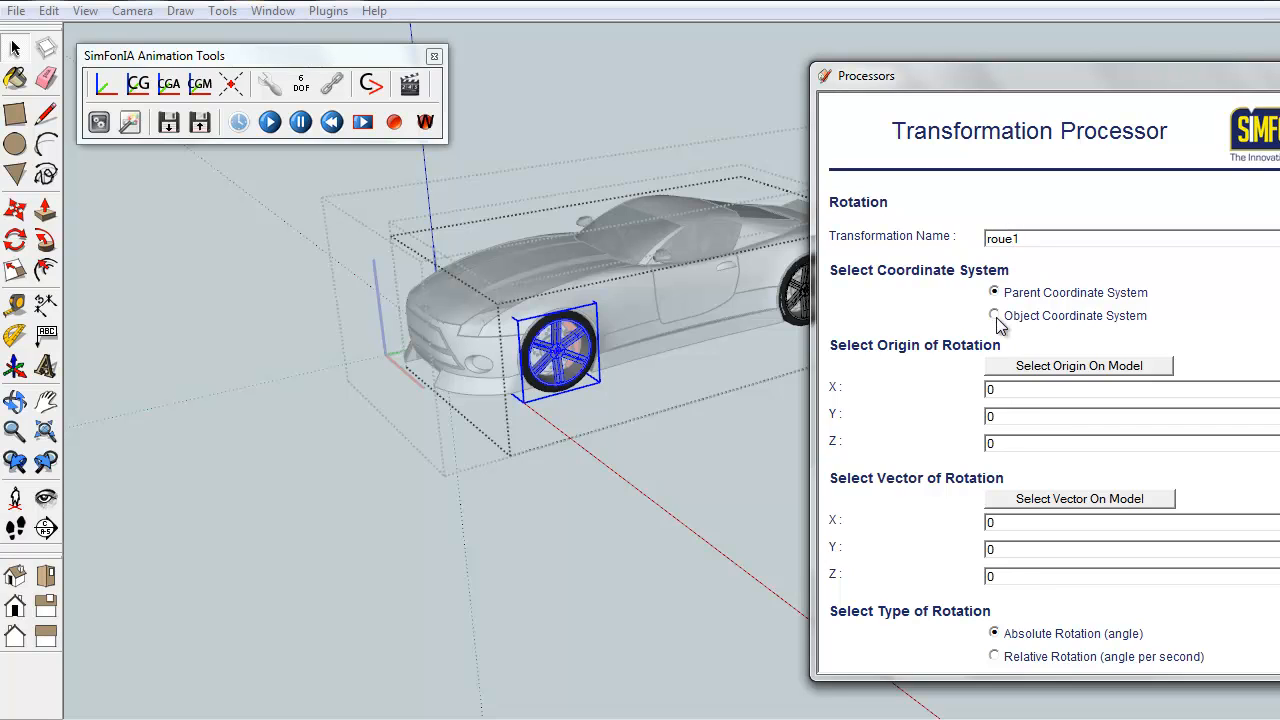
left_click(994, 315)
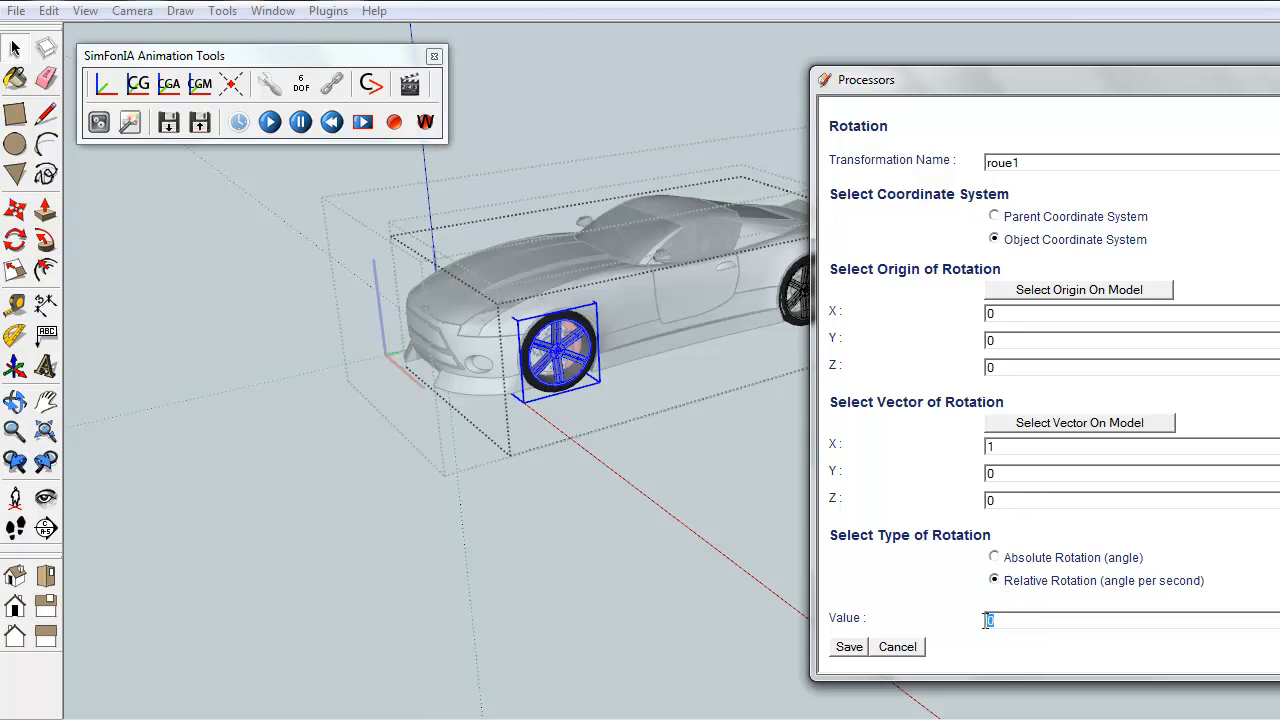
type("1.0/0.")
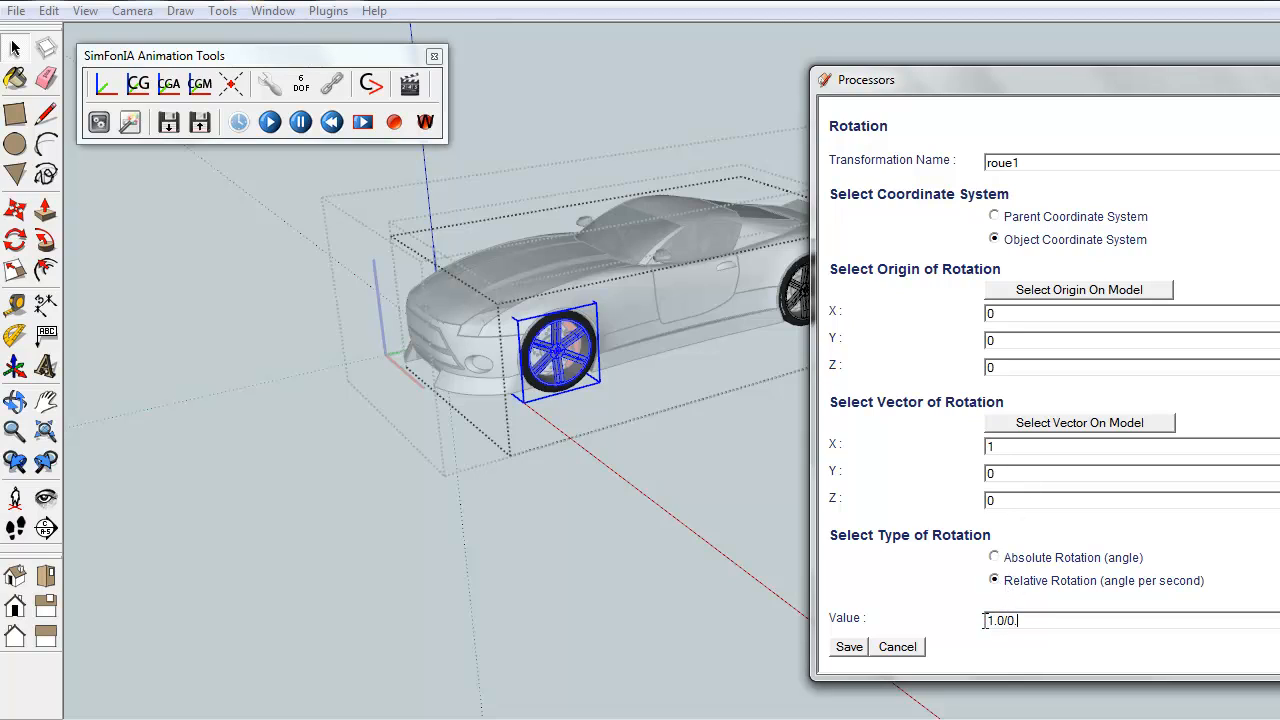
left_click(848, 646)
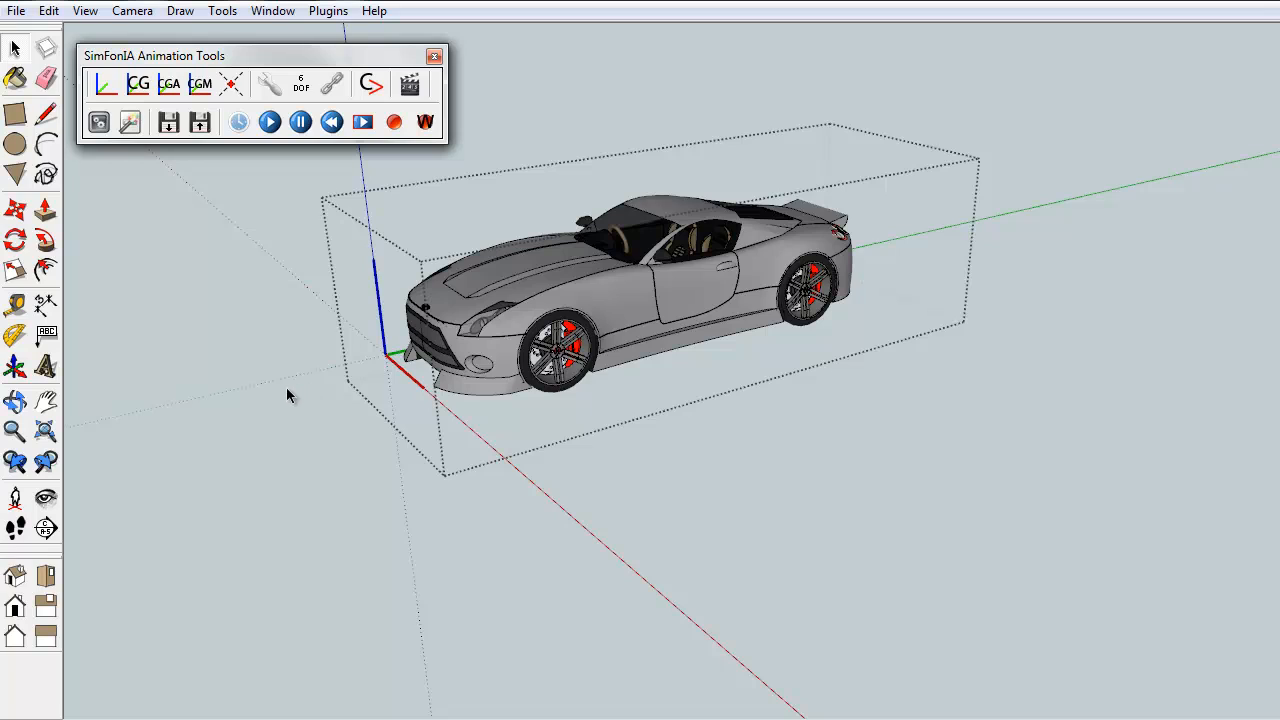
mouse_move(294, 388)
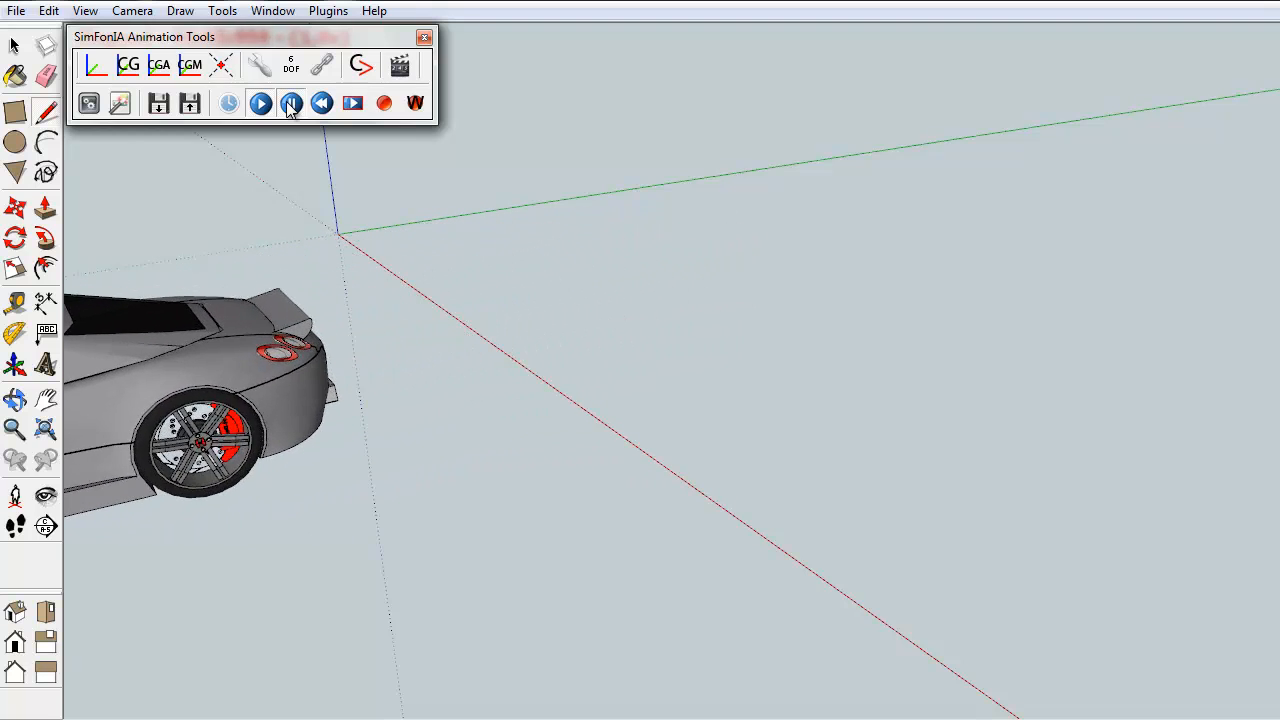
- Play and pause the car demos: driving, green body, and hidden body panels
left_click(260, 103)
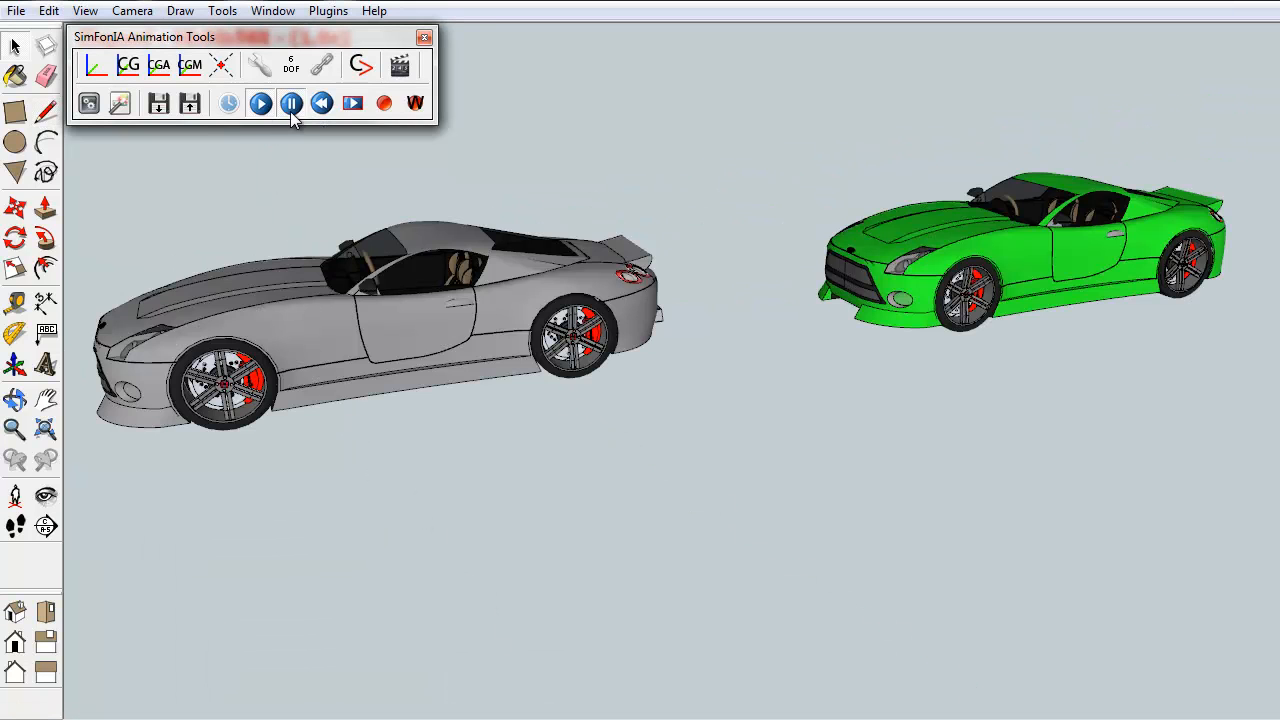
left_click(260, 103)
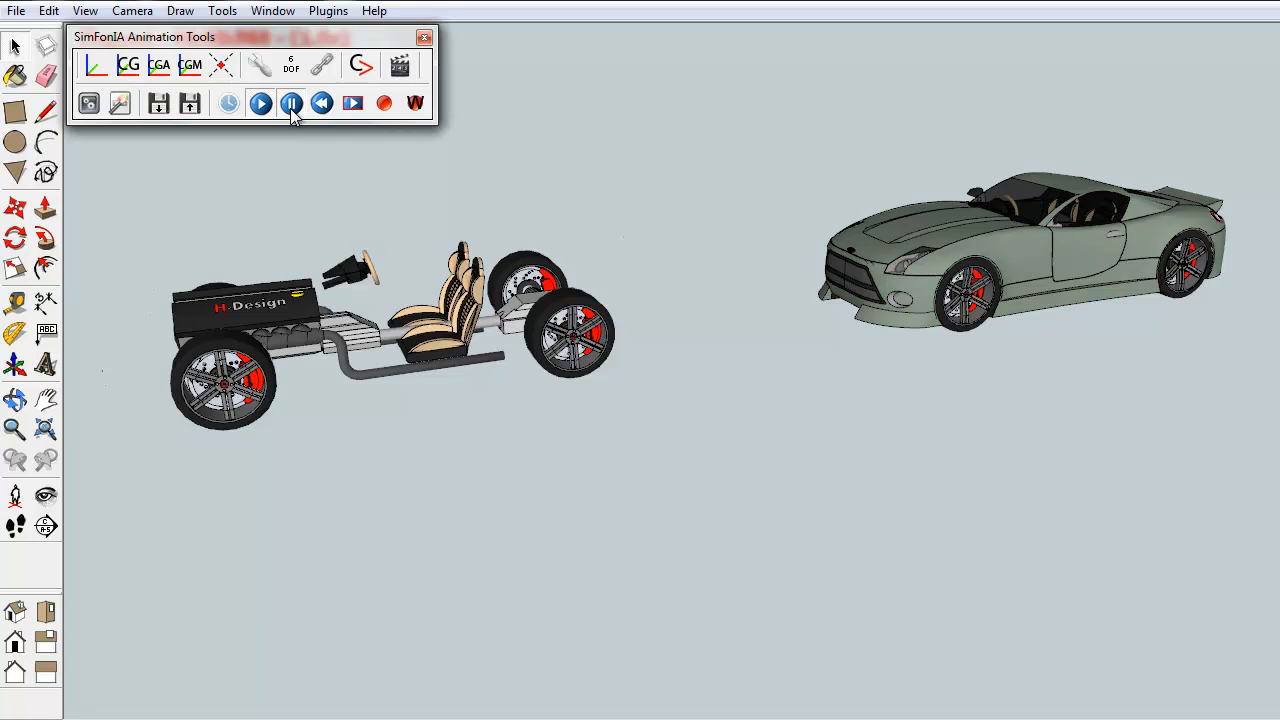
left_click(260, 103)
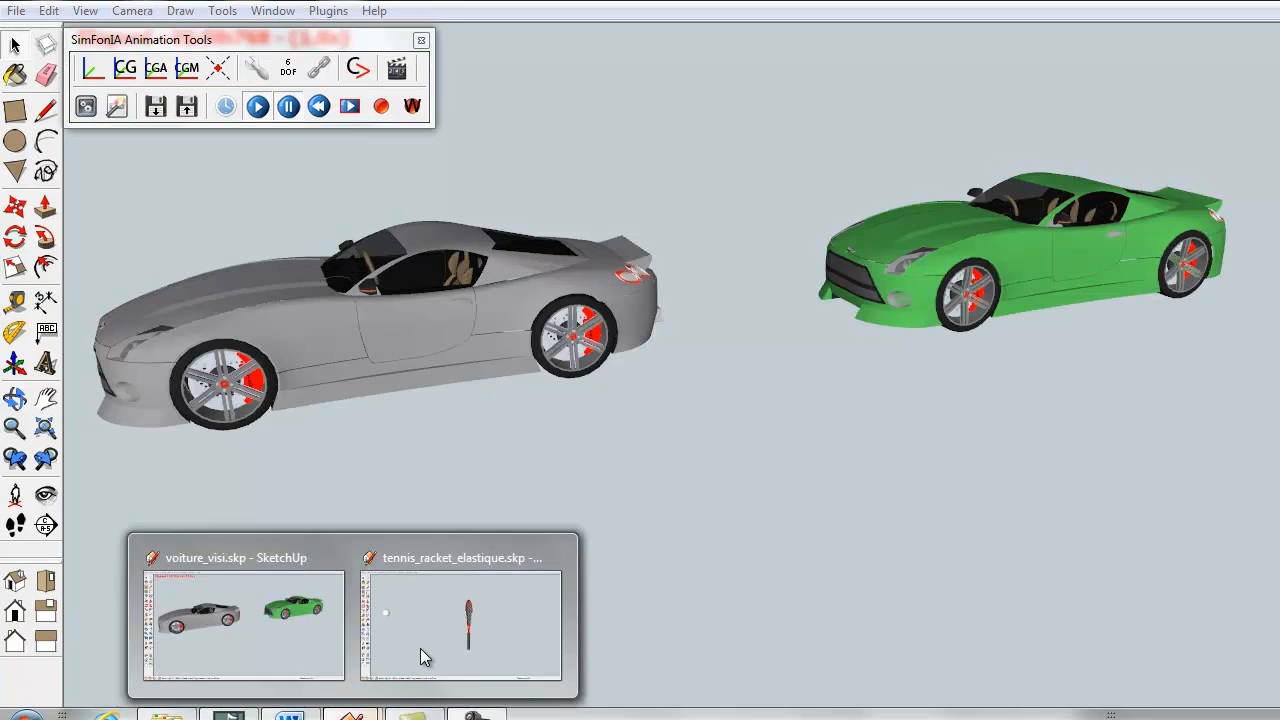
- Switch to tennis_racket_elastique.skp, open the ball's KeyFrame Editor, and preview the 2.0 s keyframe
left_click(460, 625)
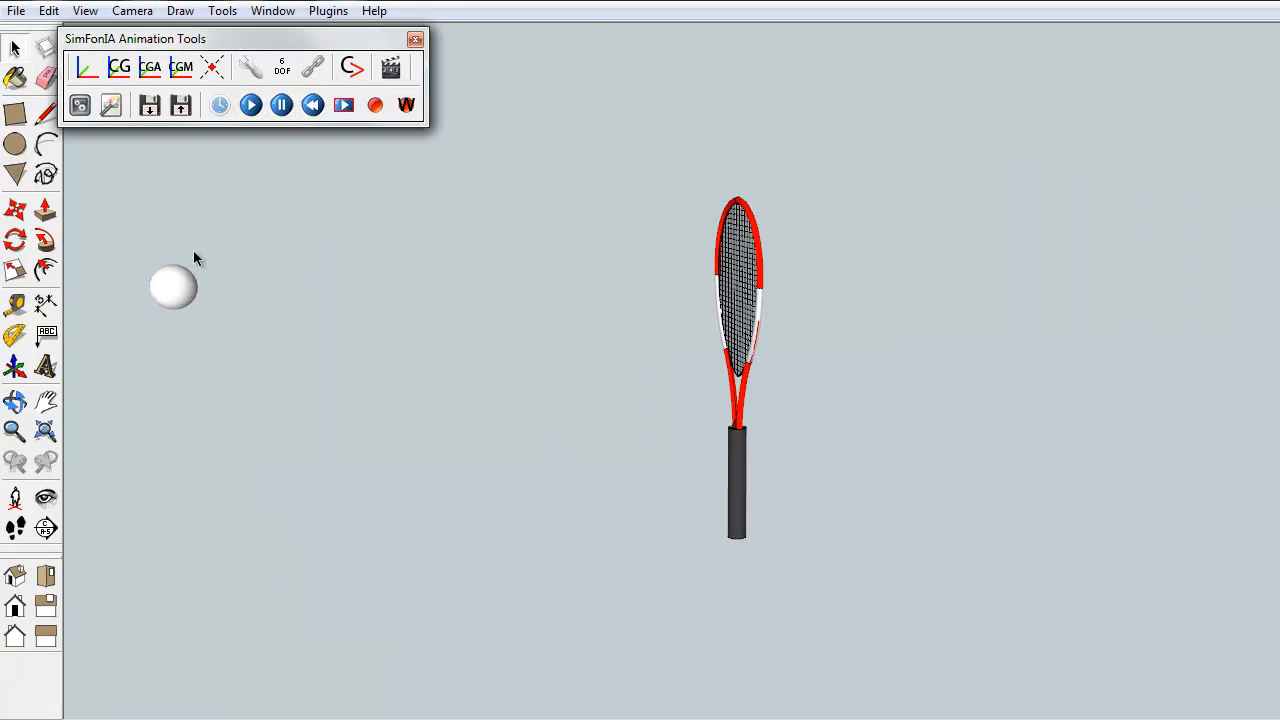
left_click(392, 67)
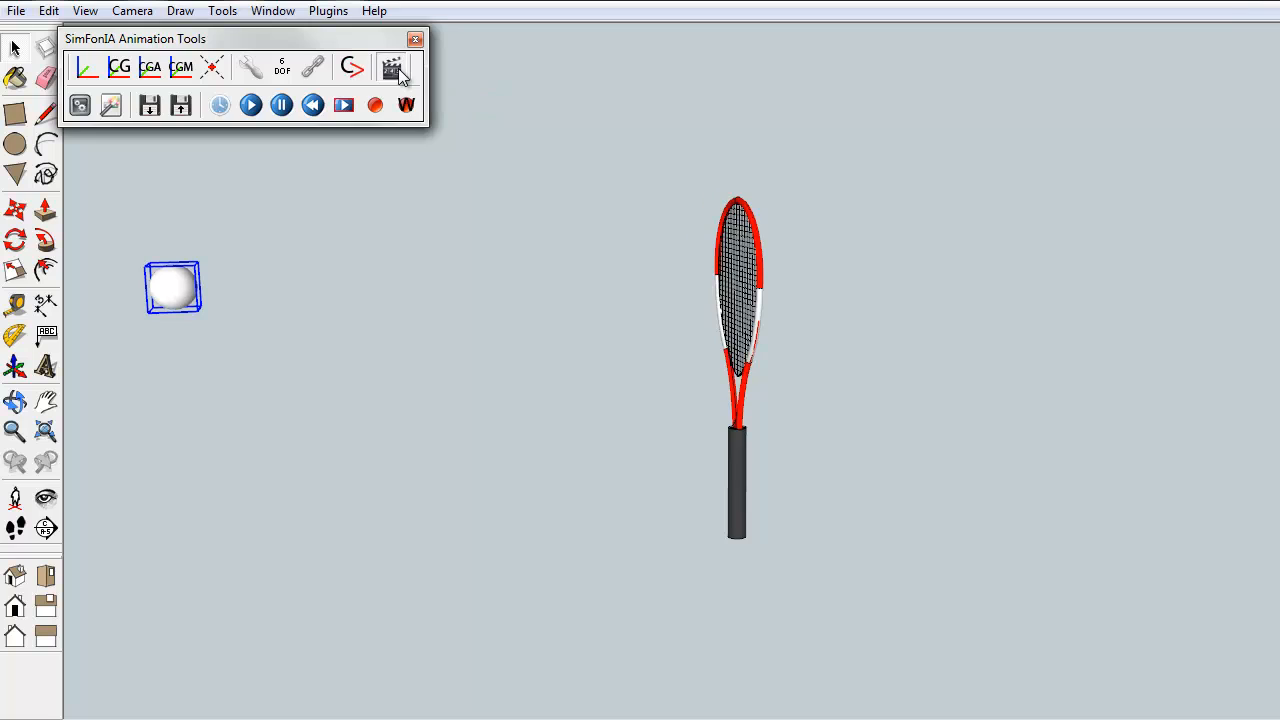
left_click(392, 67)
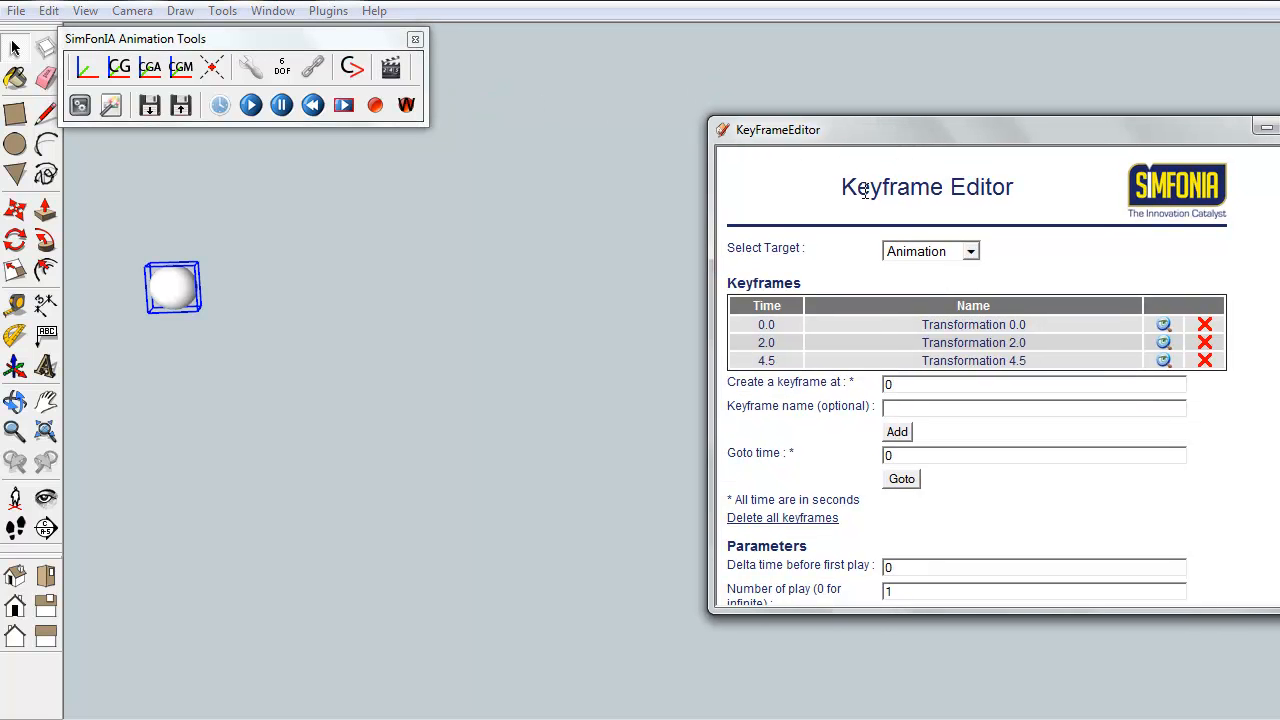
mouse_move(740, 222)
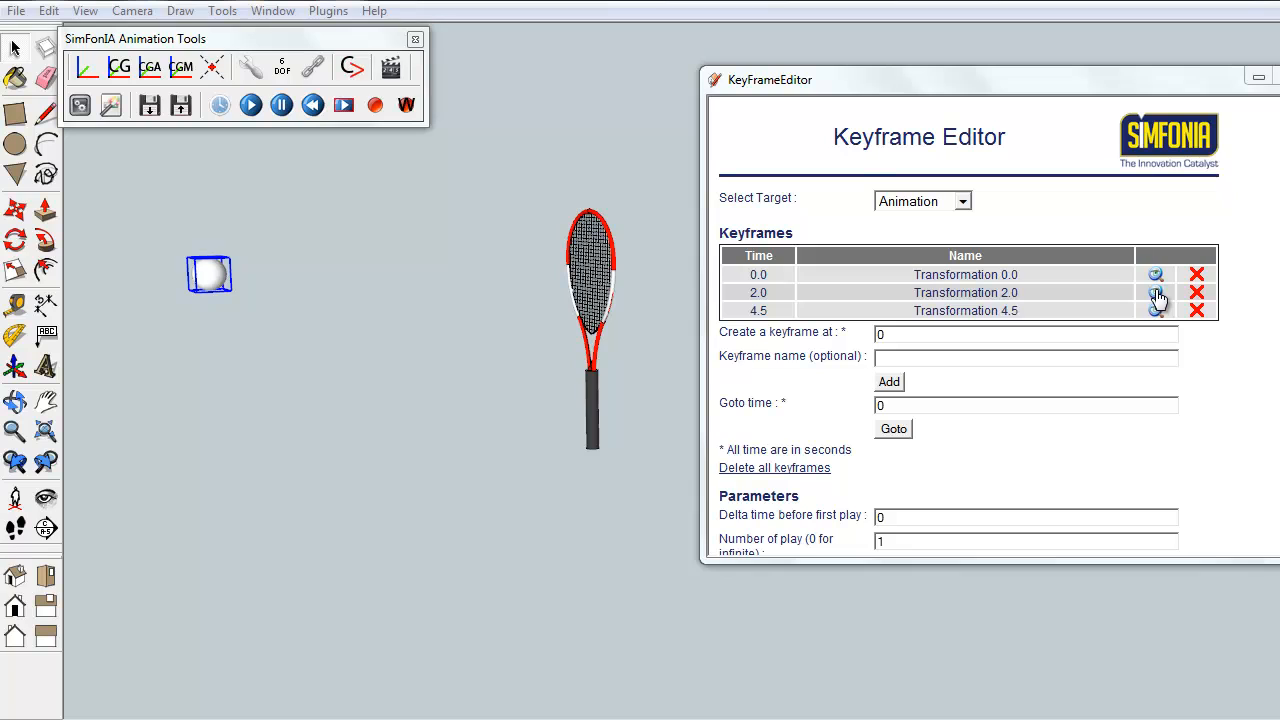
left_click(1156, 310)
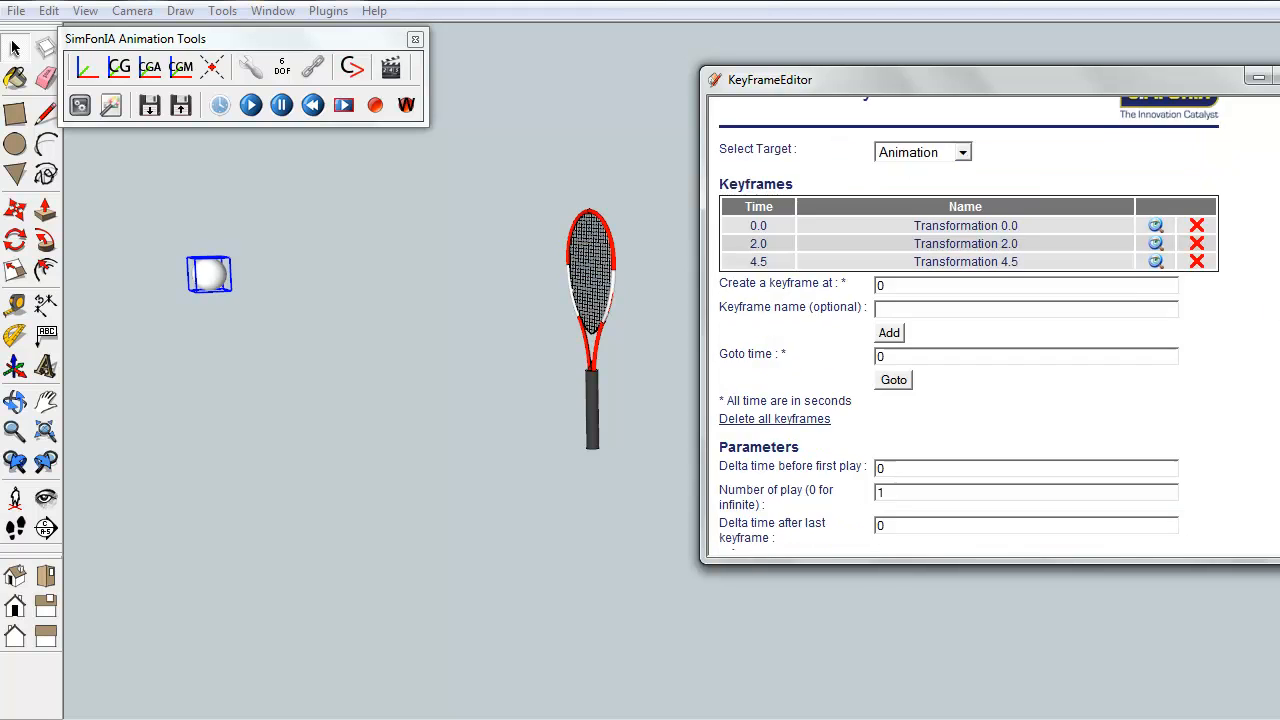
scroll("down", 3)
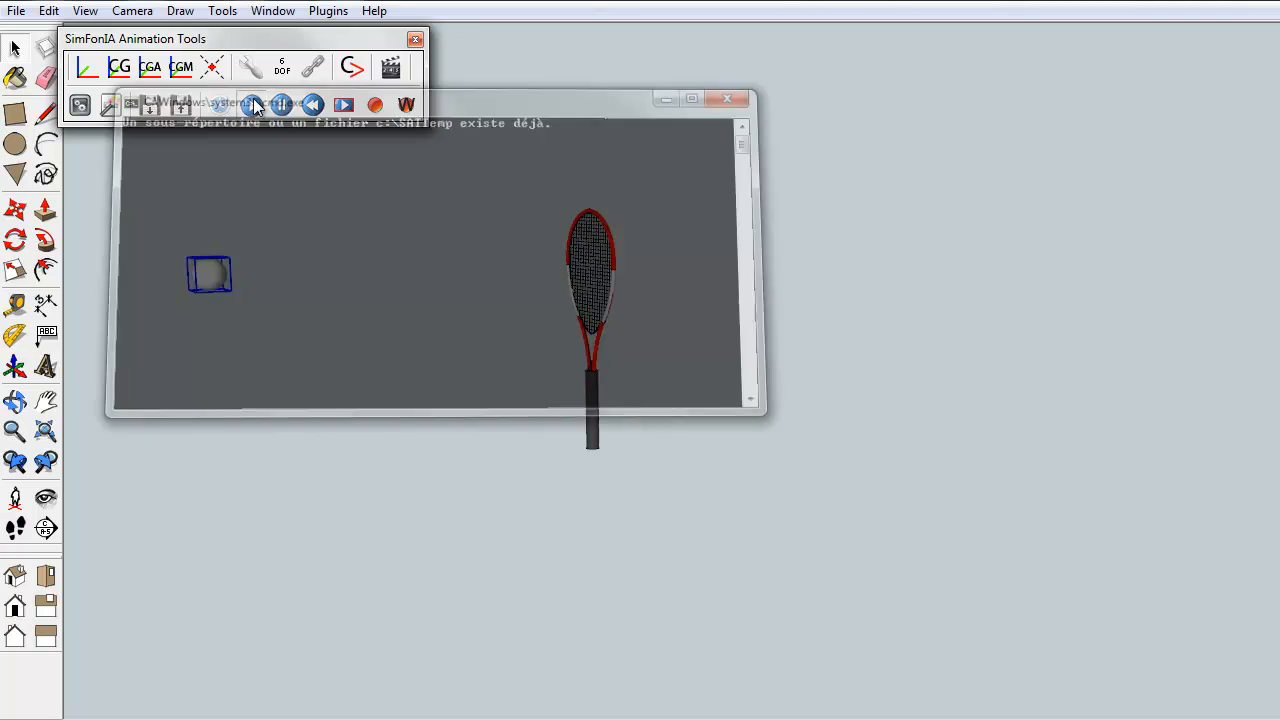
- Play and pause the tennis ball animation several times with the SimFonIA toolbar
left_click(282, 105)
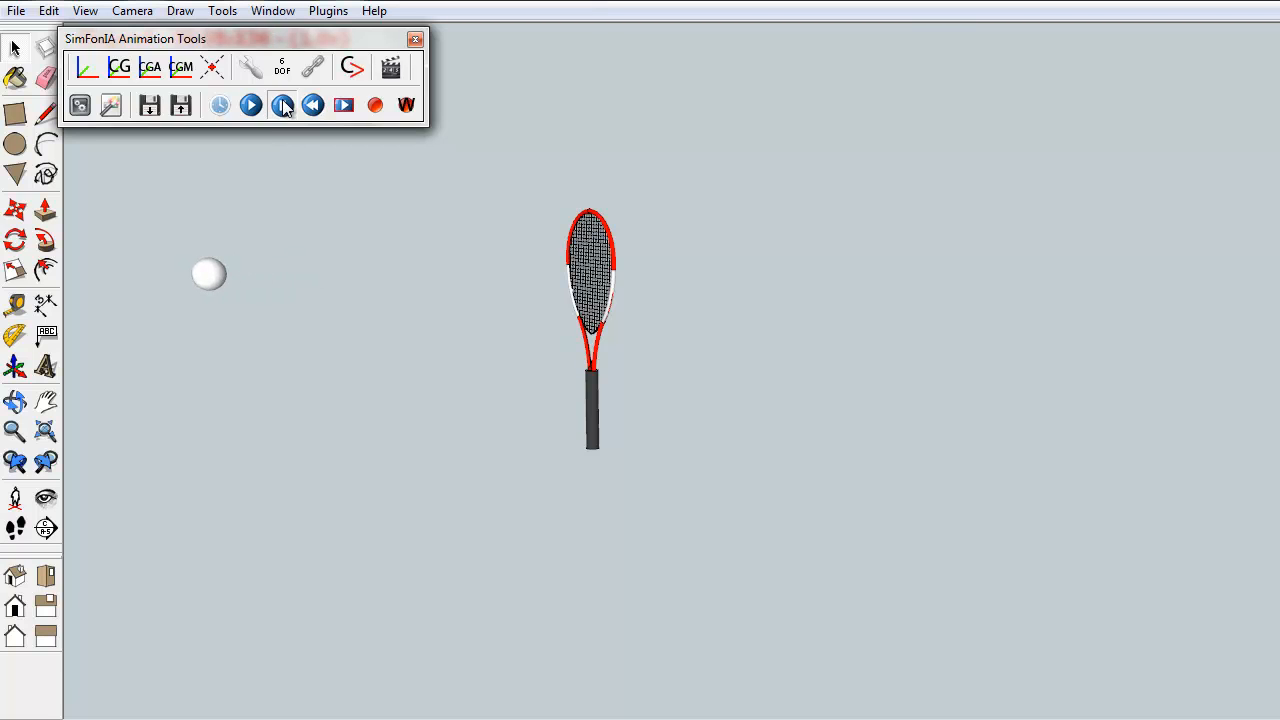
left_click(251, 105)
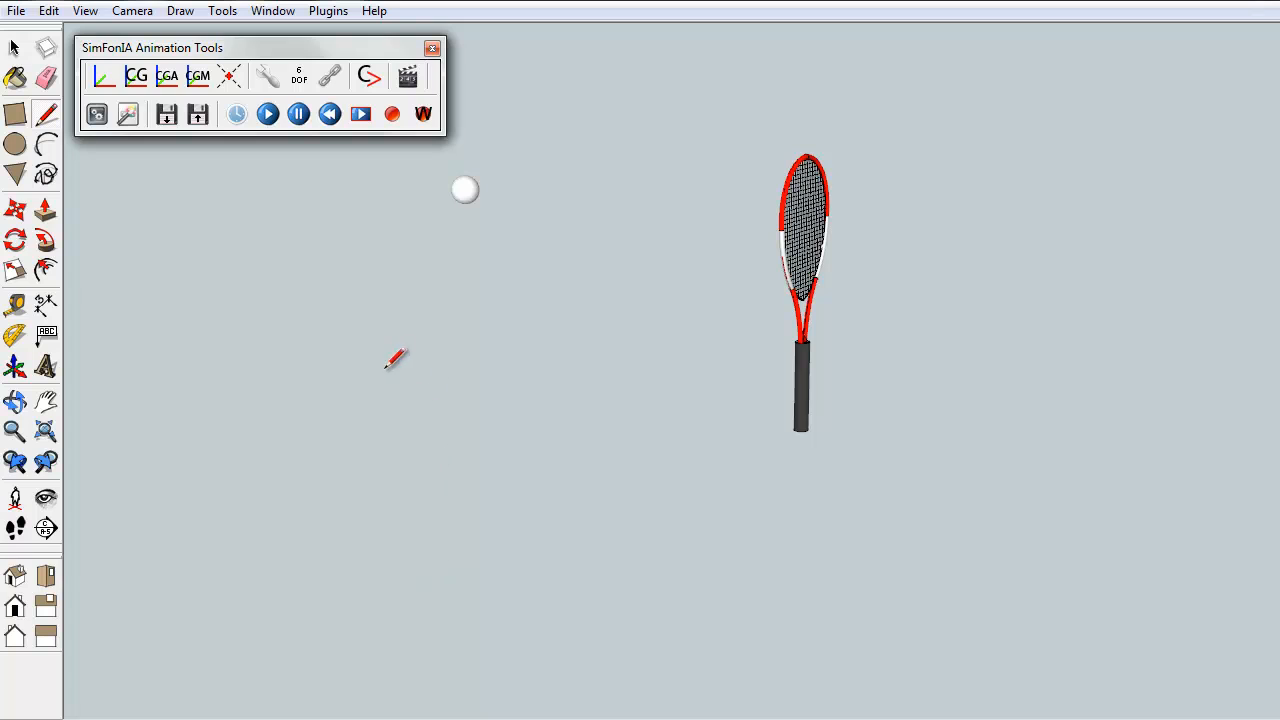
left_click(268, 113)
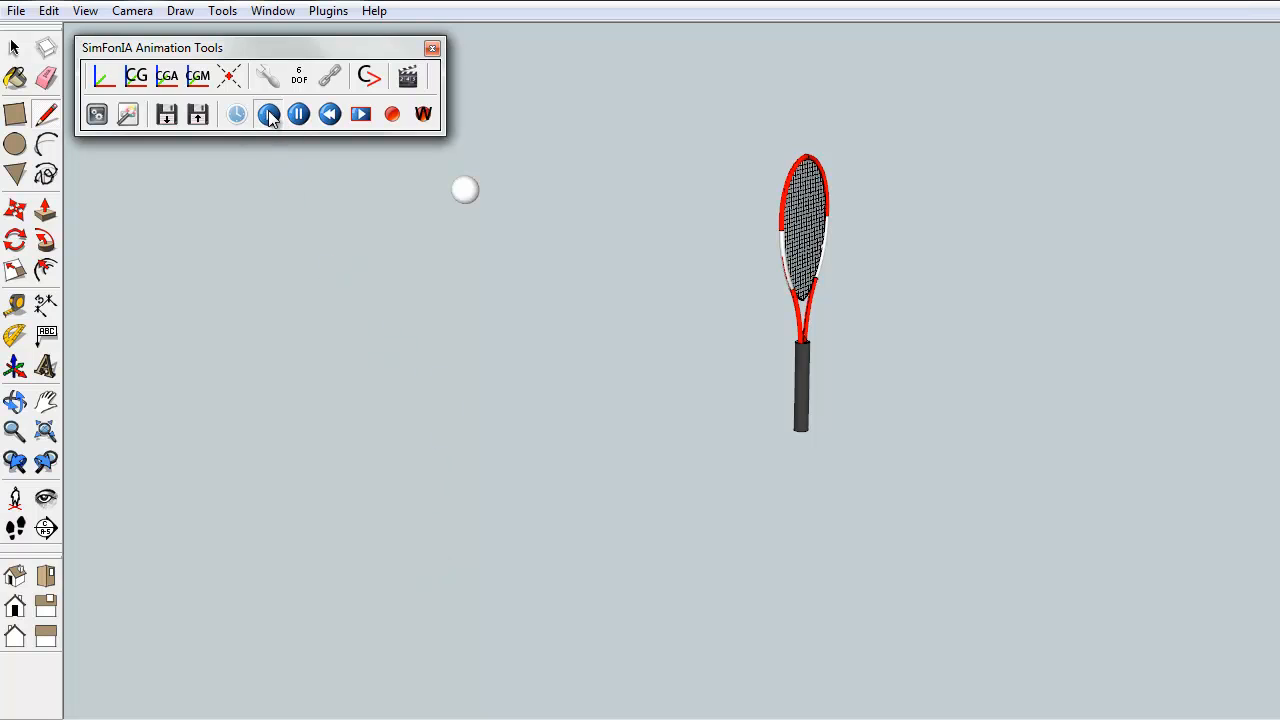
left_click(268, 113)
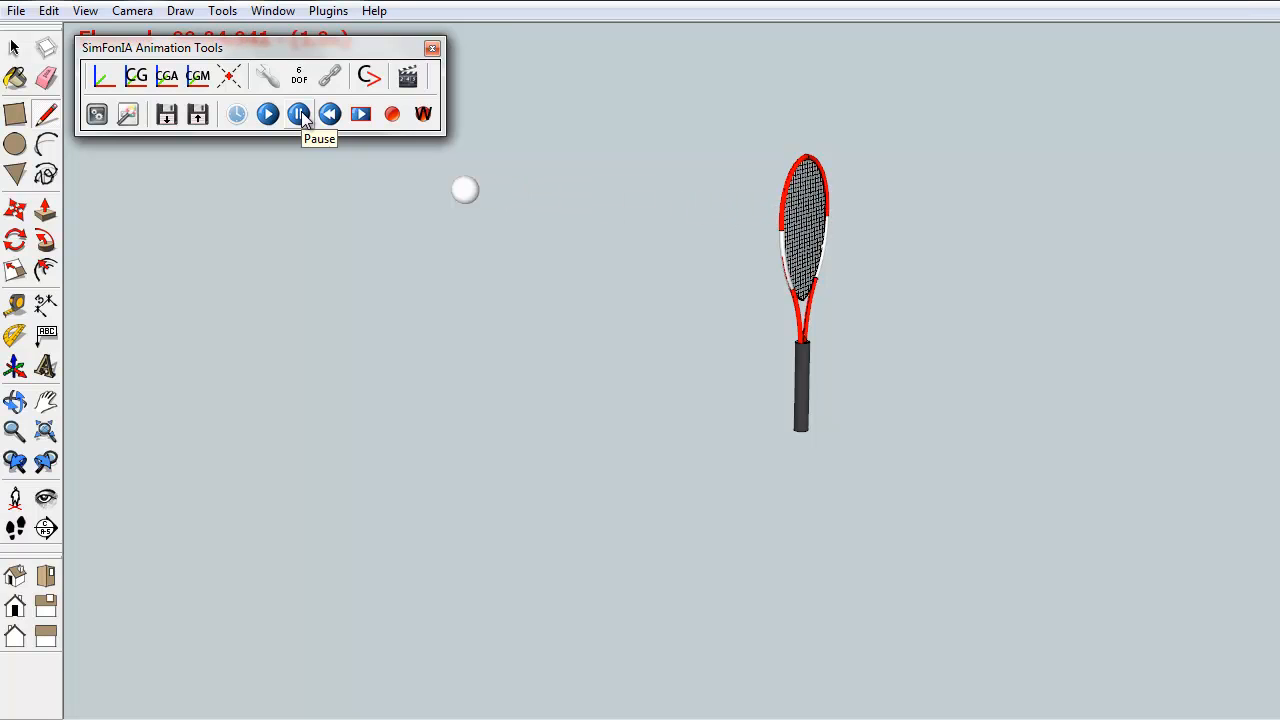
left_click(298, 113)
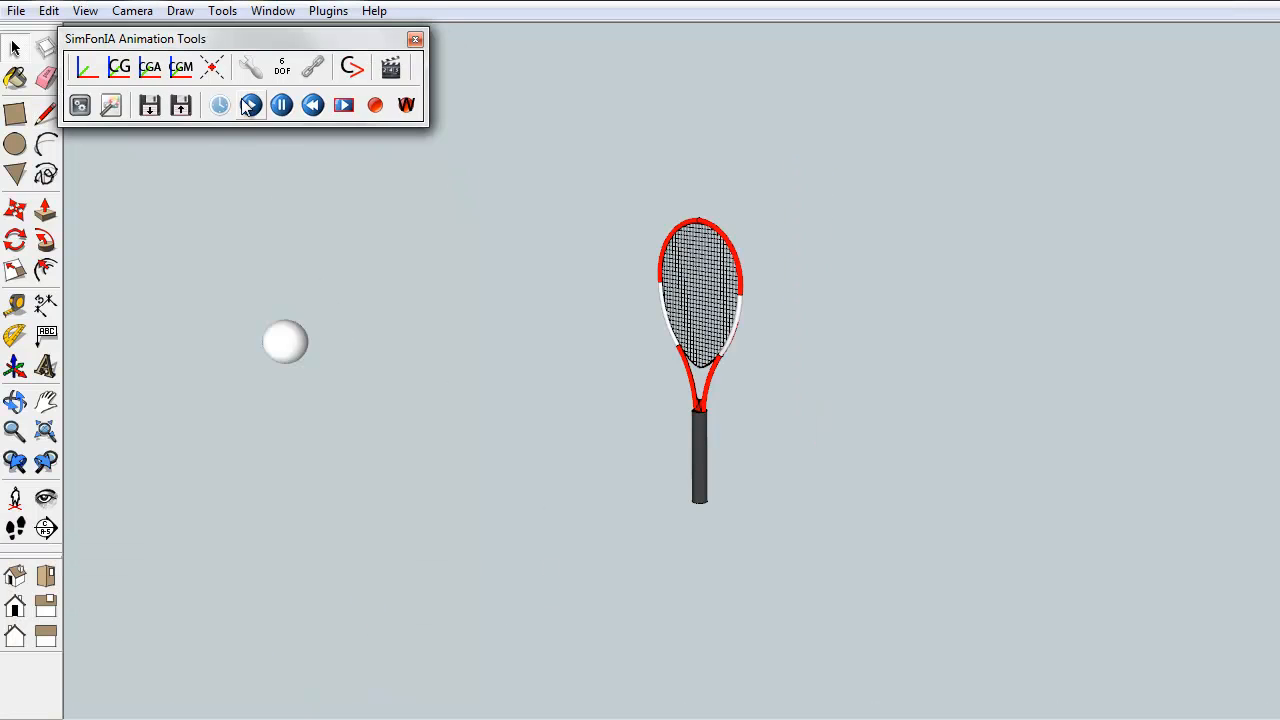
mouse_move(251, 105)
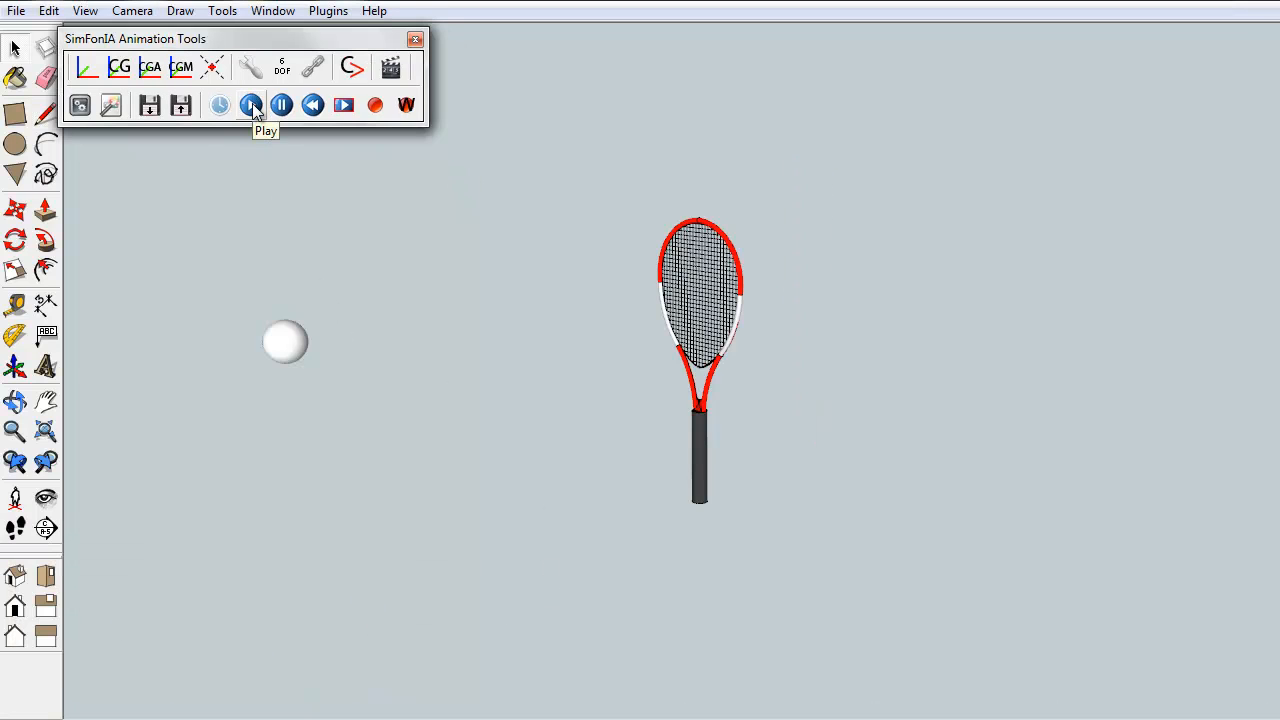
left_click(251, 105)
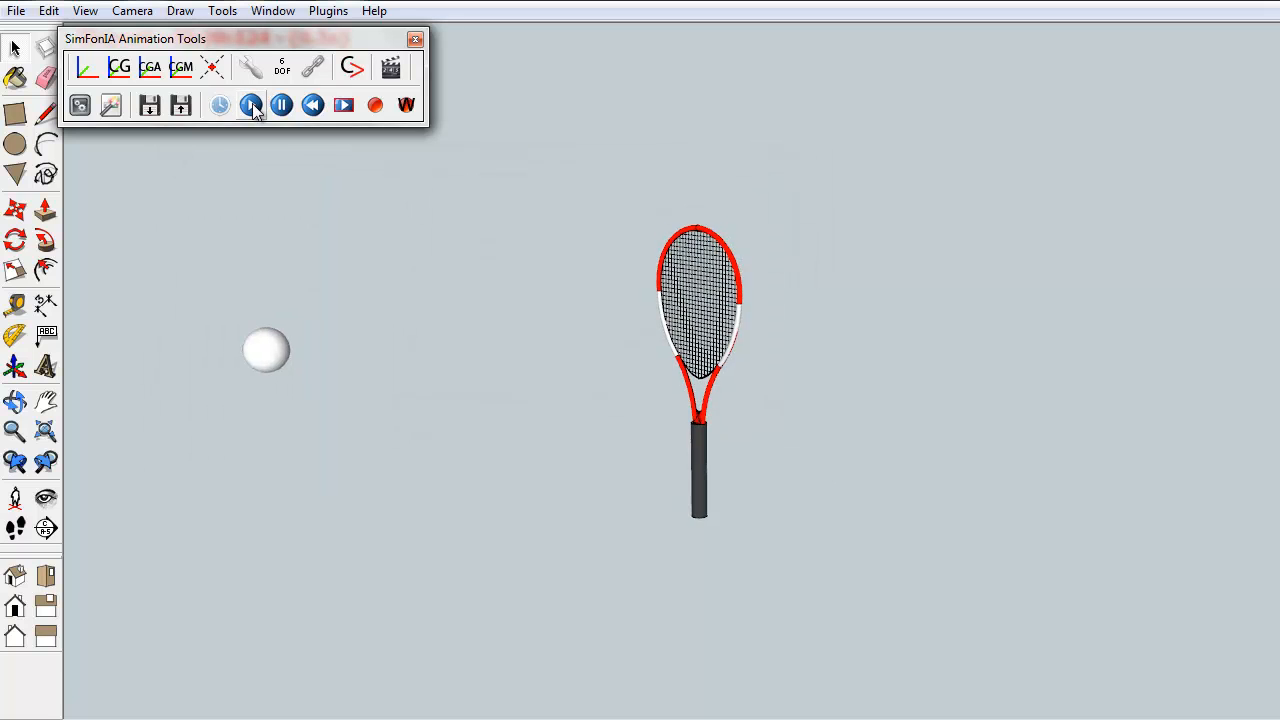
left_click(251, 105)
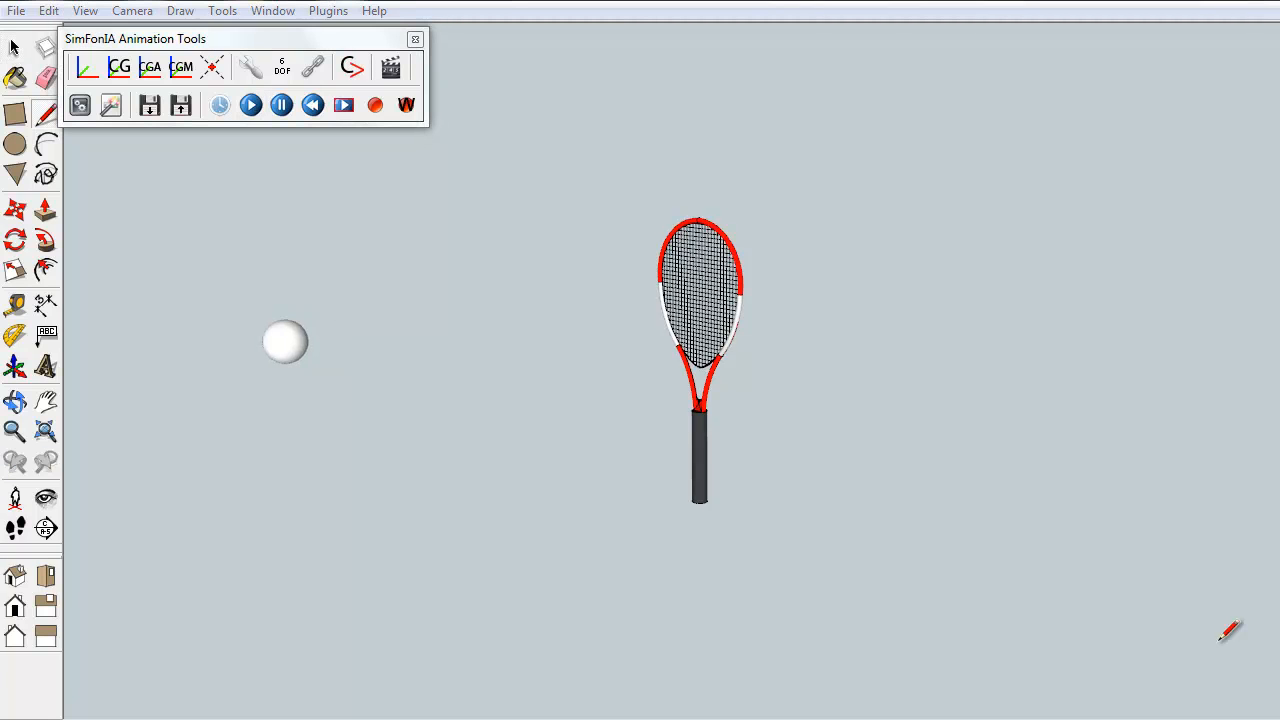
mouse_move(540, 660)
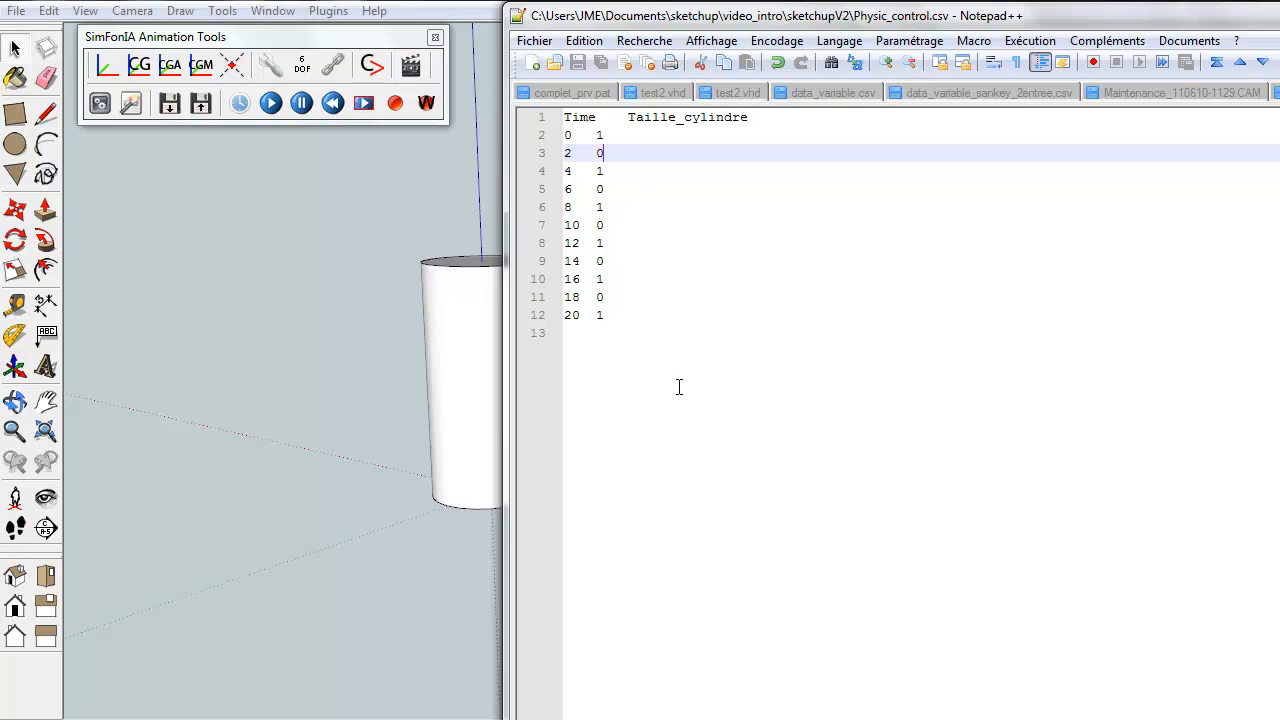
mouse_move(231, 339)
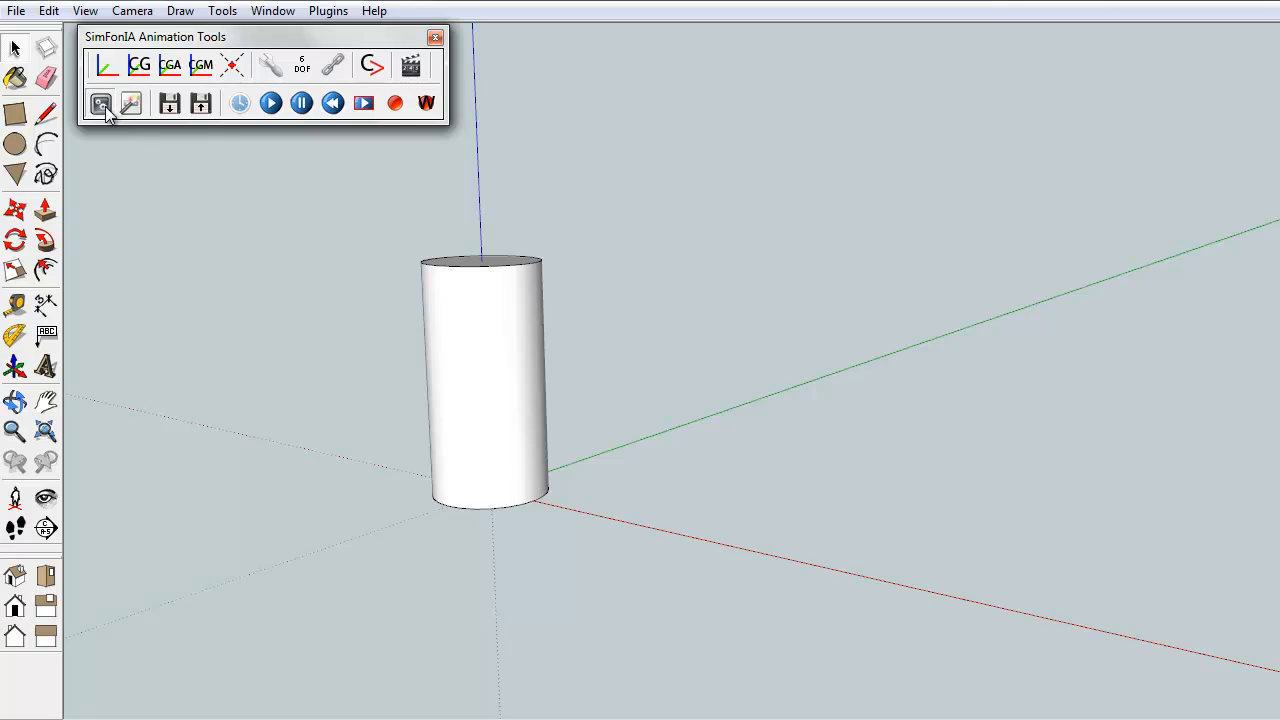
- Load the Physic_control.csv simulation file
left_click(100, 103)
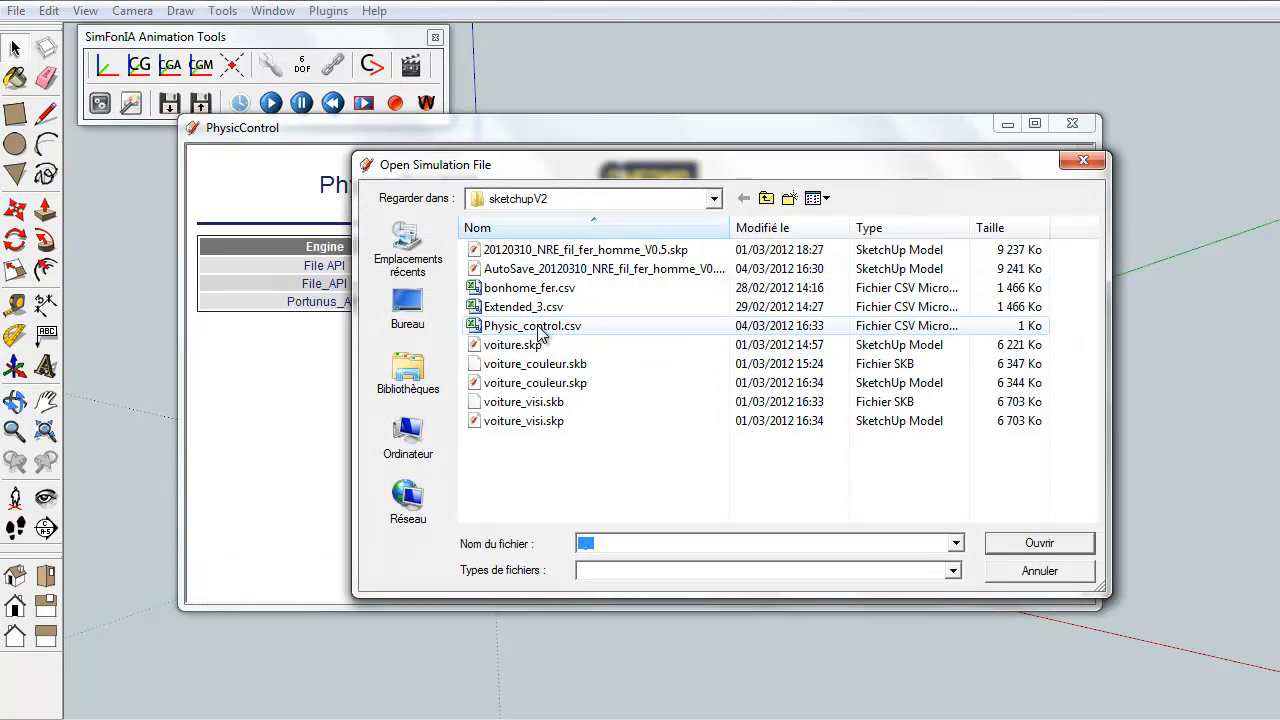
left_click(532, 326)
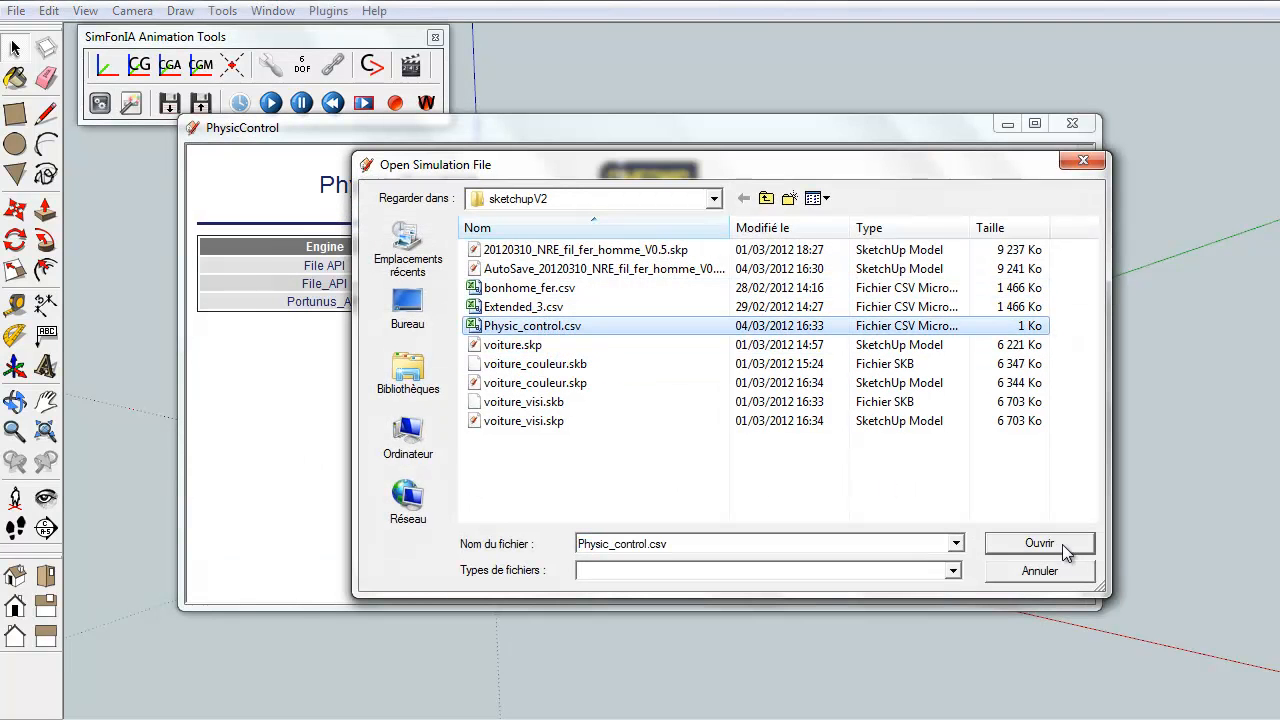
left_click(1039, 542)
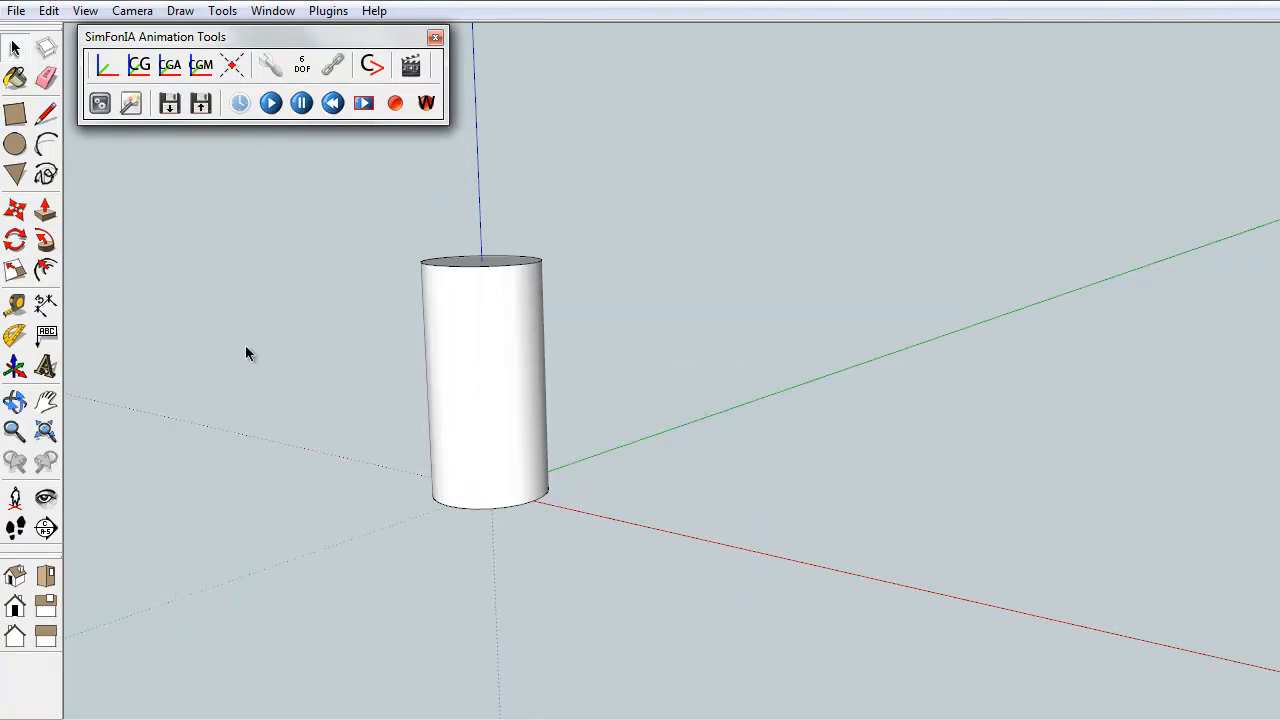
- Save a cylinder scaling 'echelle' with Z scale from File API.Taille_cylindre
left_click(130, 103)
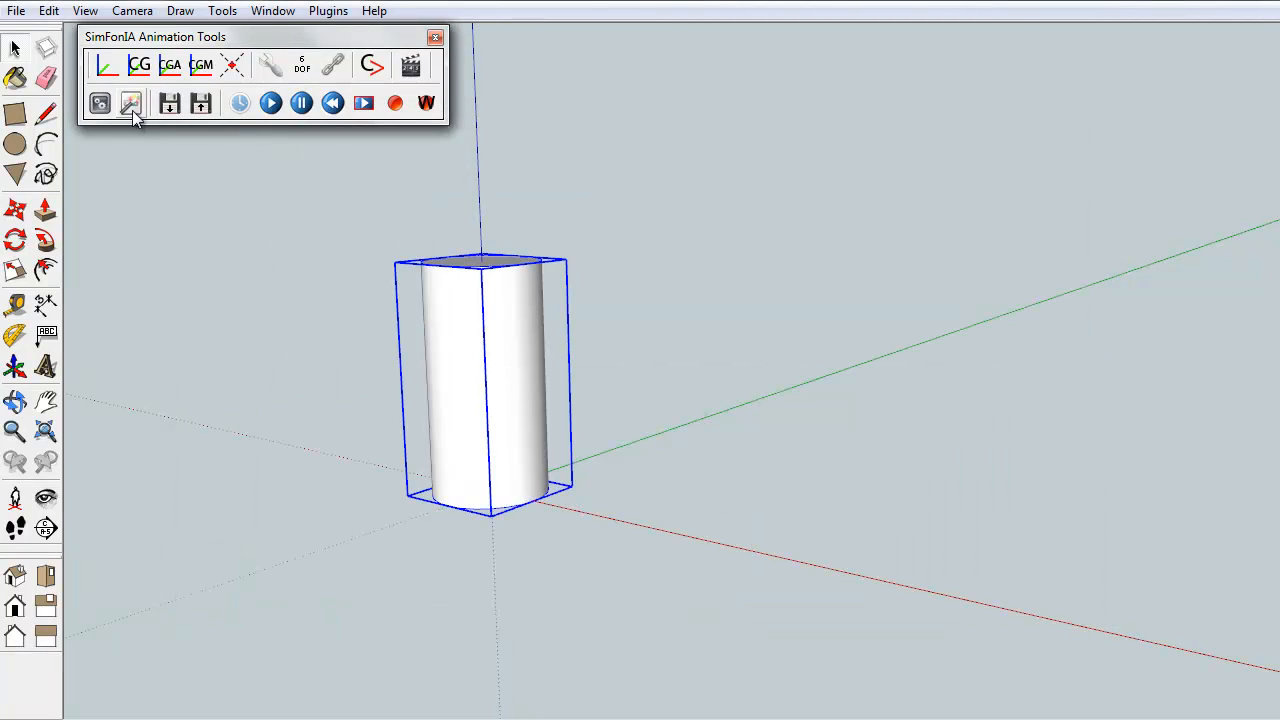
left_click(131, 103)
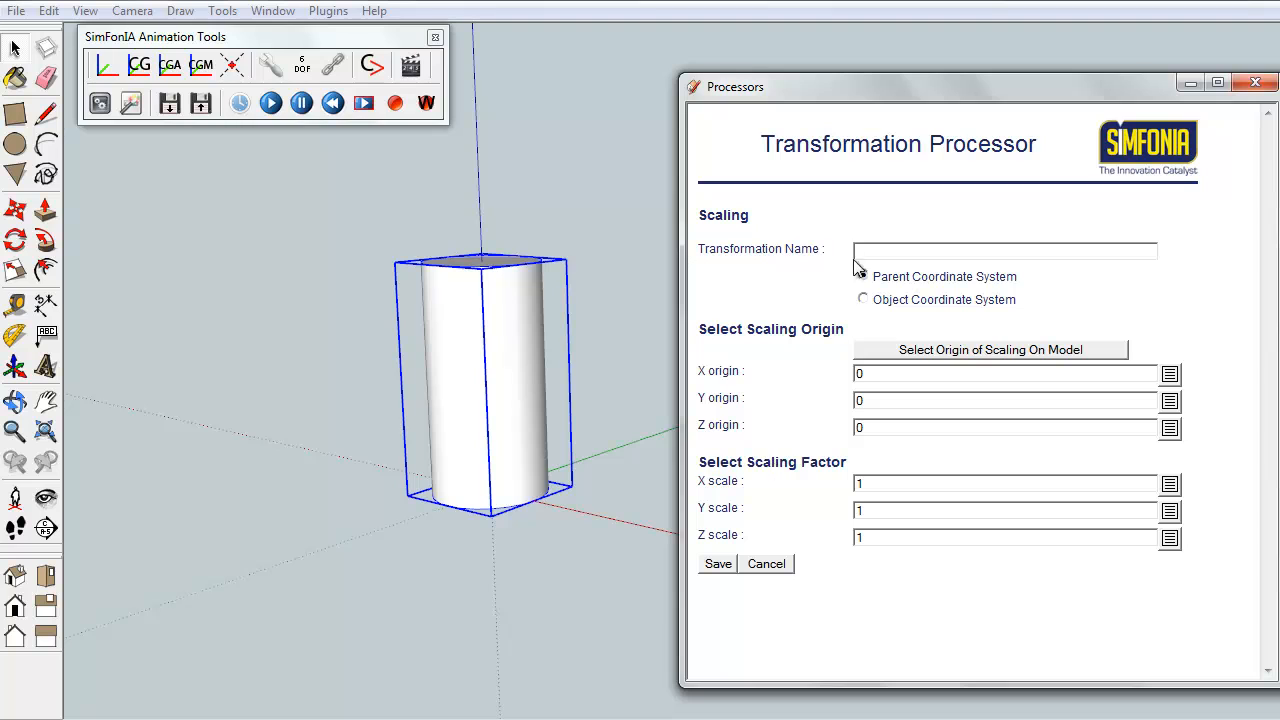
type("echelle")
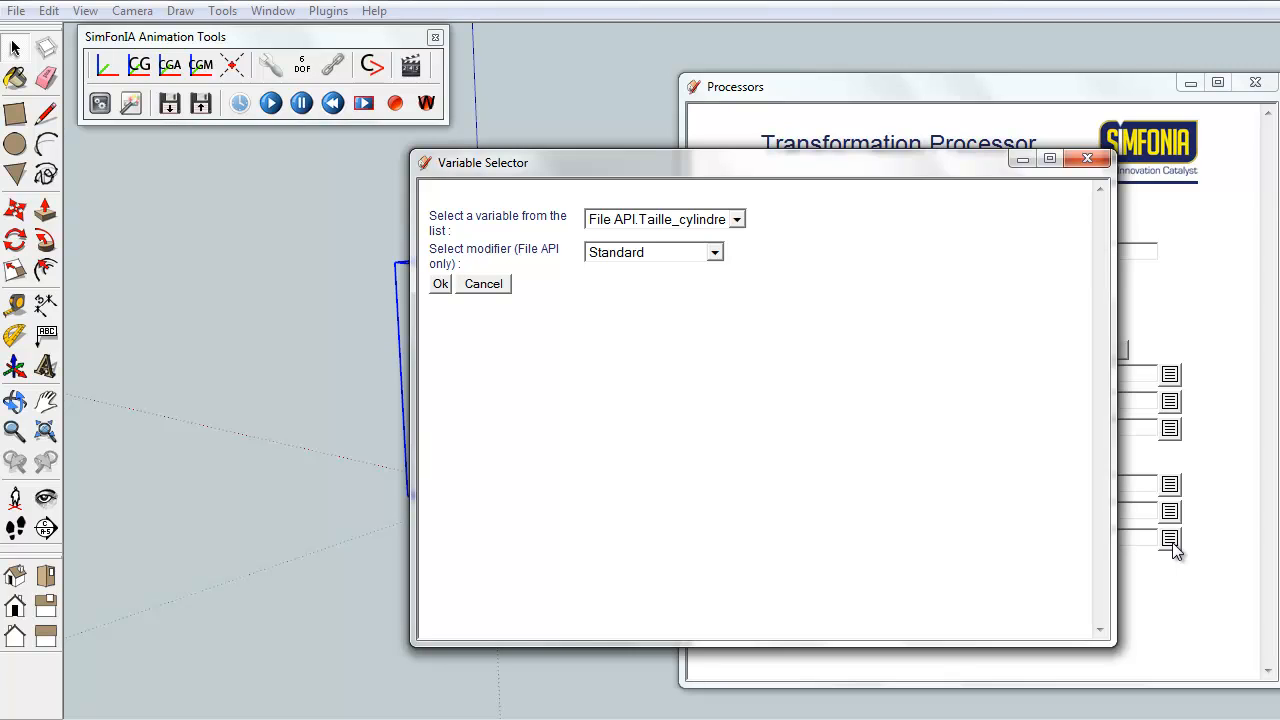
left_click(737, 219)
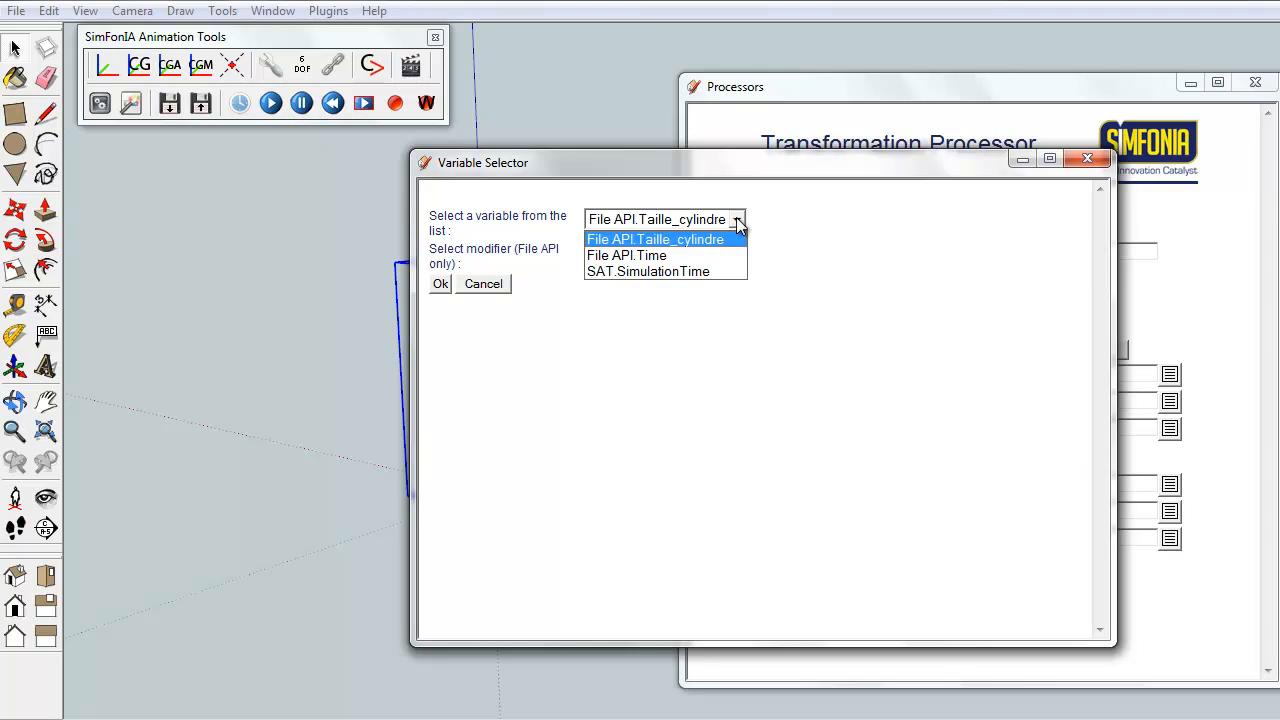
left_click(440, 283)
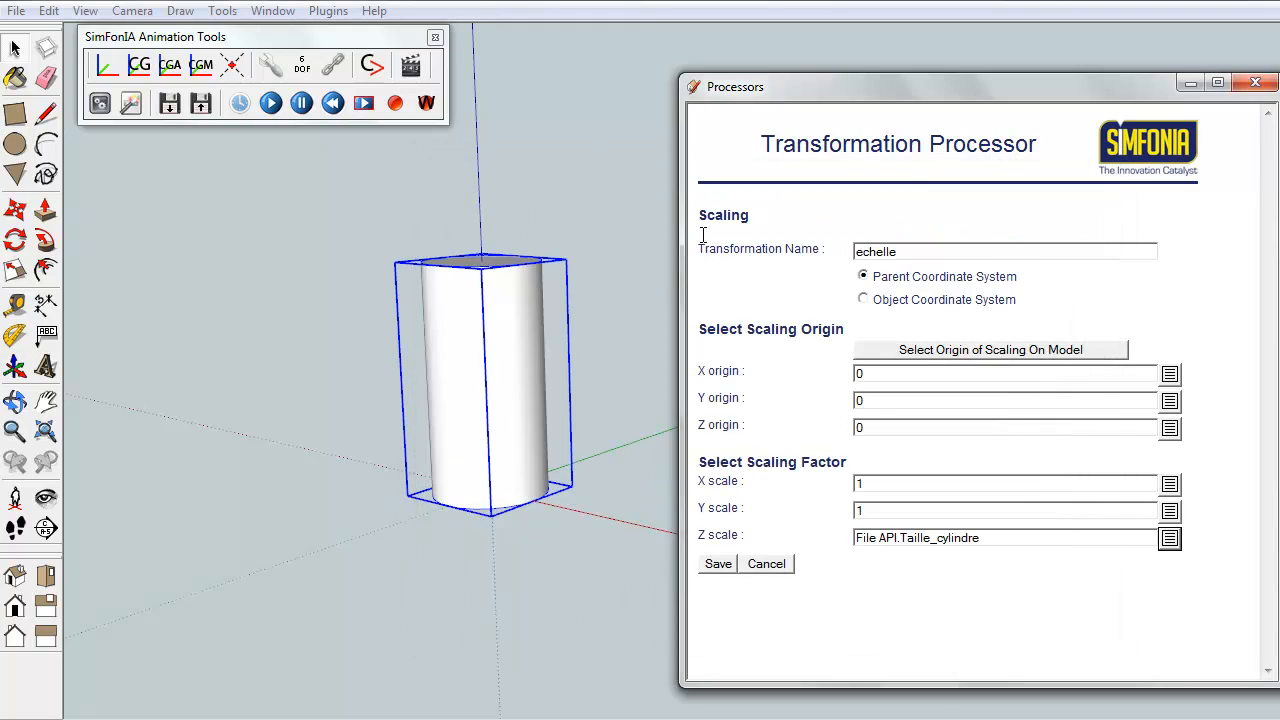
left_click(717, 563)
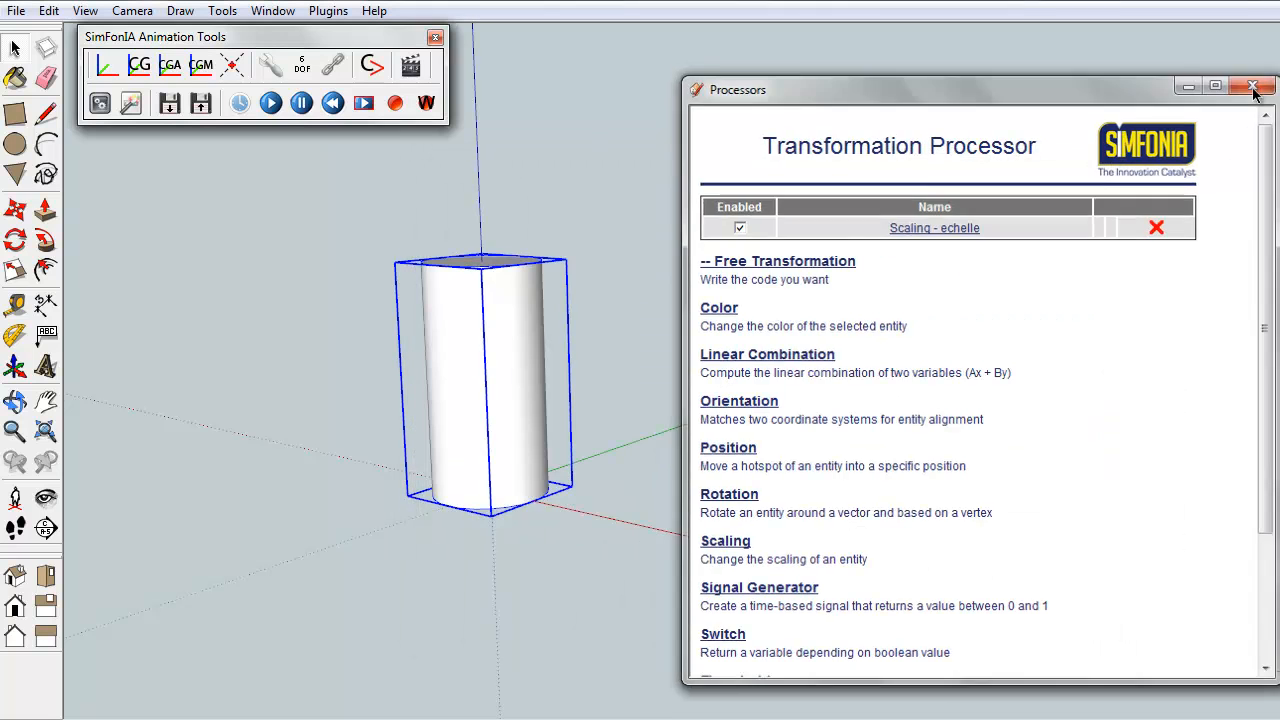
left_click(1256, 86)
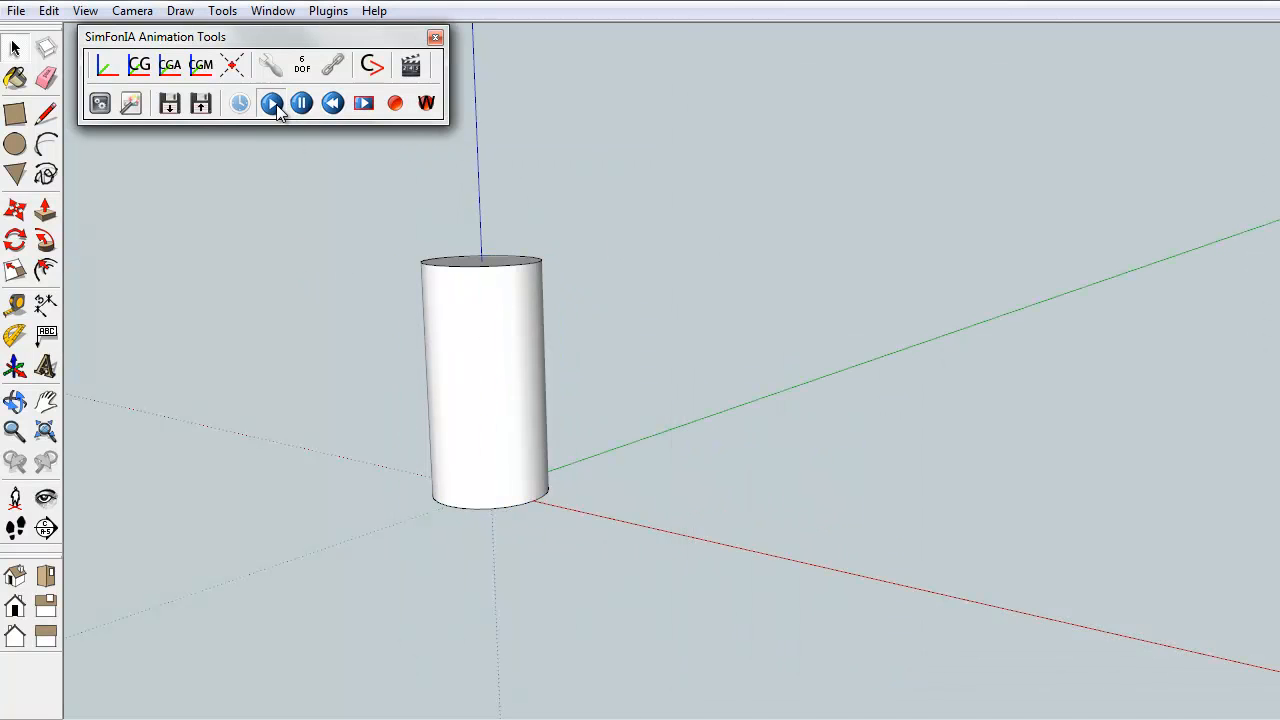
- Play the cylinder animation so it flattens and grows tall again, then pause playback
left_click(271, 103)
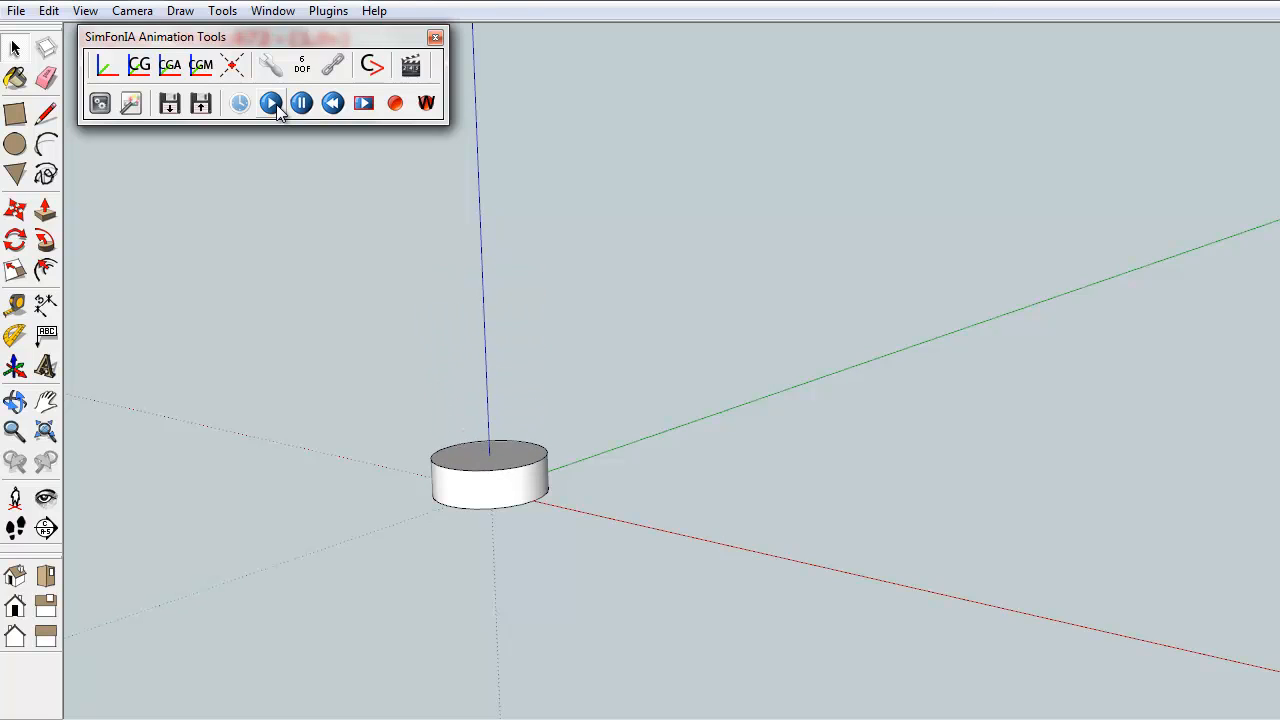
left_click(302, 103)
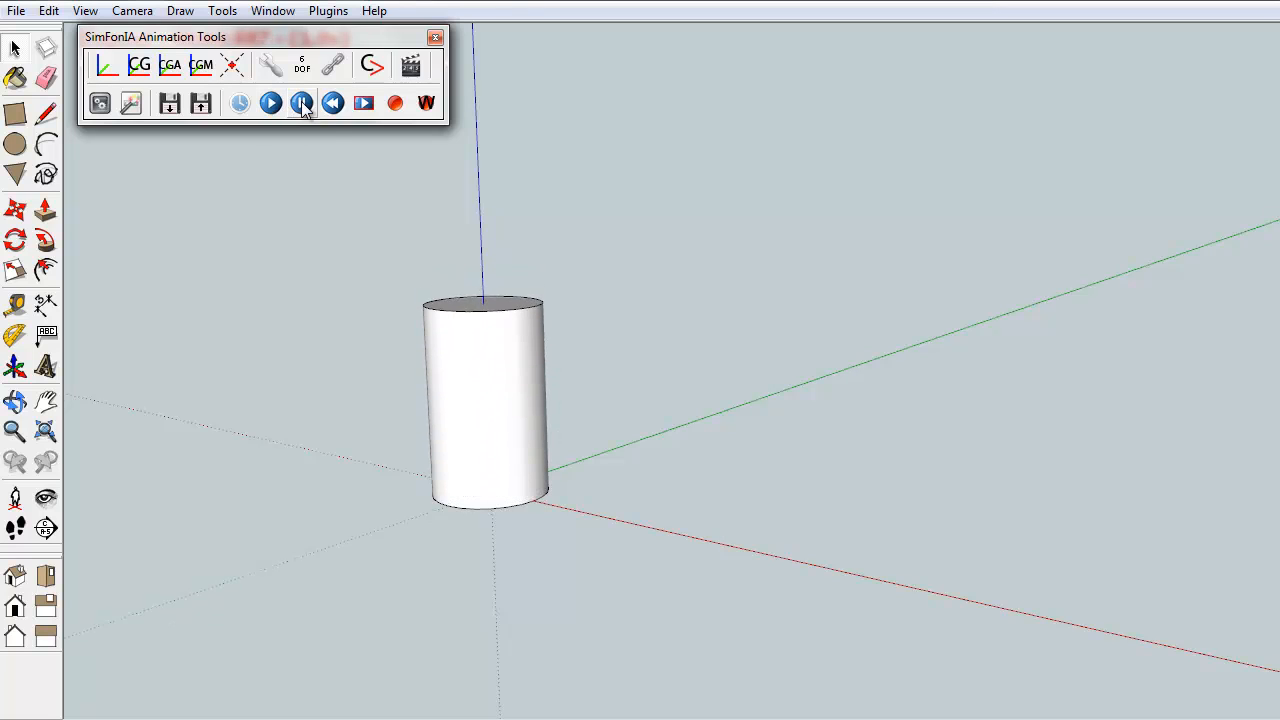
left_click(271, 103)
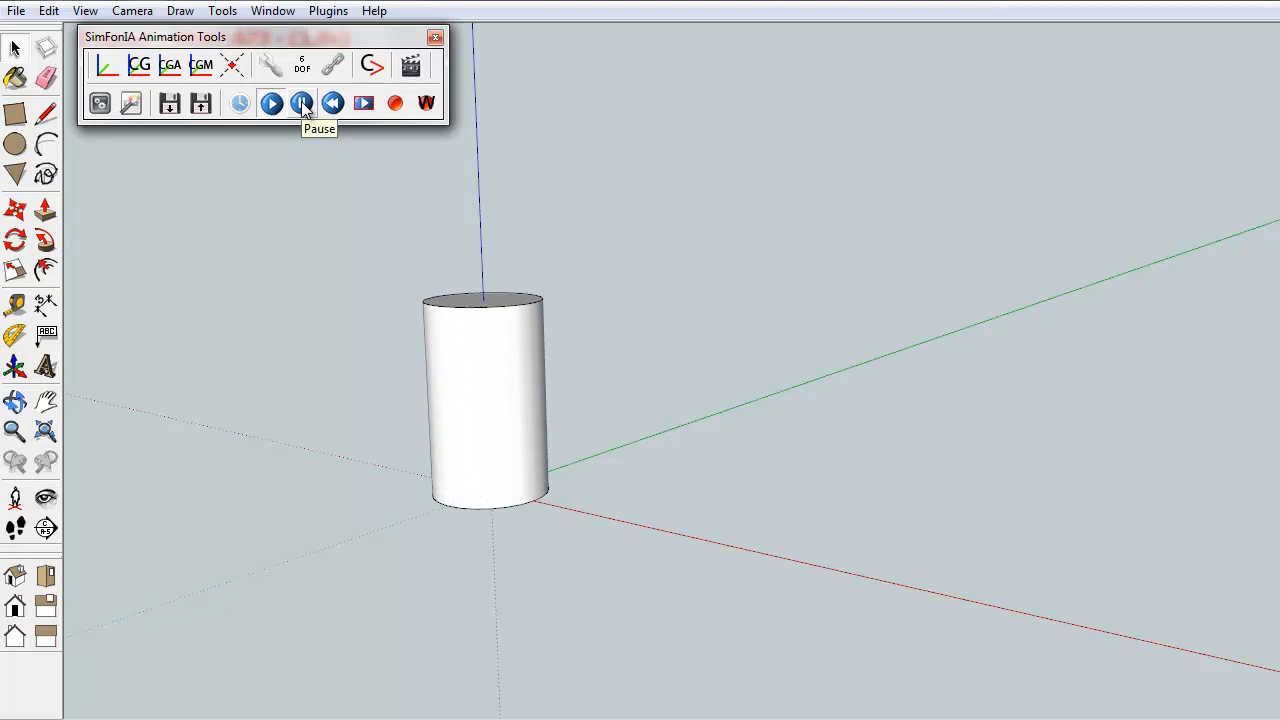
left_click(302, 103)
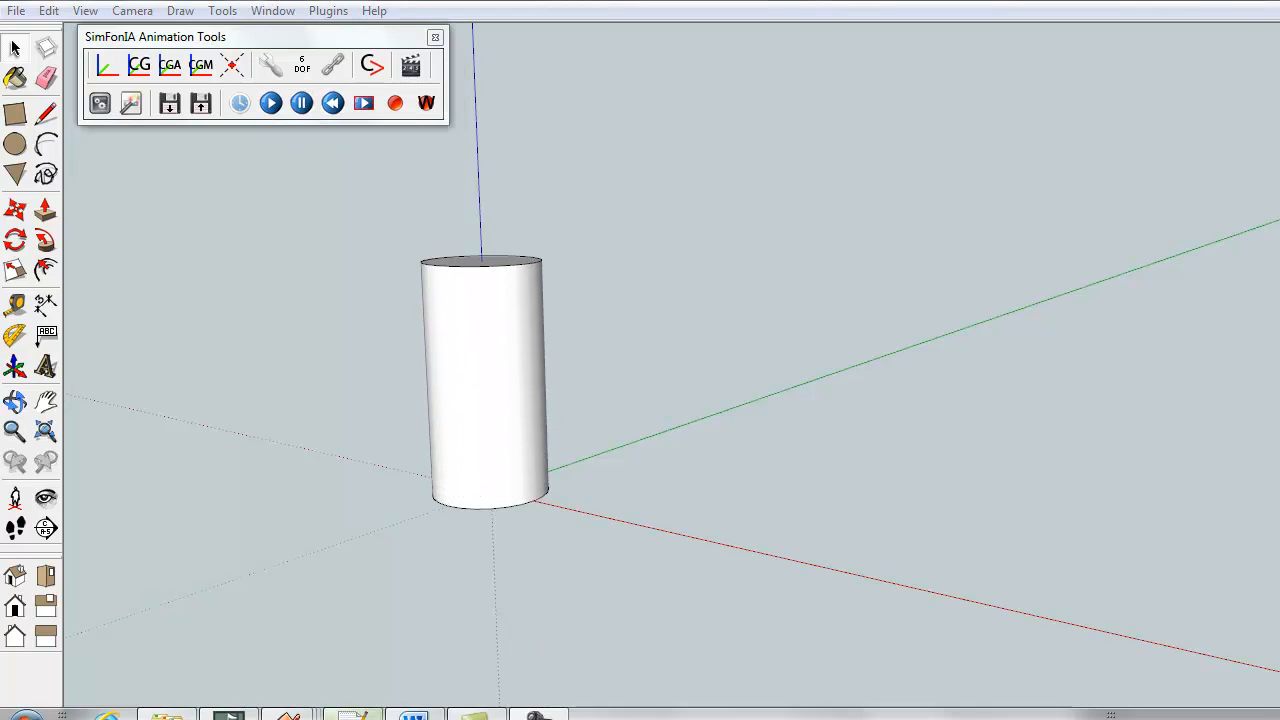
key("alt+tab")
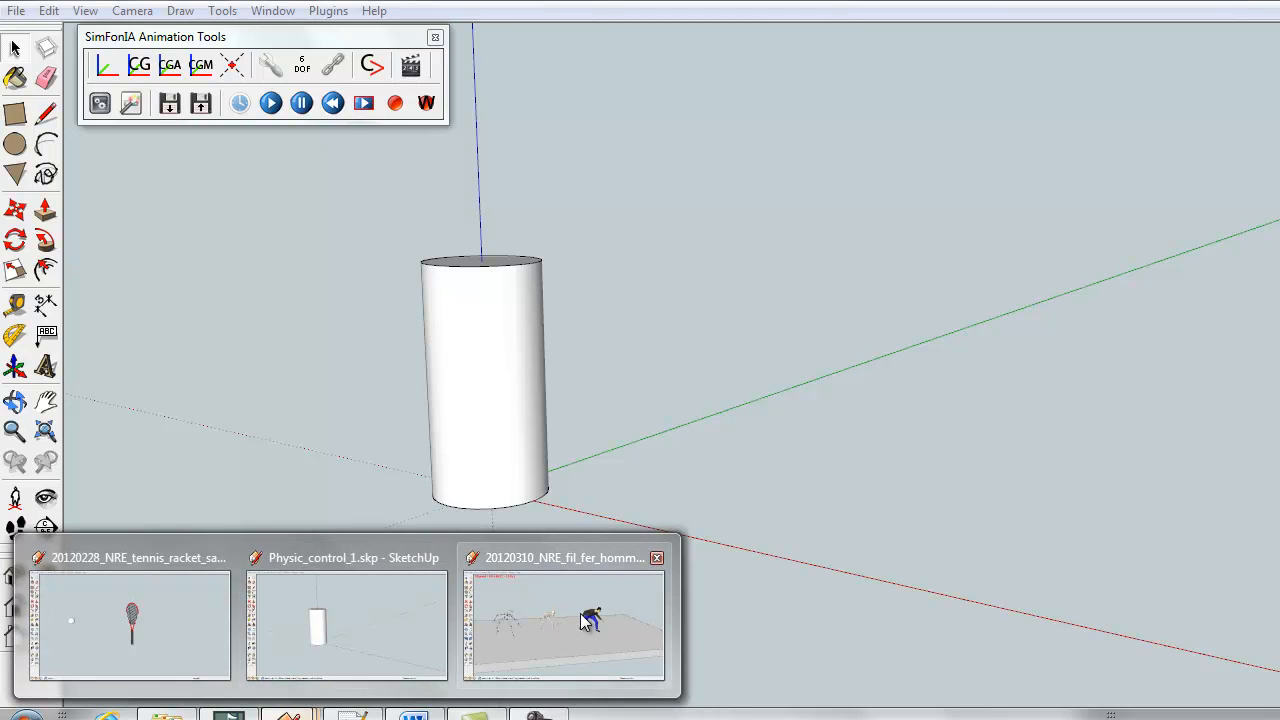
- Switch to the motion-capture model and play the synchronized stick-figure, skeleton and human animation
left_click(562, 625)
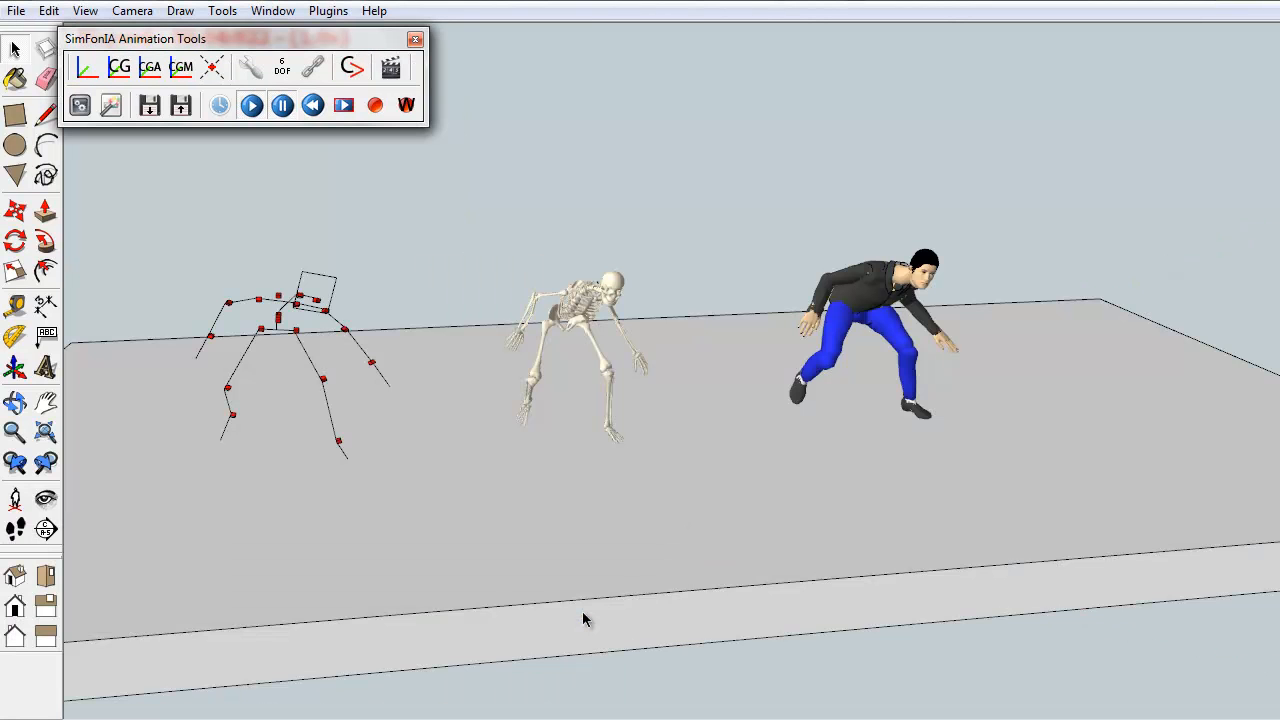
mouse_move(490, 580)
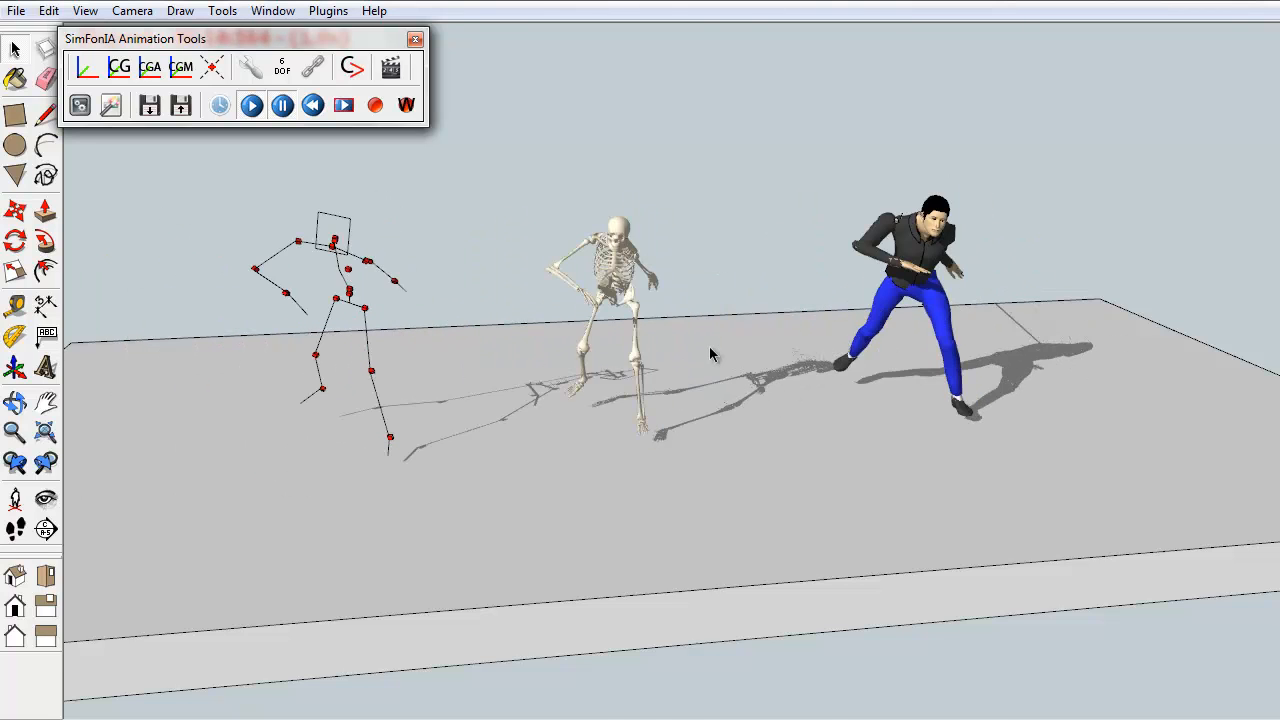
left_click(283, 104)
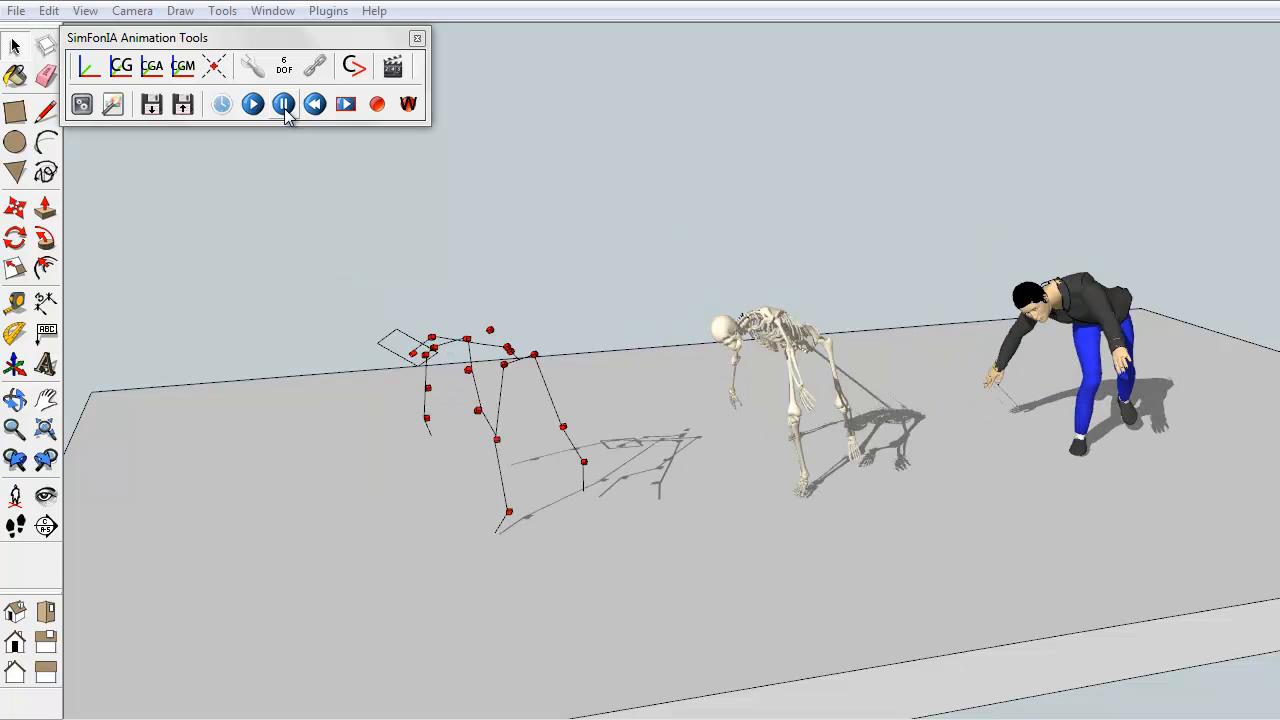
left_click(283, 104)
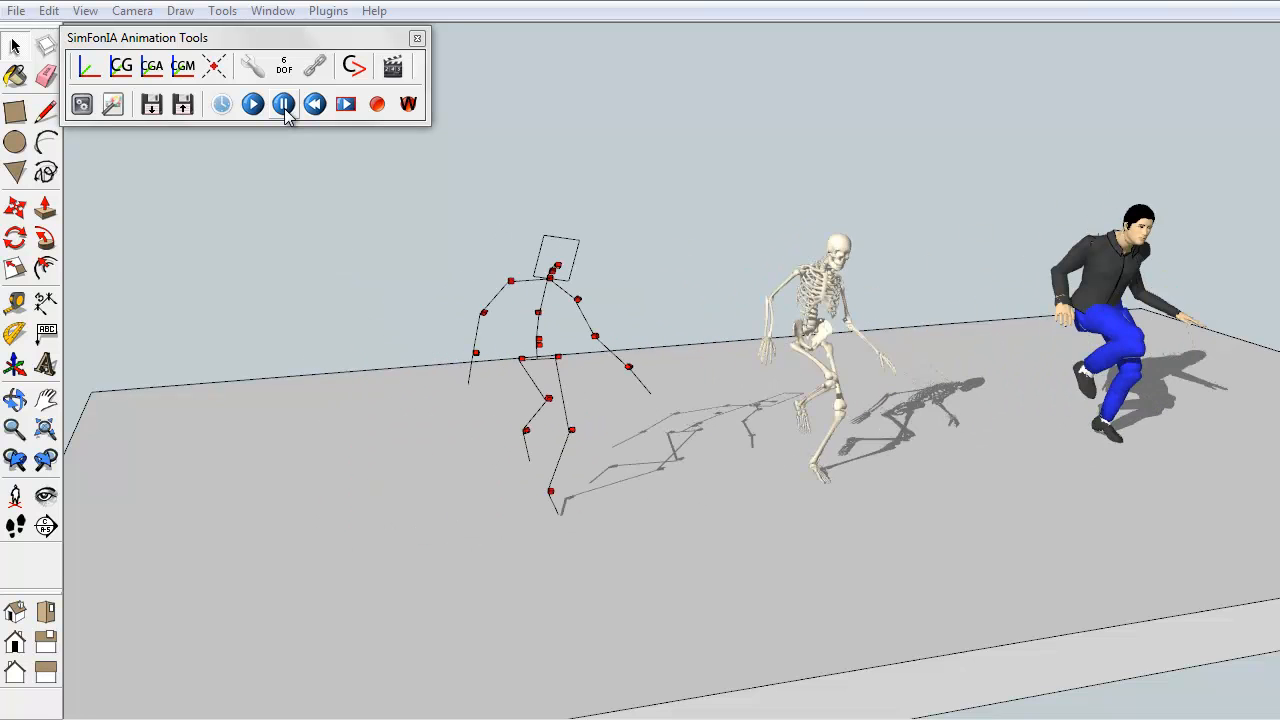
left_click(283, 104)
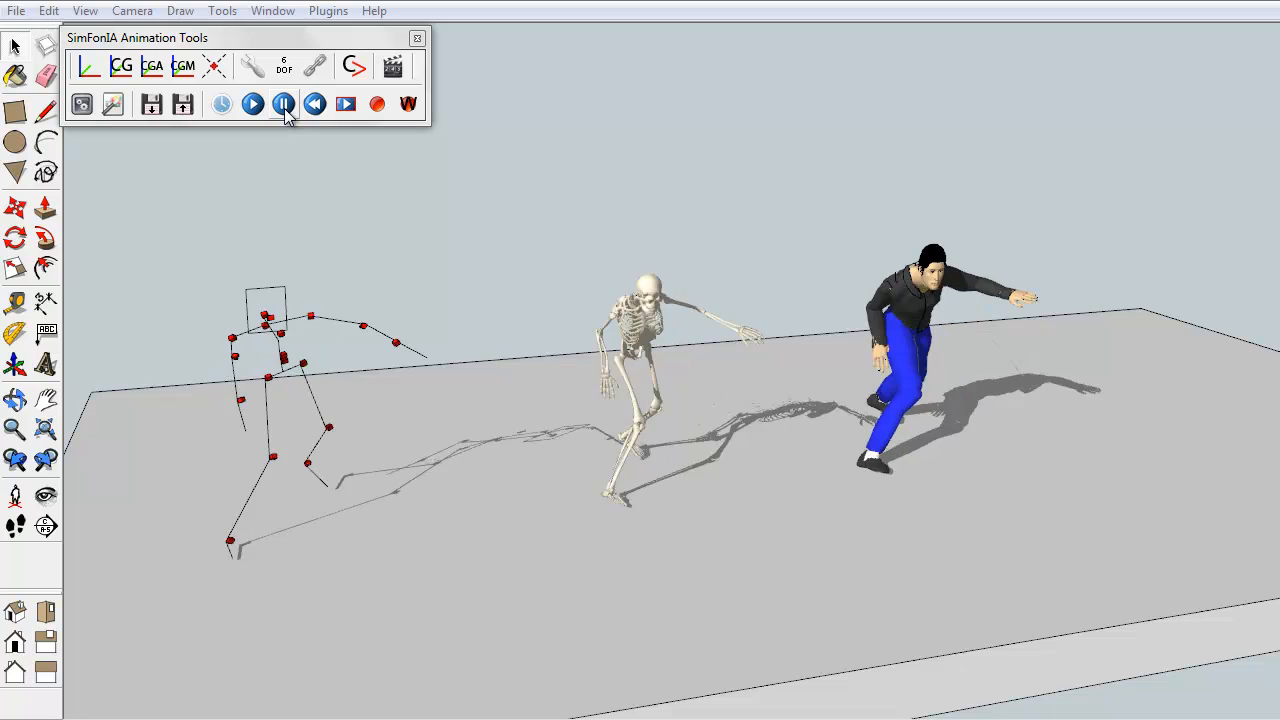
left_click(283, 103)
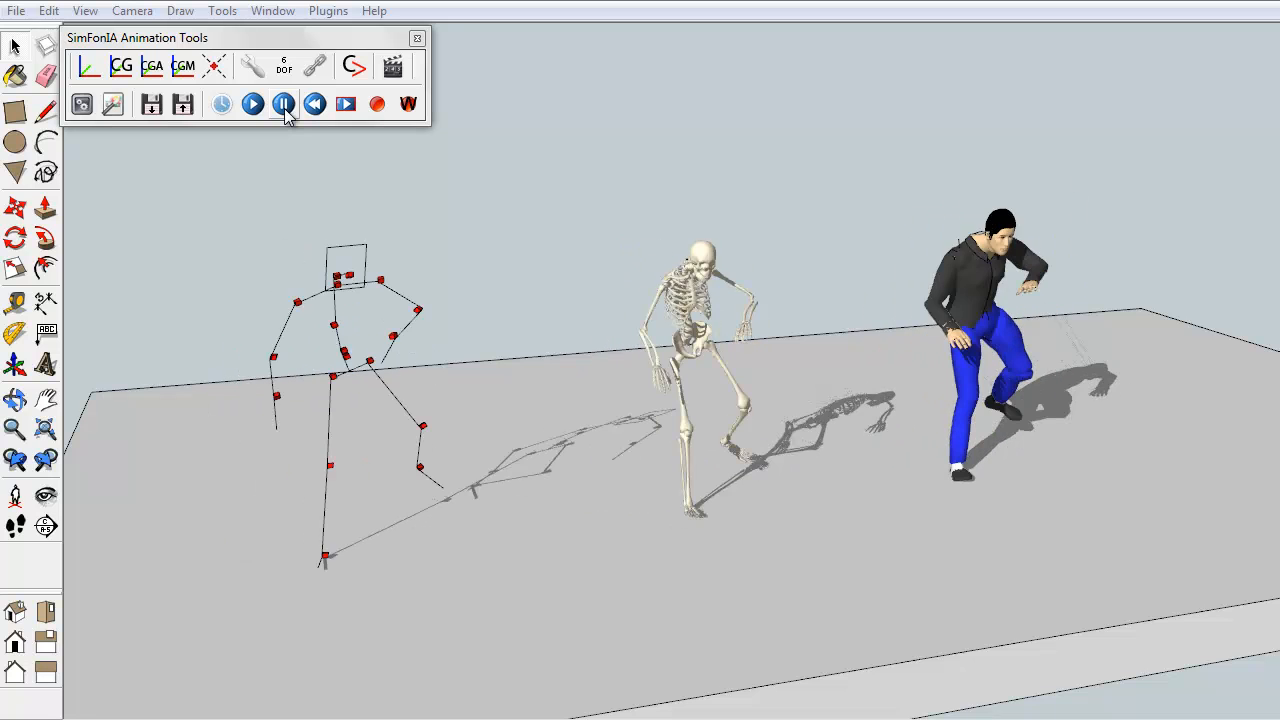
left_click(283, 103)
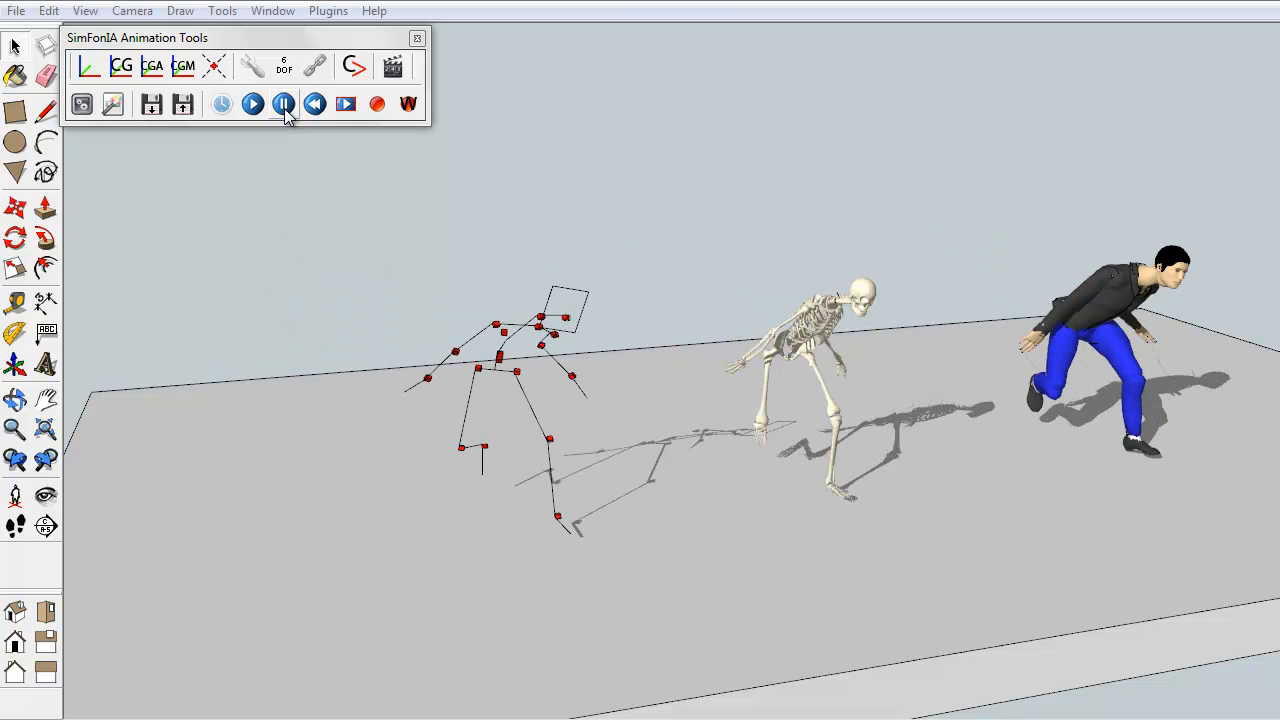
left_click(253, 104)
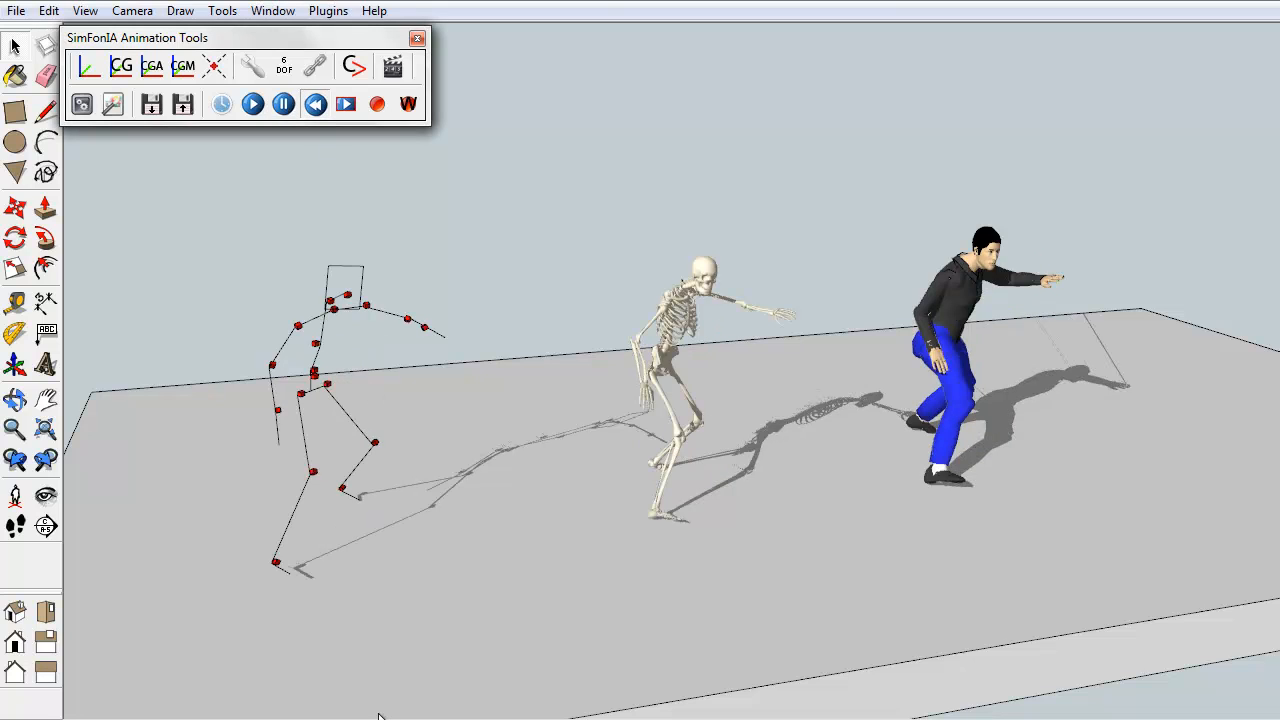
left_click(315, 104)
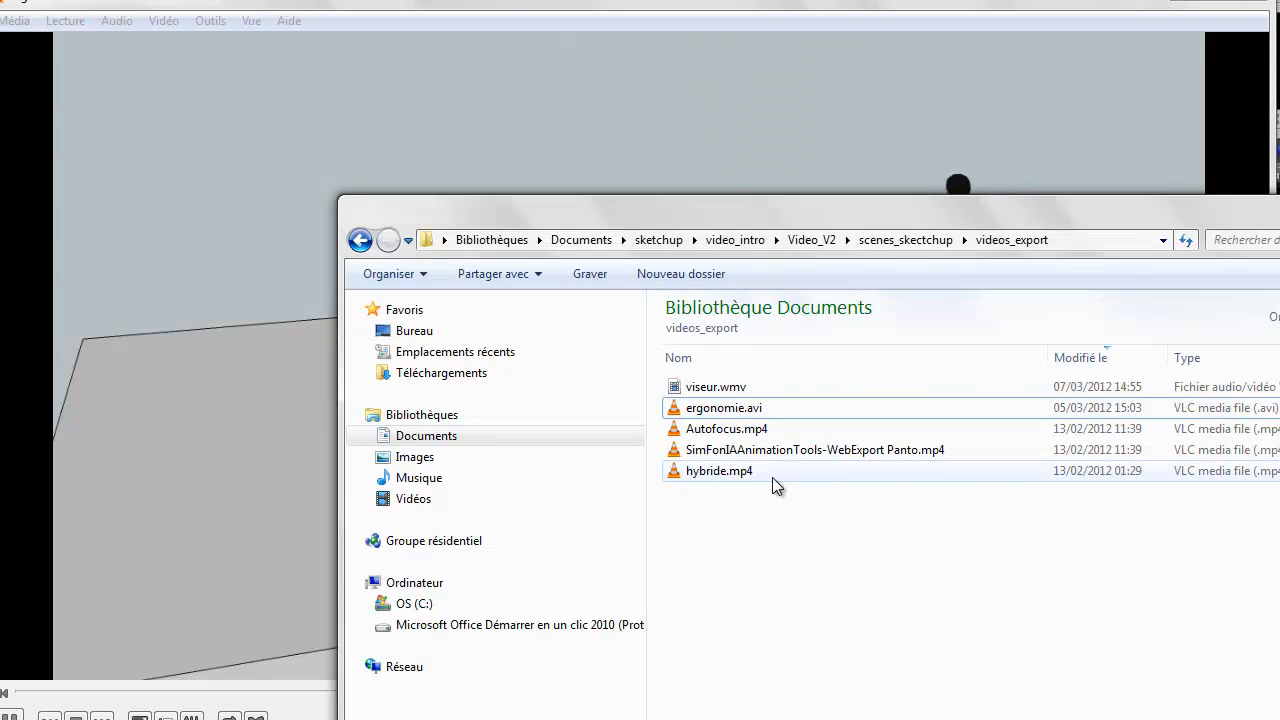
- Select hybride.mp4 in the videos_export folder
left_click(719, 470)
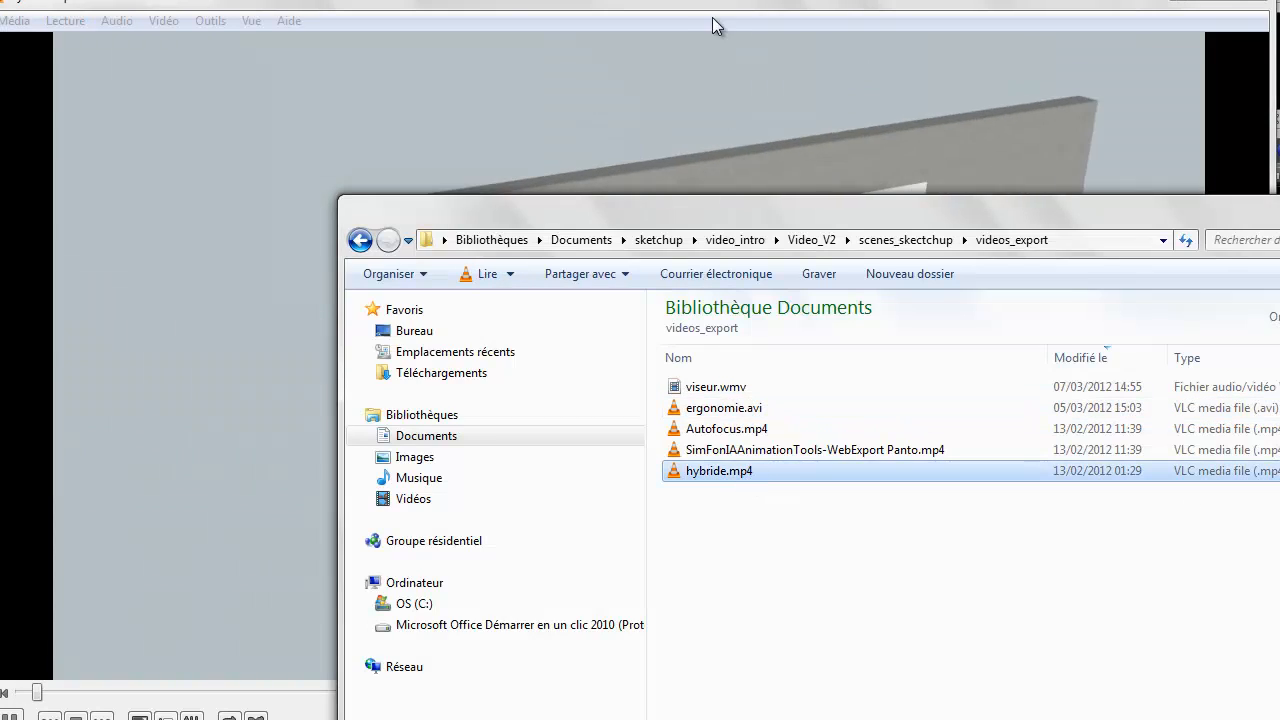
- Open hybride.mp4 in VLC to play the autofocus motor test bench demo
double_click(719, 470)
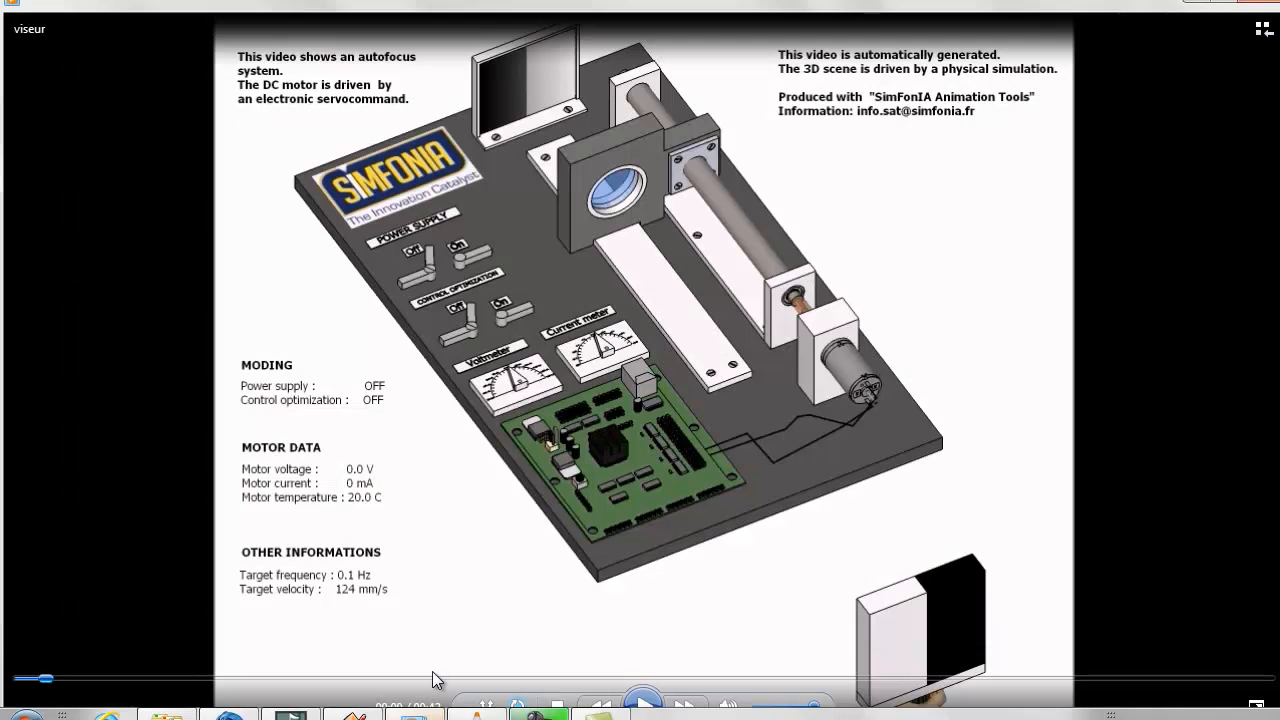
- Watch the viseur.wmv autofocus demo, then select SimFonIAAnimationTools-WebExport Panto.mp4
left_click(642, 706)
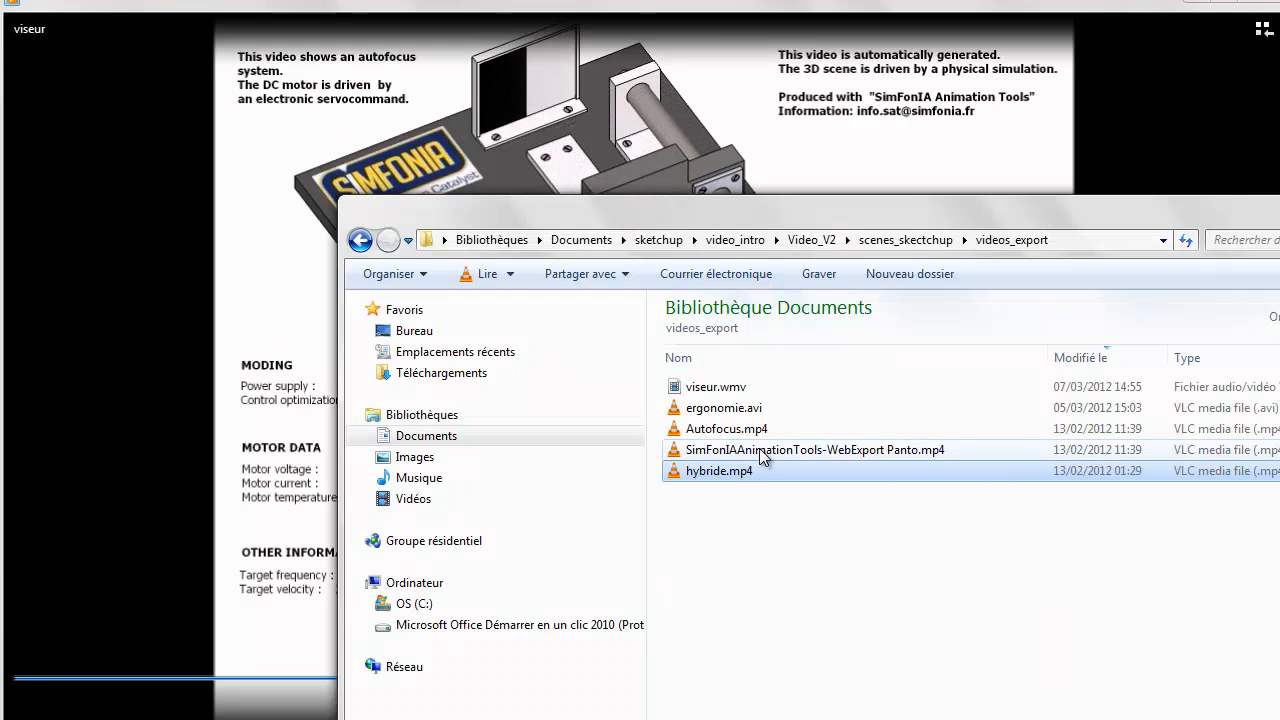
left_click(814, 449)
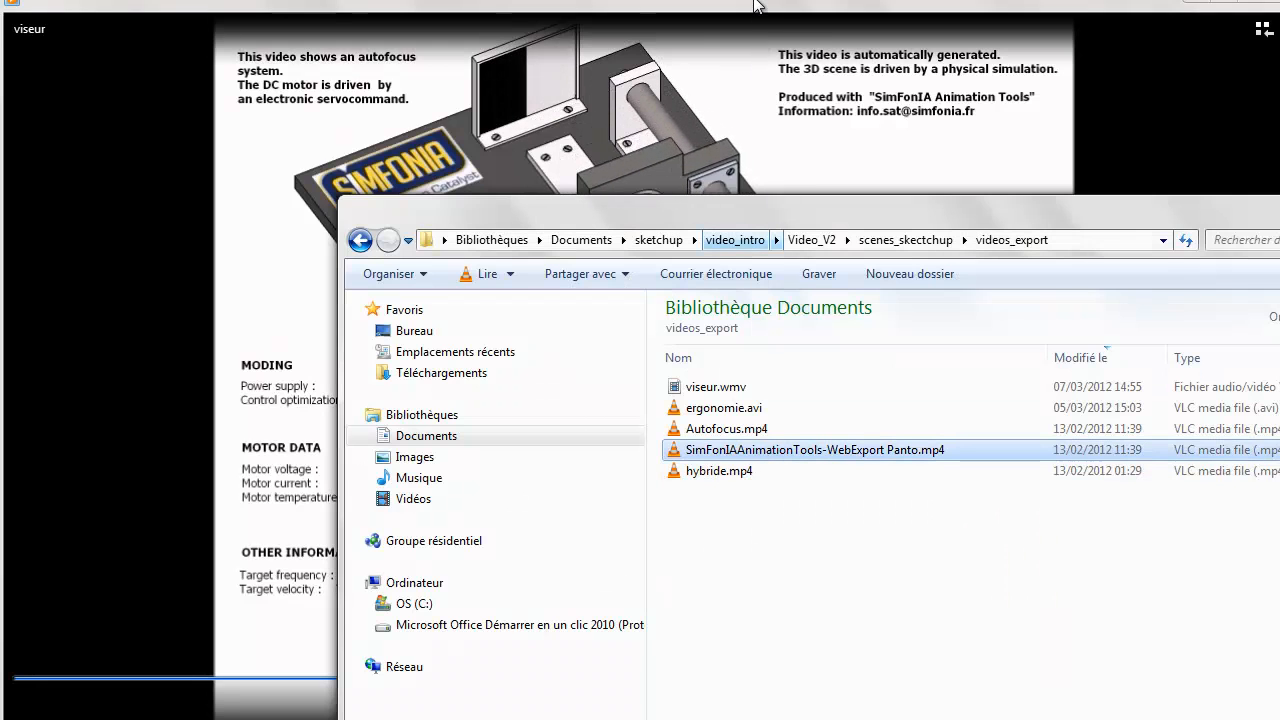